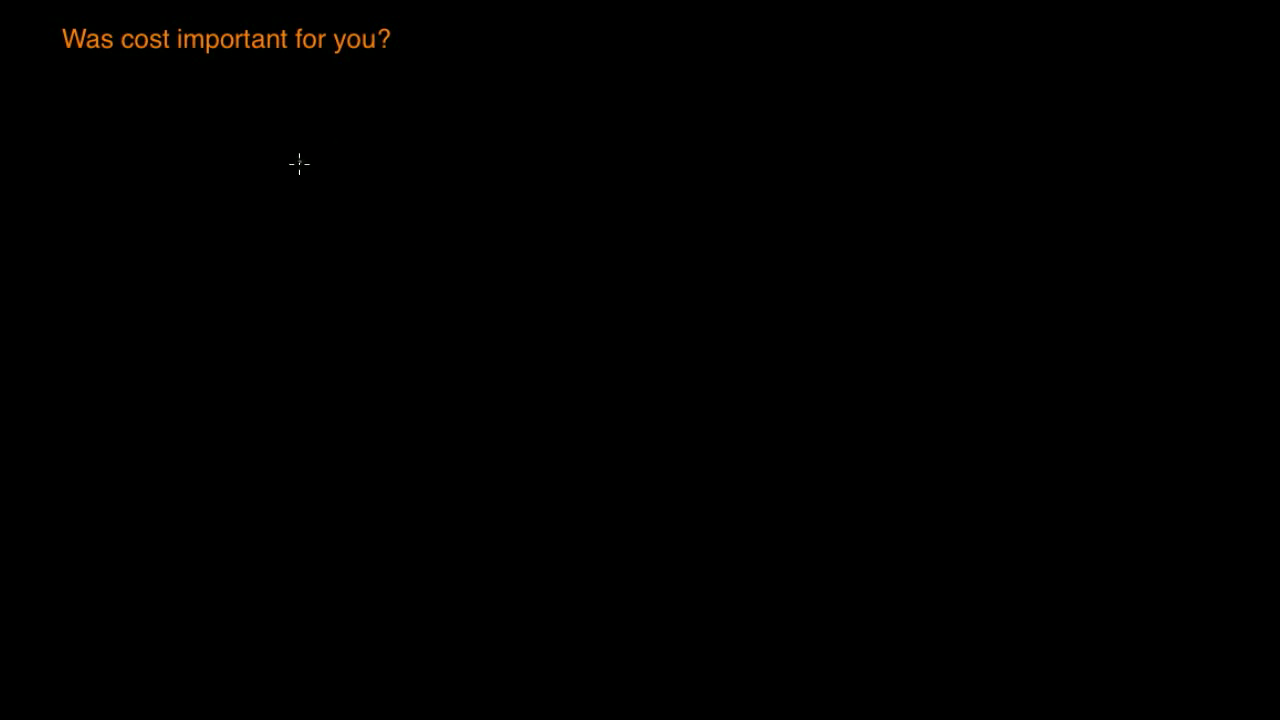
mouse_move(291, 173)
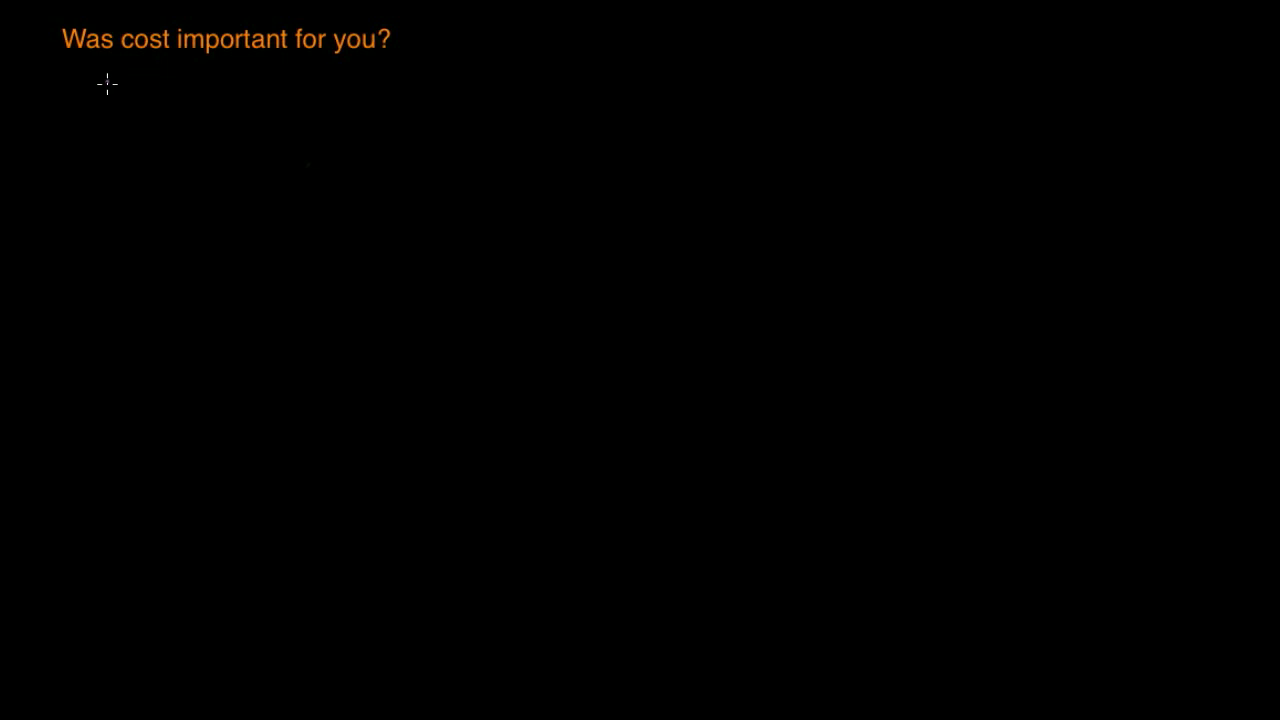
mouse_move(184, 68)
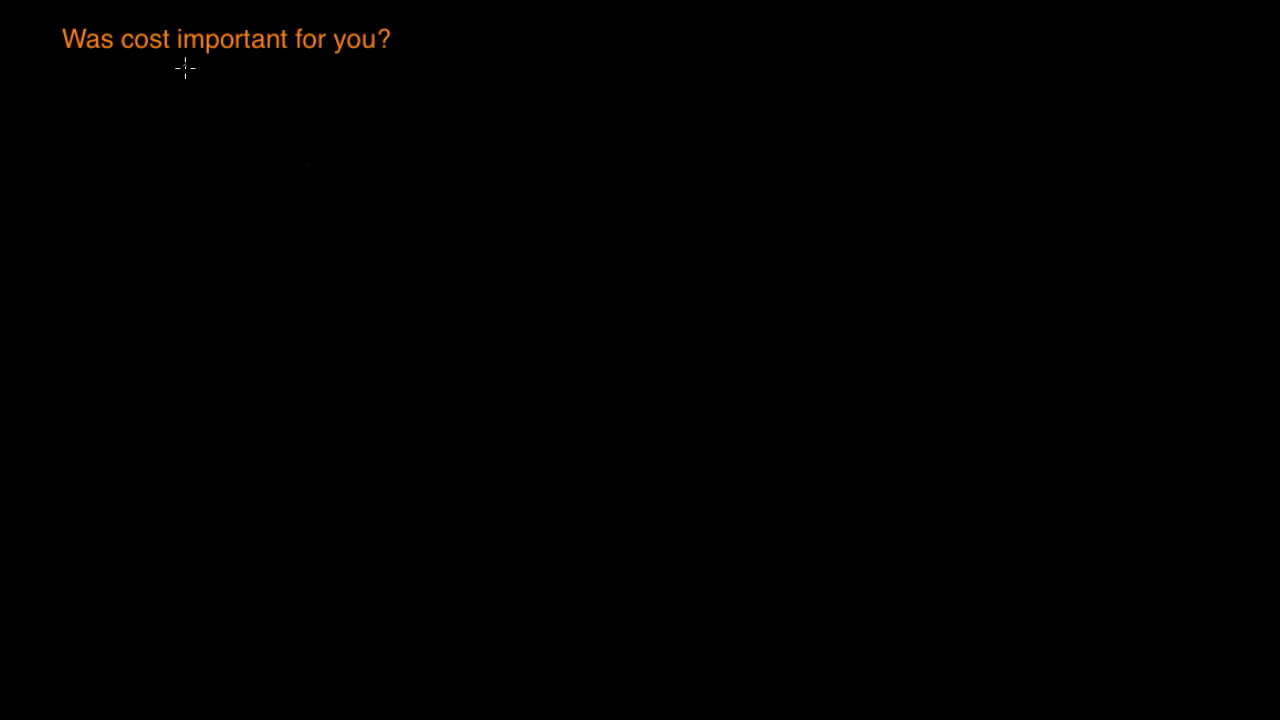
mouse_move(172, 112)
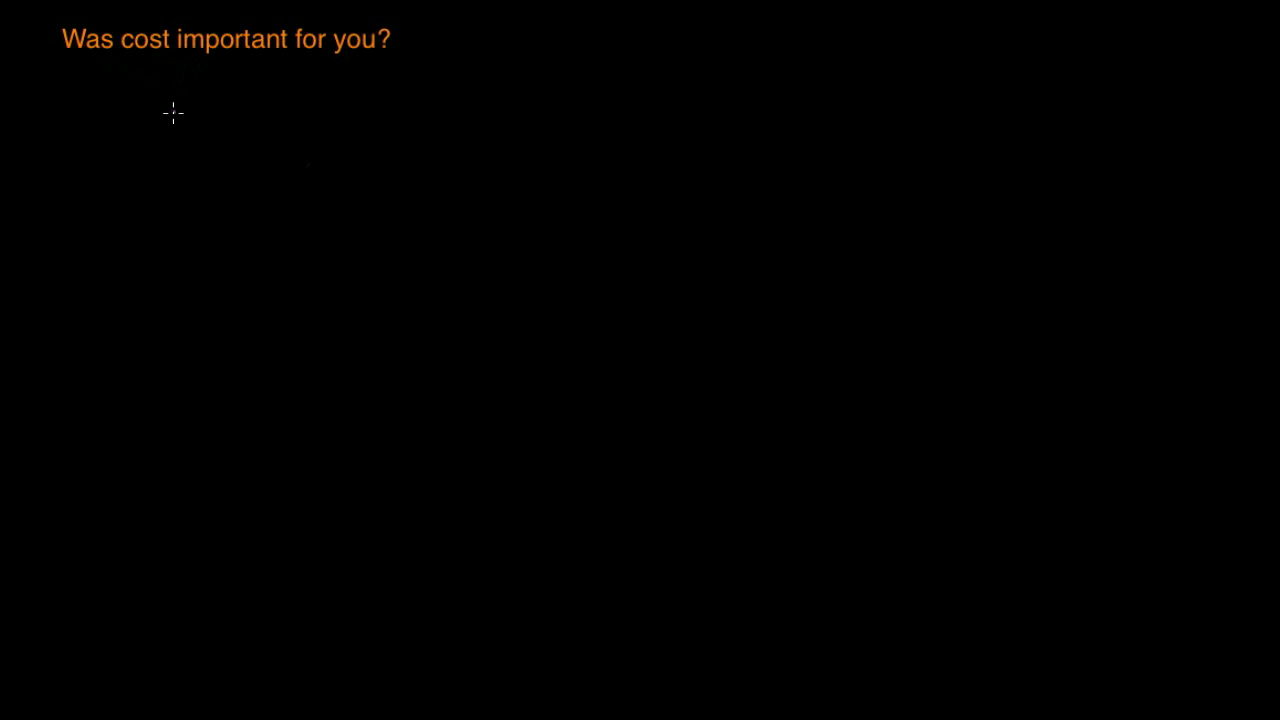
mouse_move(144, 83)
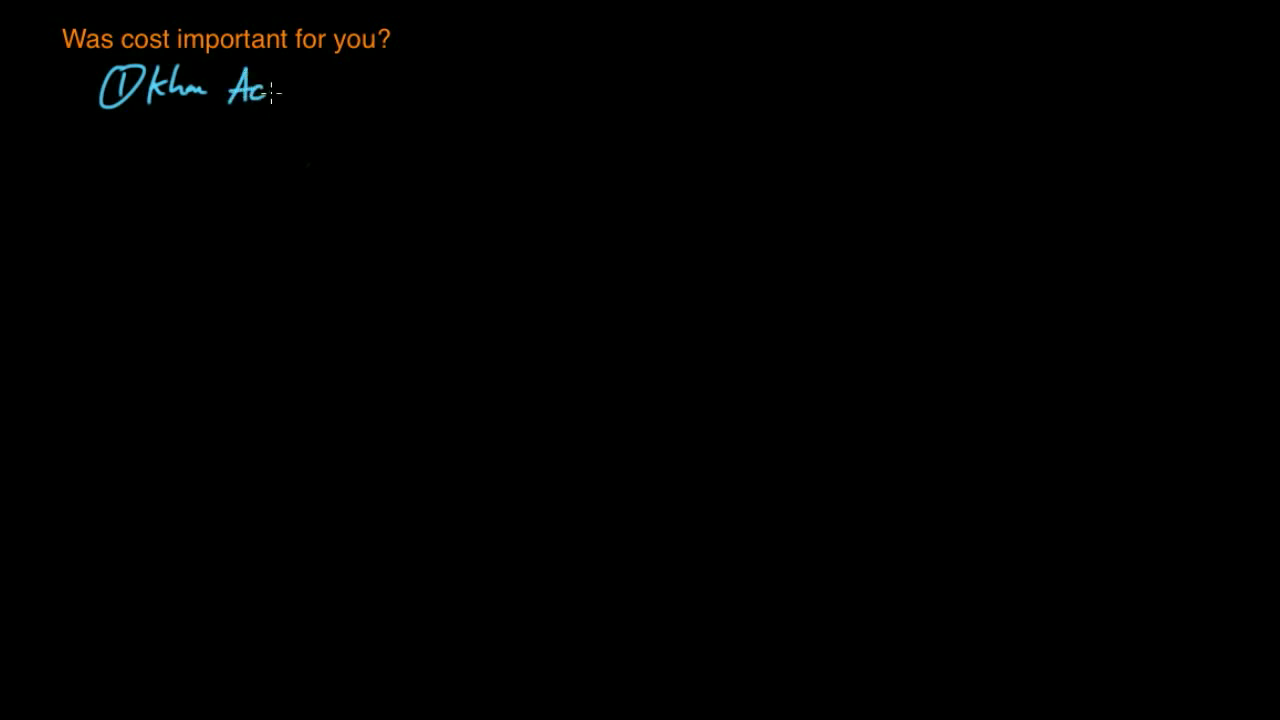
Handwrite 'Khan Academy ⇒ free' in blue, then a pink circled 2 with 'Cost of College'
drag(265, 90, 335, 90)
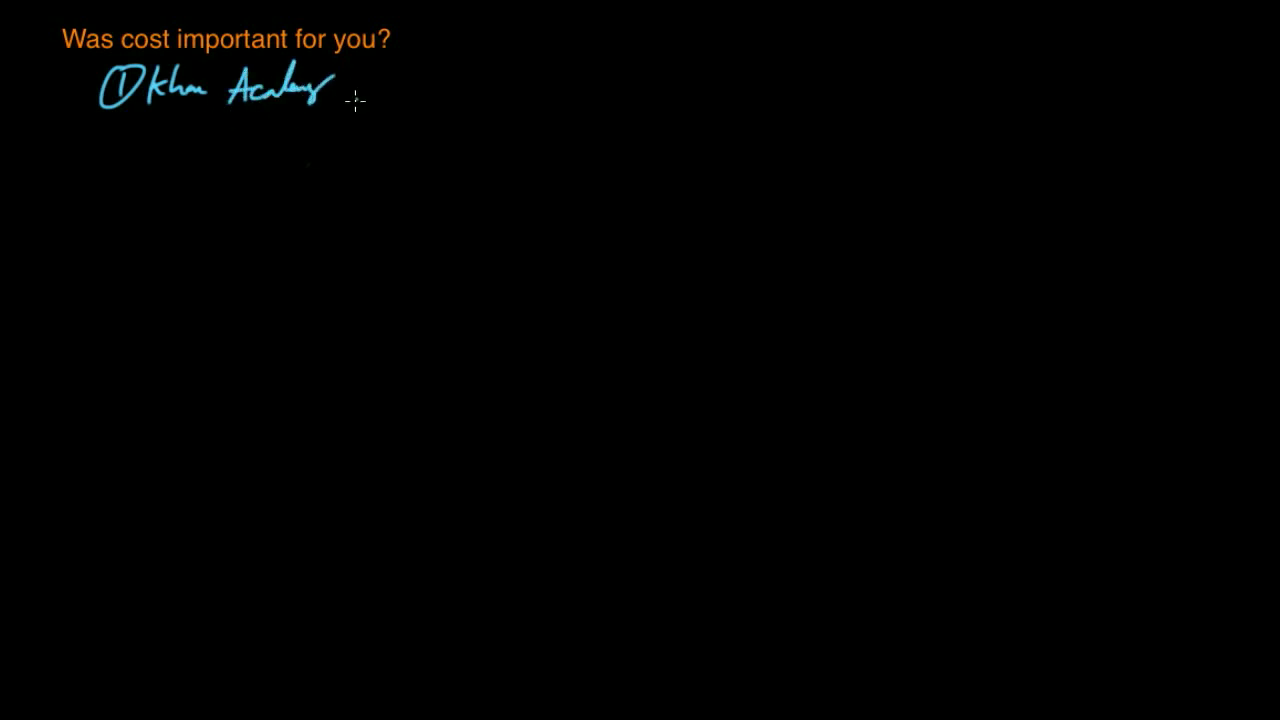
drag(355, 90, 460, 90)
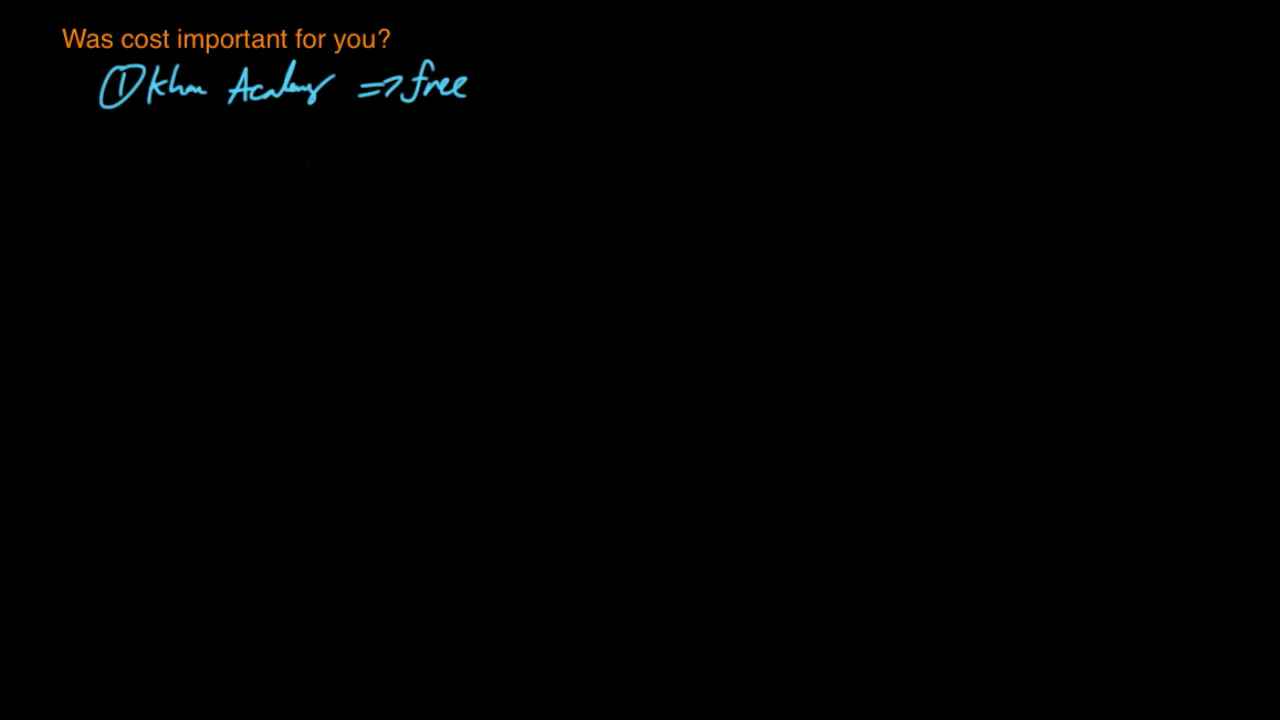
drag(770, 85, 778, 65)
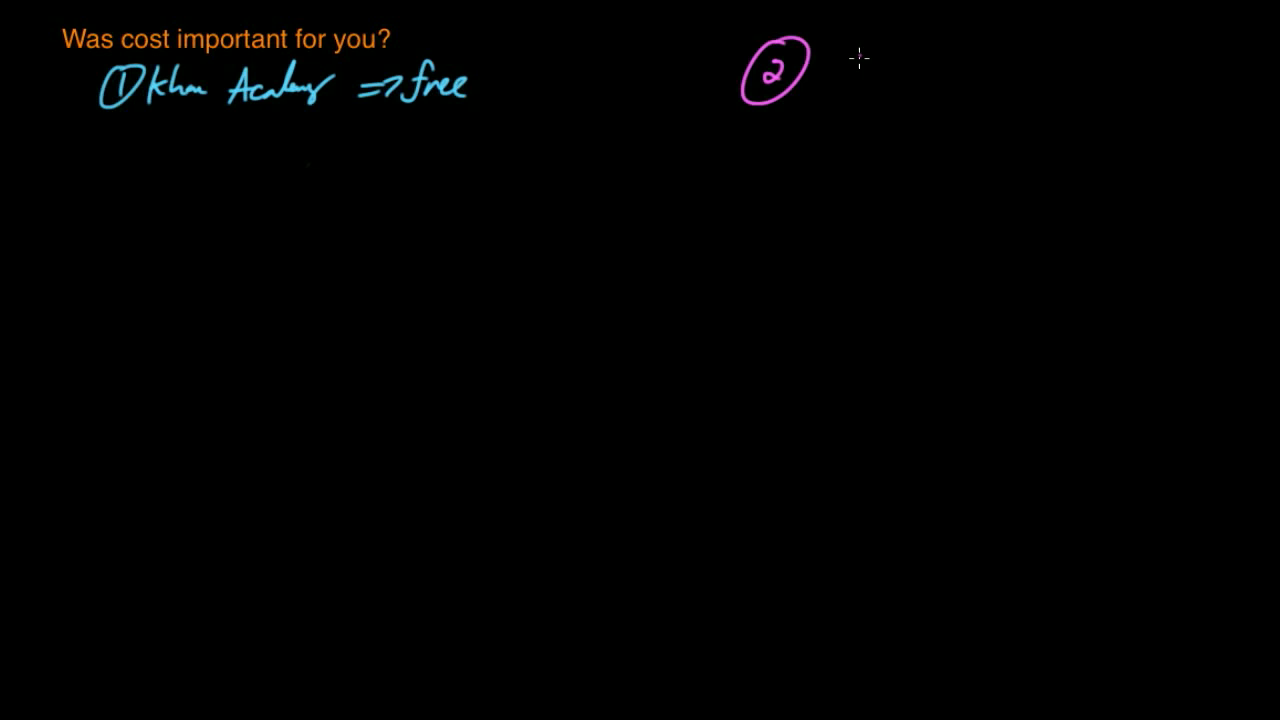
text(Cost of)
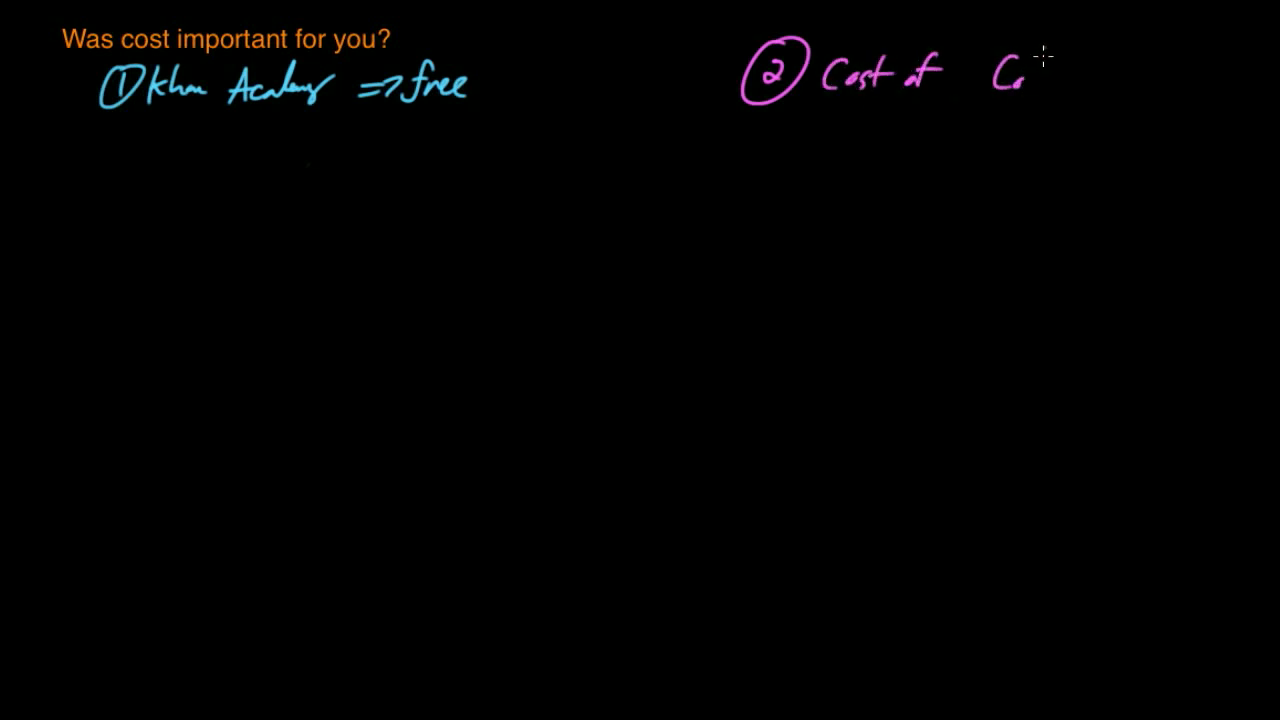
text(College)
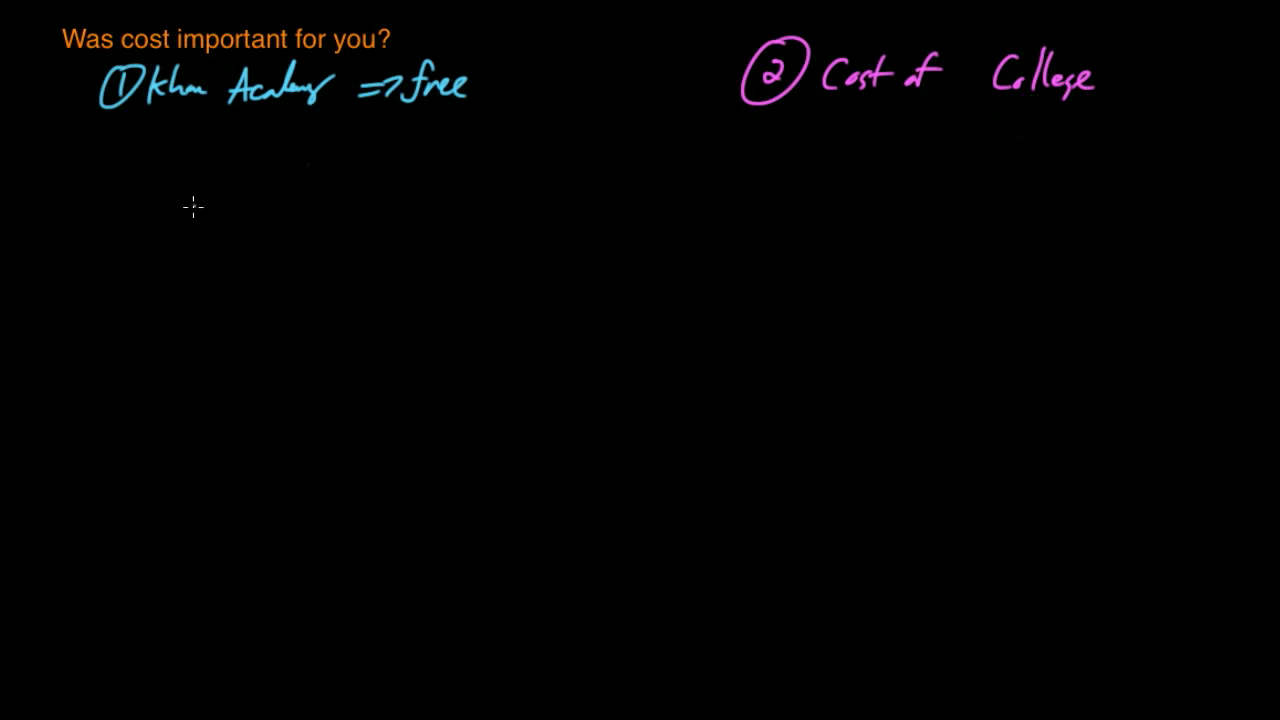
mouse_move(207, 139)
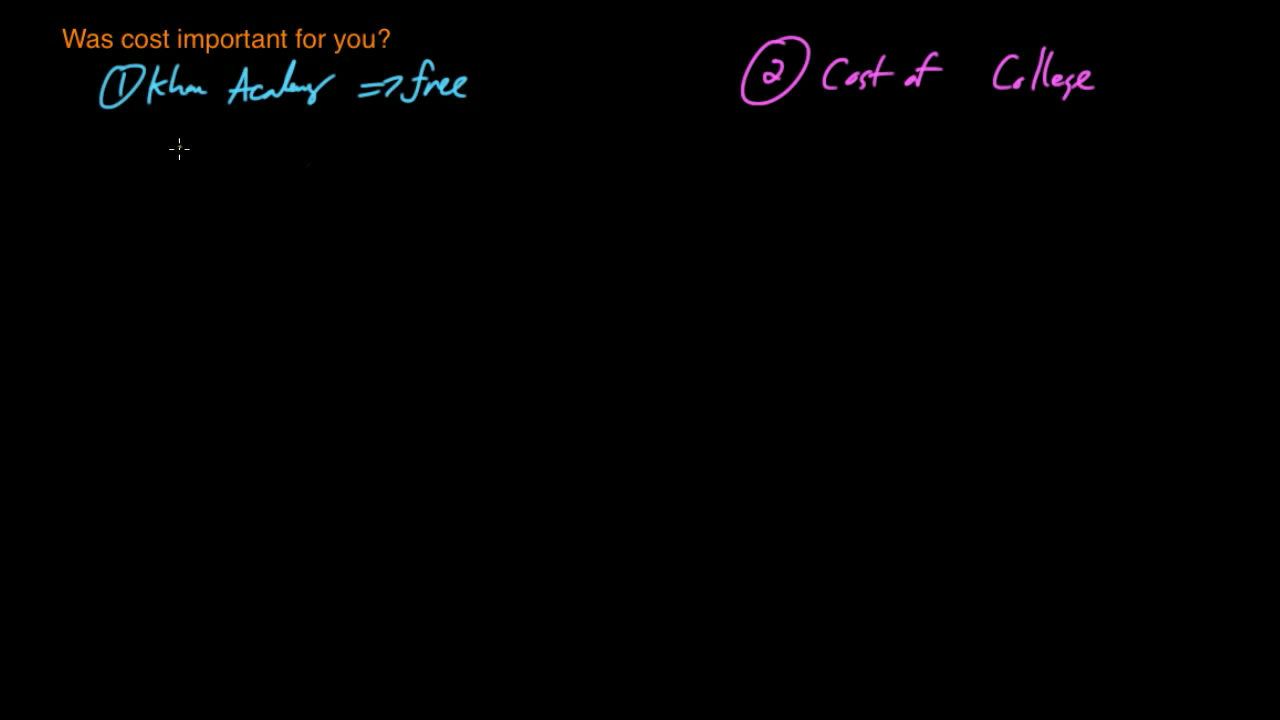
mouse_move(200, 148)
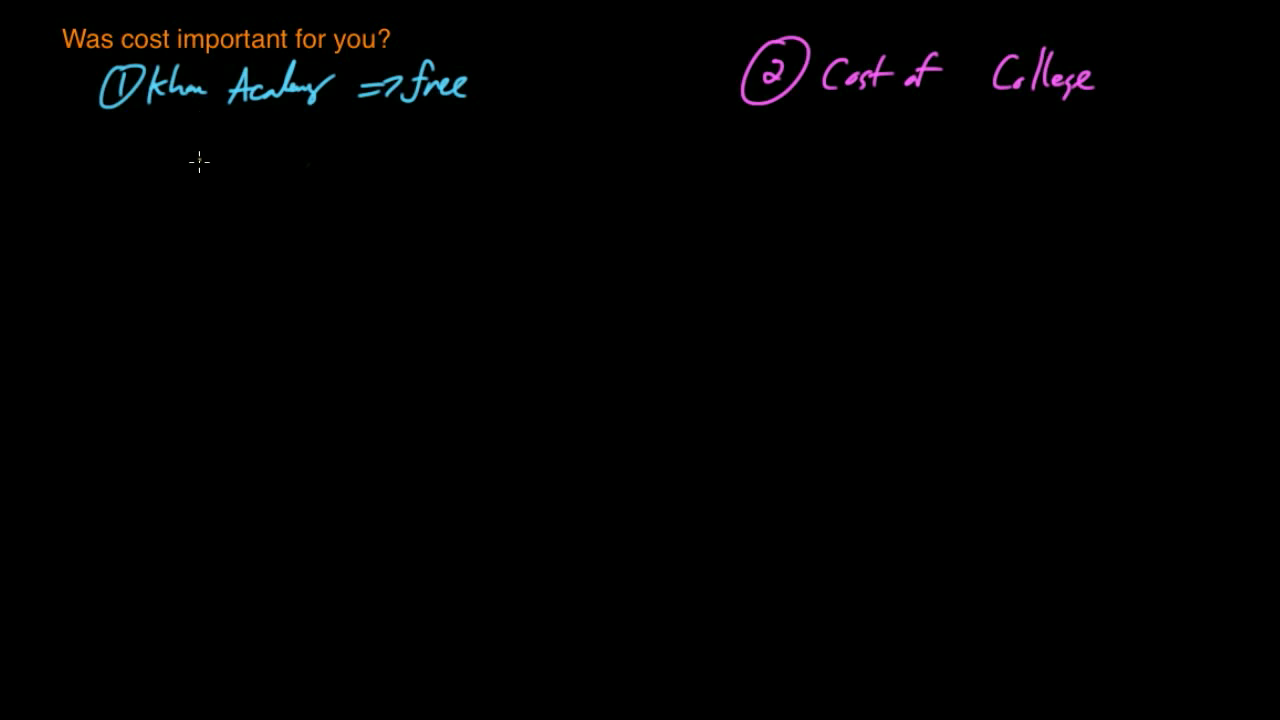
mouse_move(194, 161)
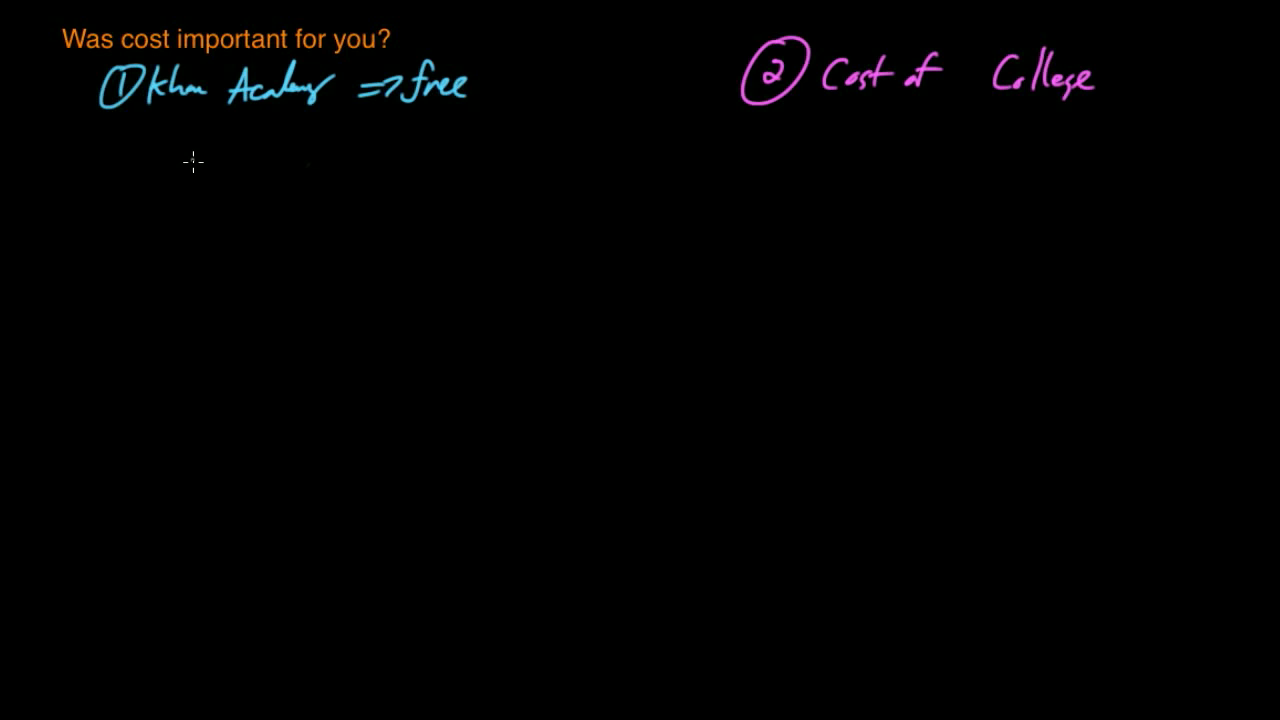
mouse_move(183, 176)
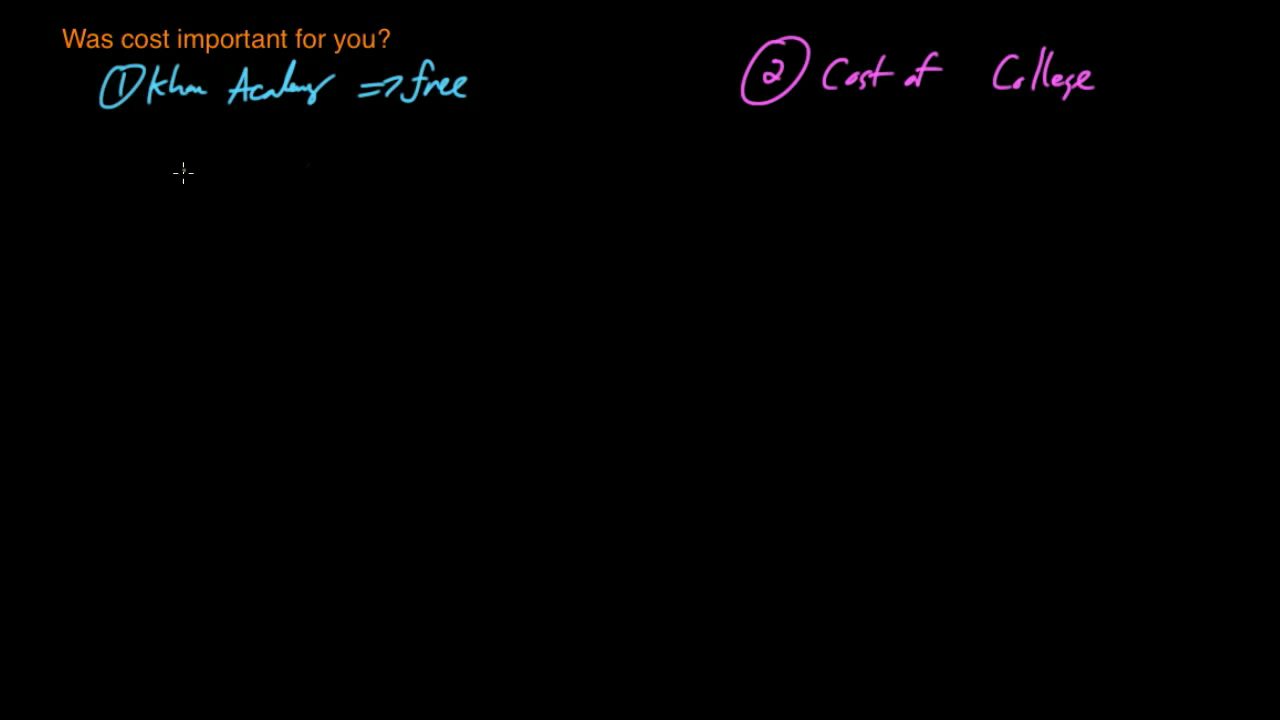
mouse_move(190, 160)
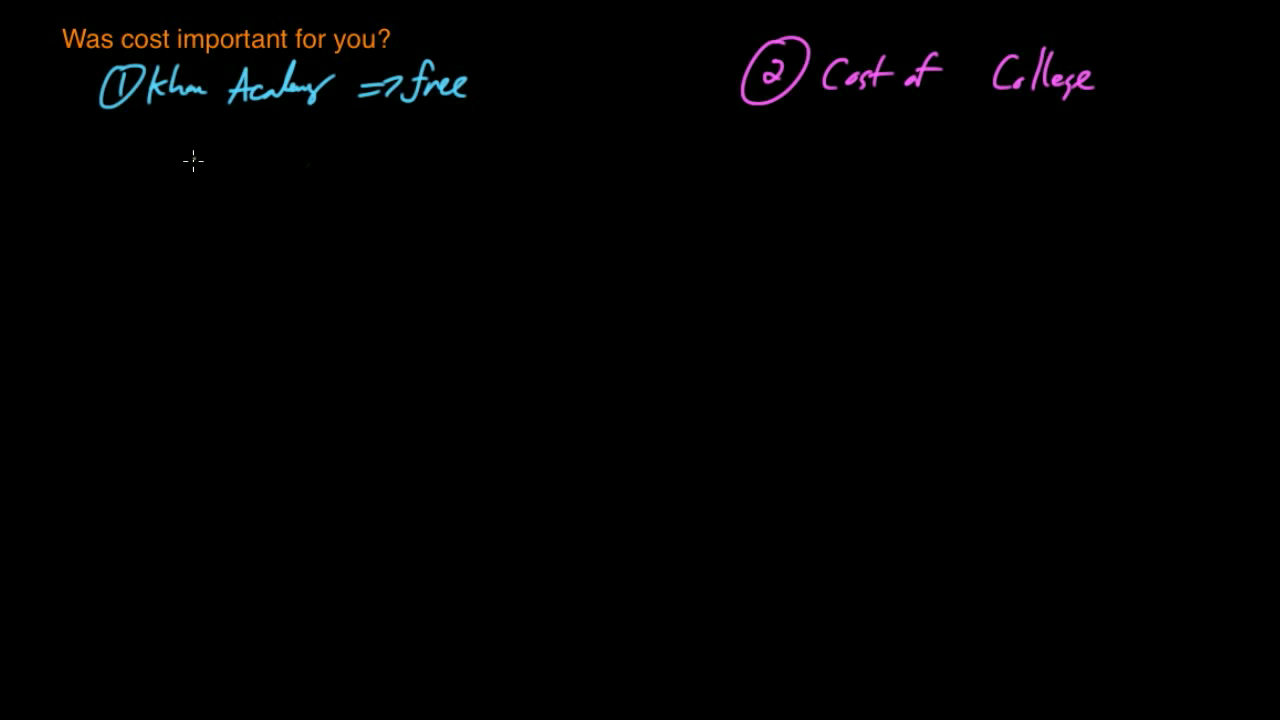
mouse_move(232, 118)
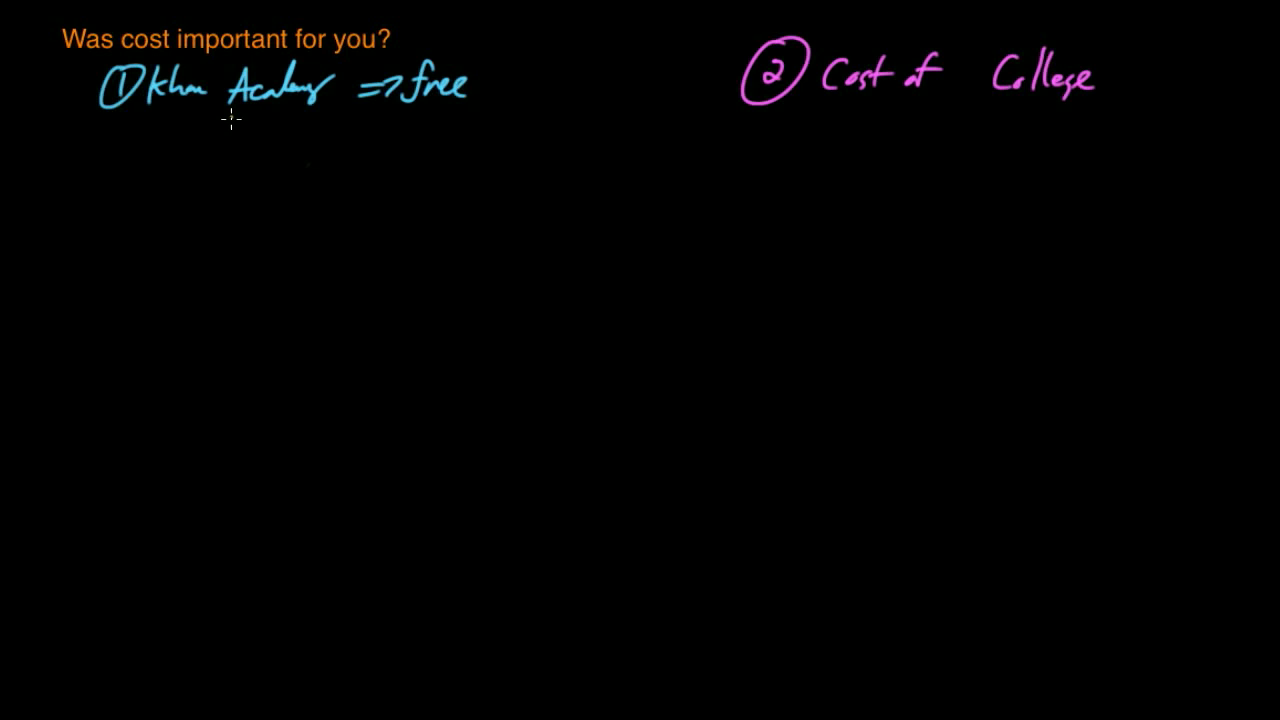
mouse_move(312, 158)
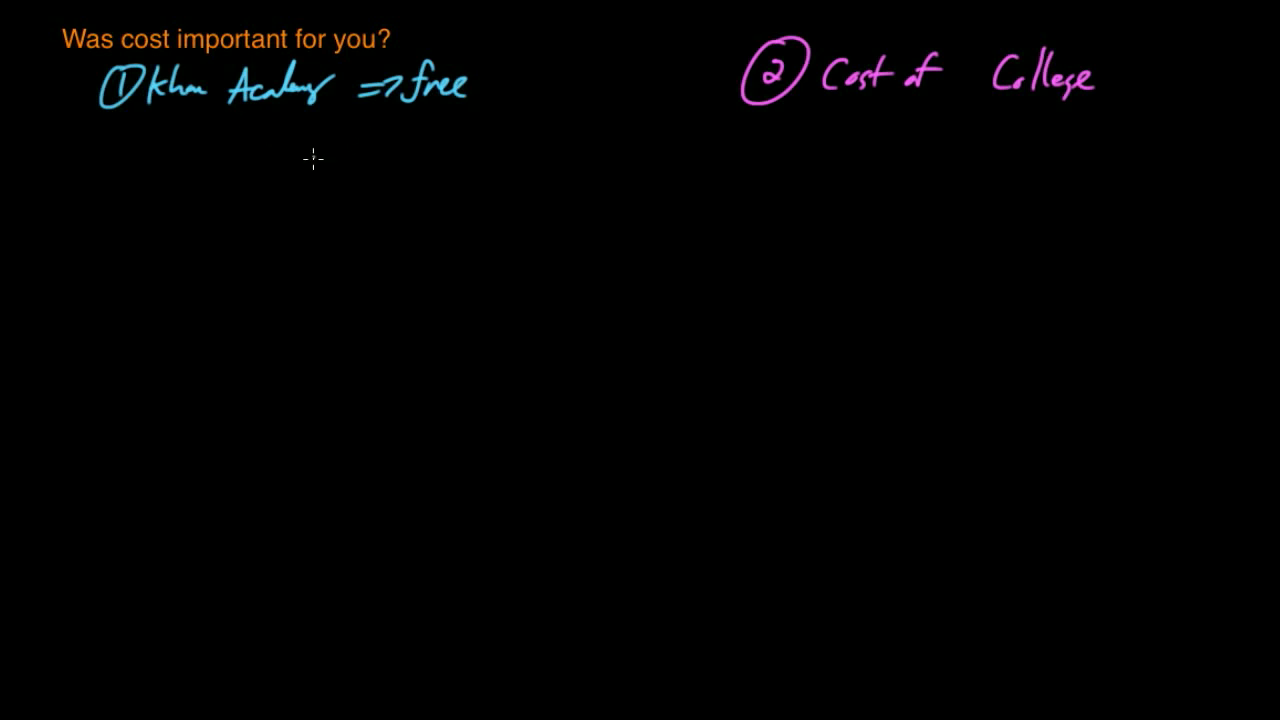
mouse_move(278, 188)
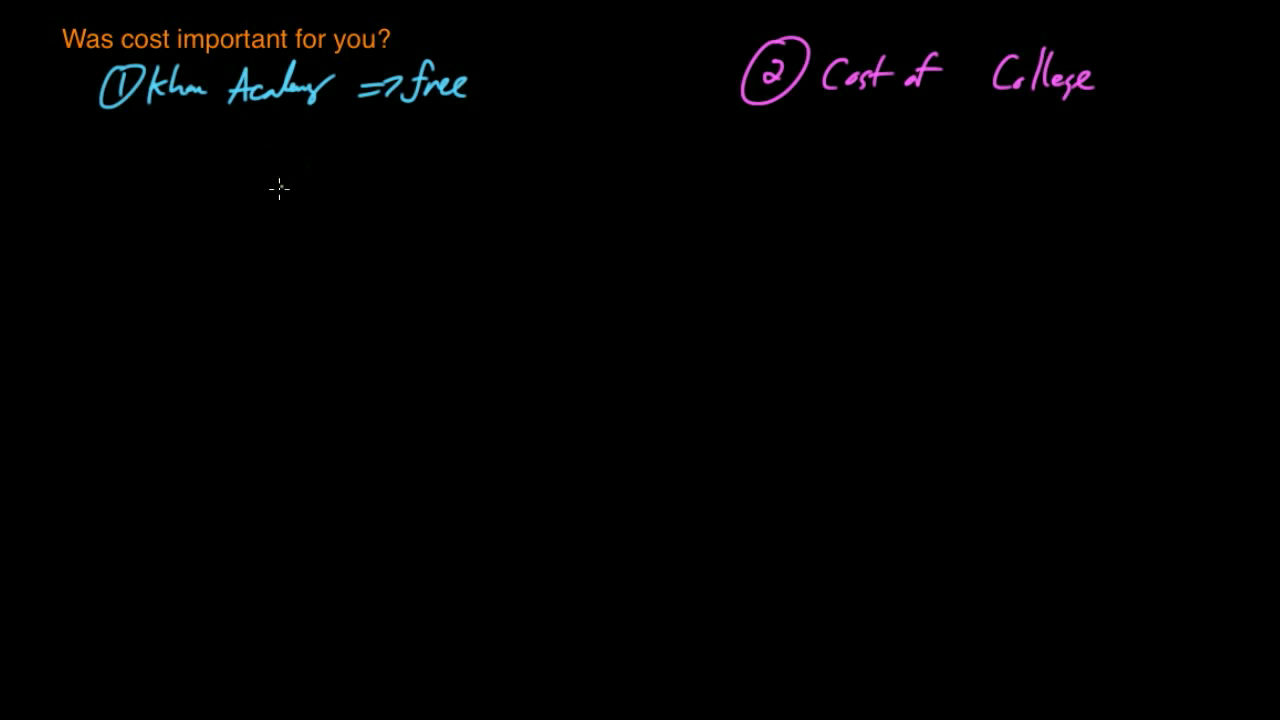
mouse_move(258, 203)
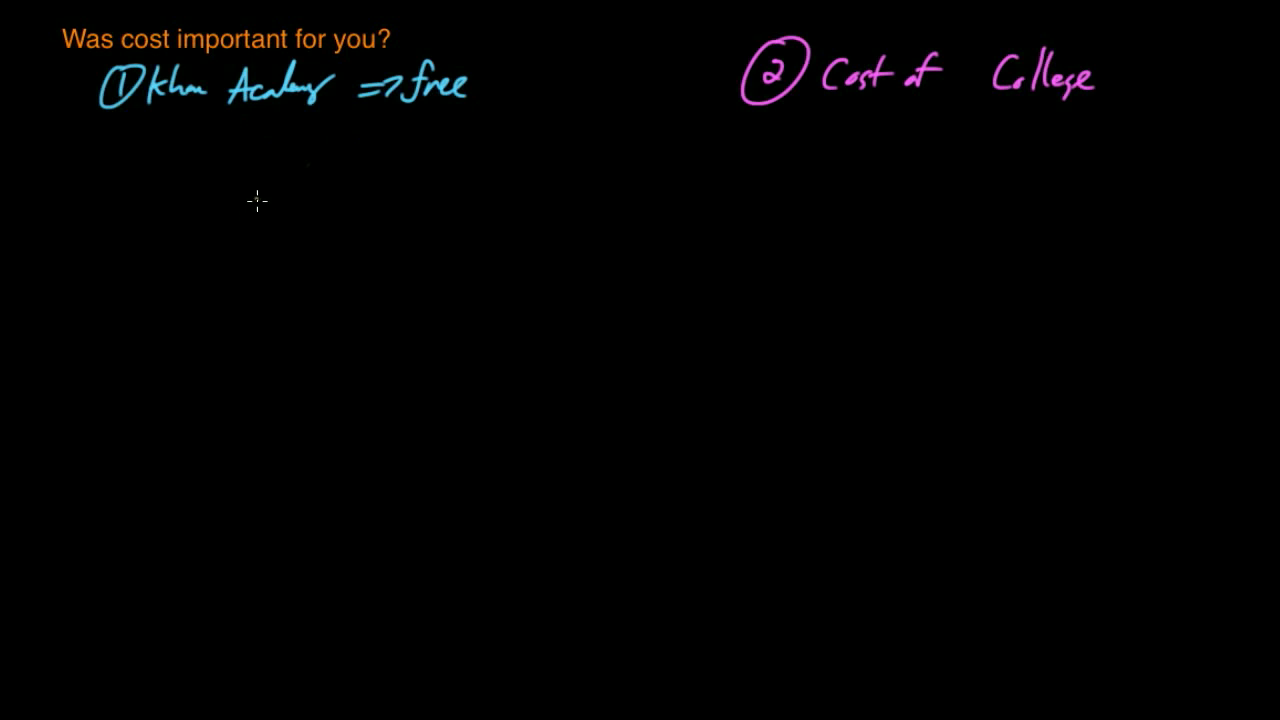
mouse_move(170, 229)
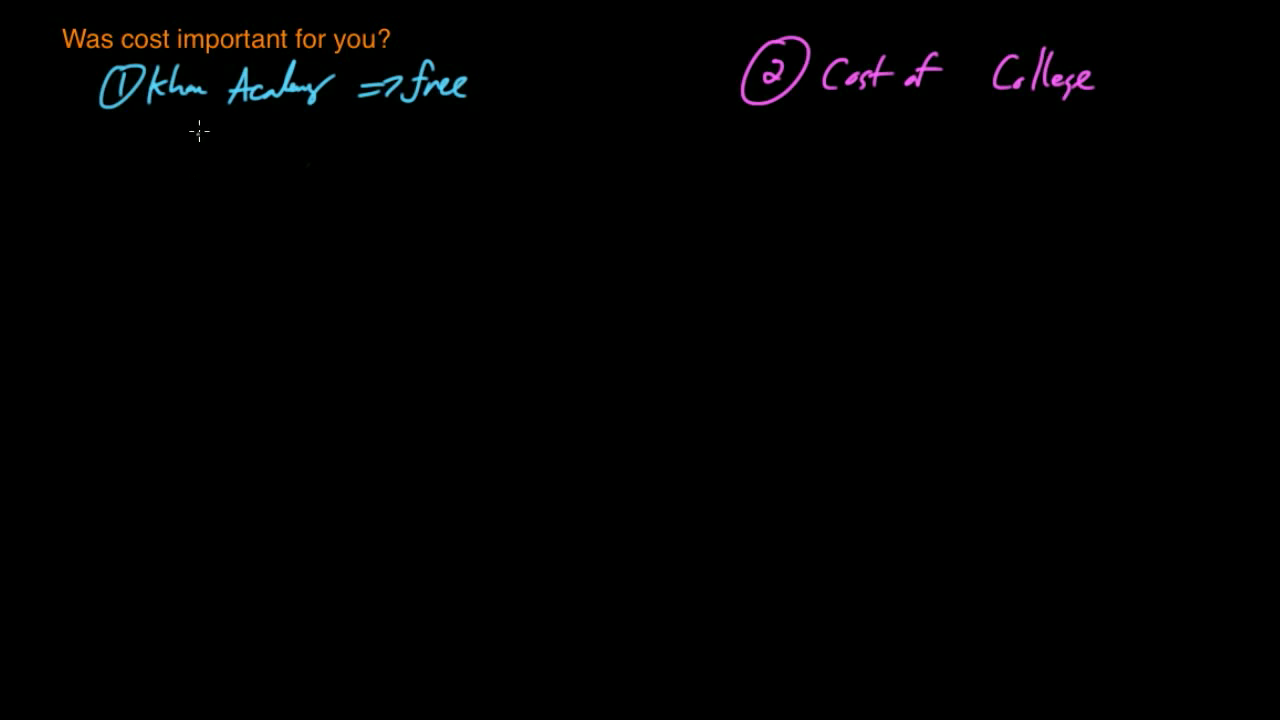
mouse_move(170, 181)
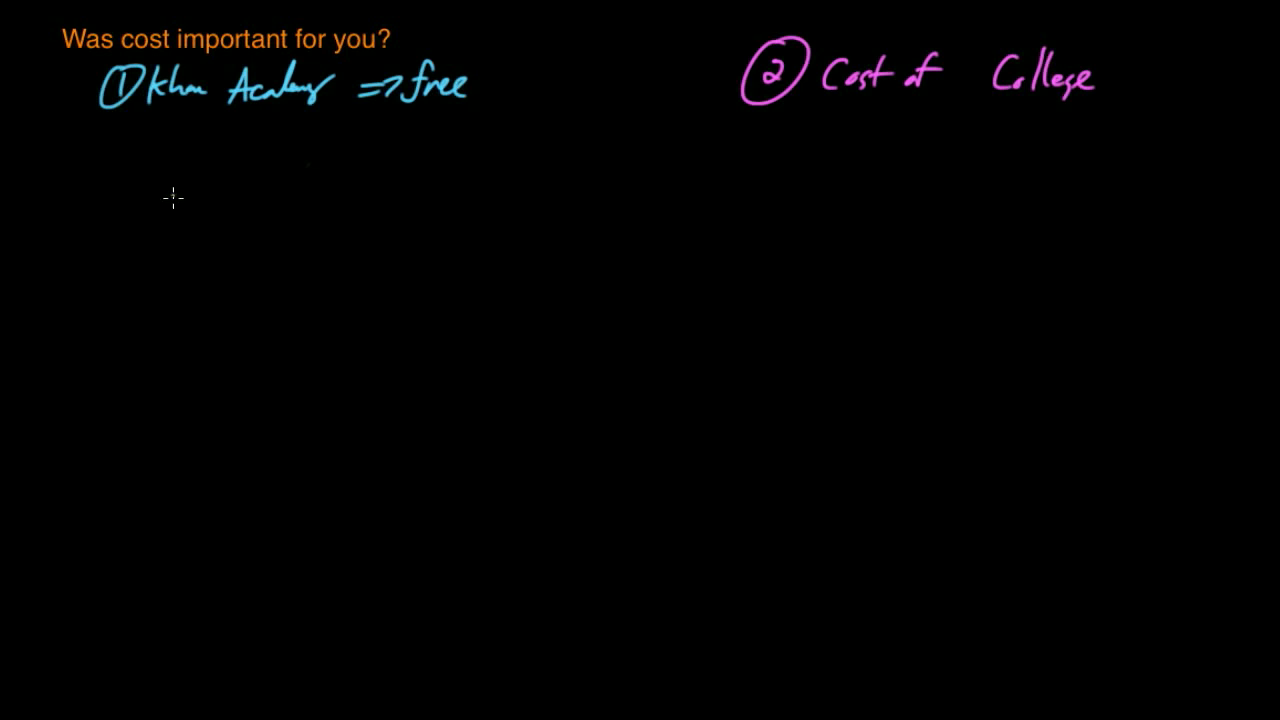
mouse_move(170, 181)
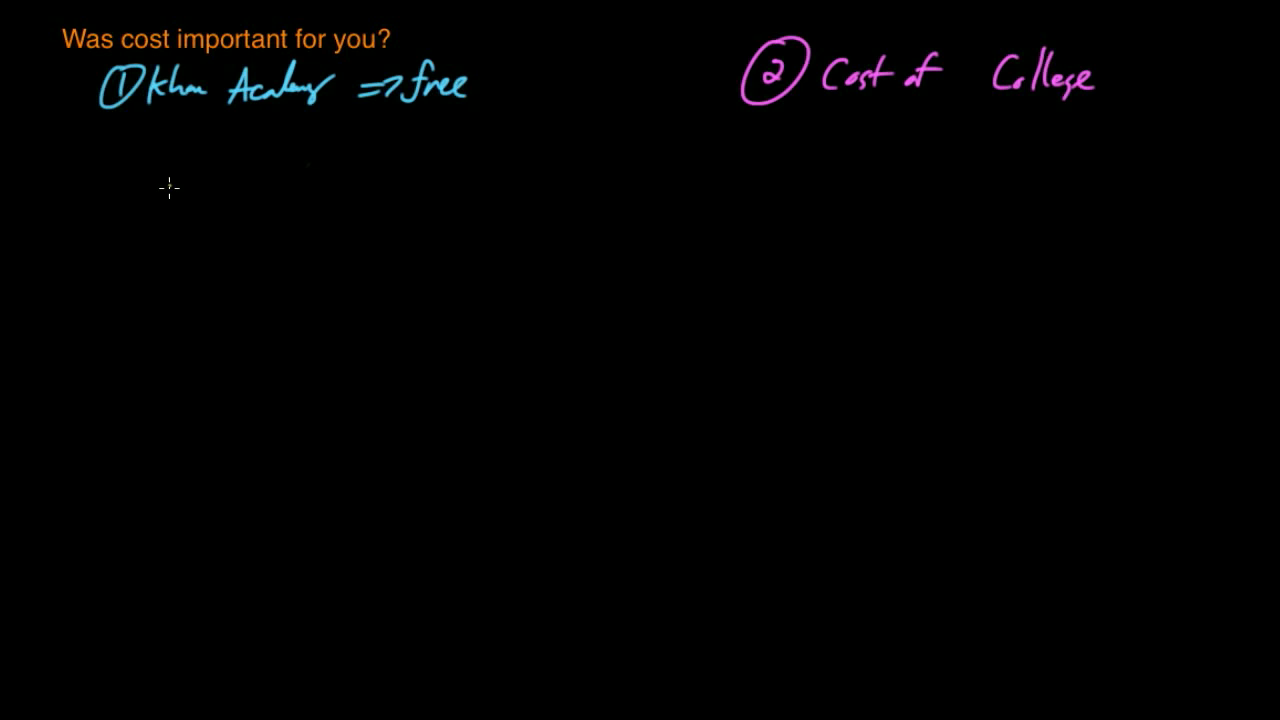
mouse_move(171, 180)
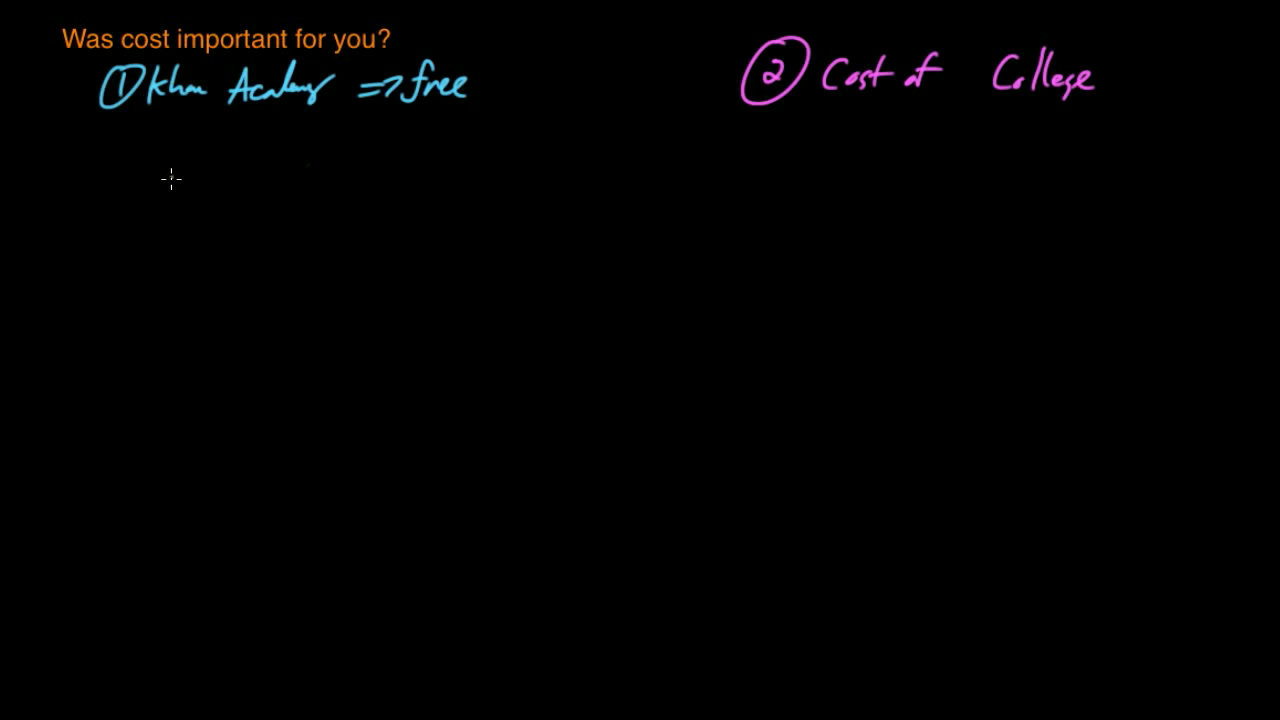
mouse_move(170, 175)
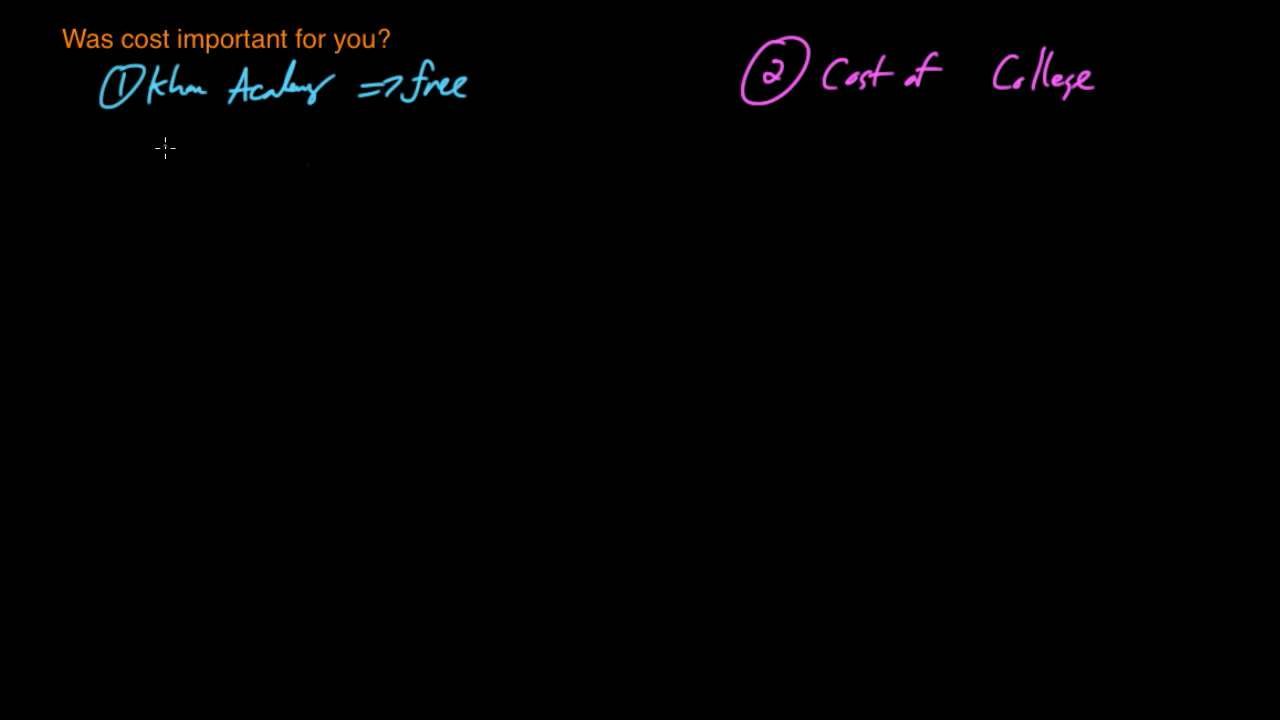
mouse_move(157, 157)
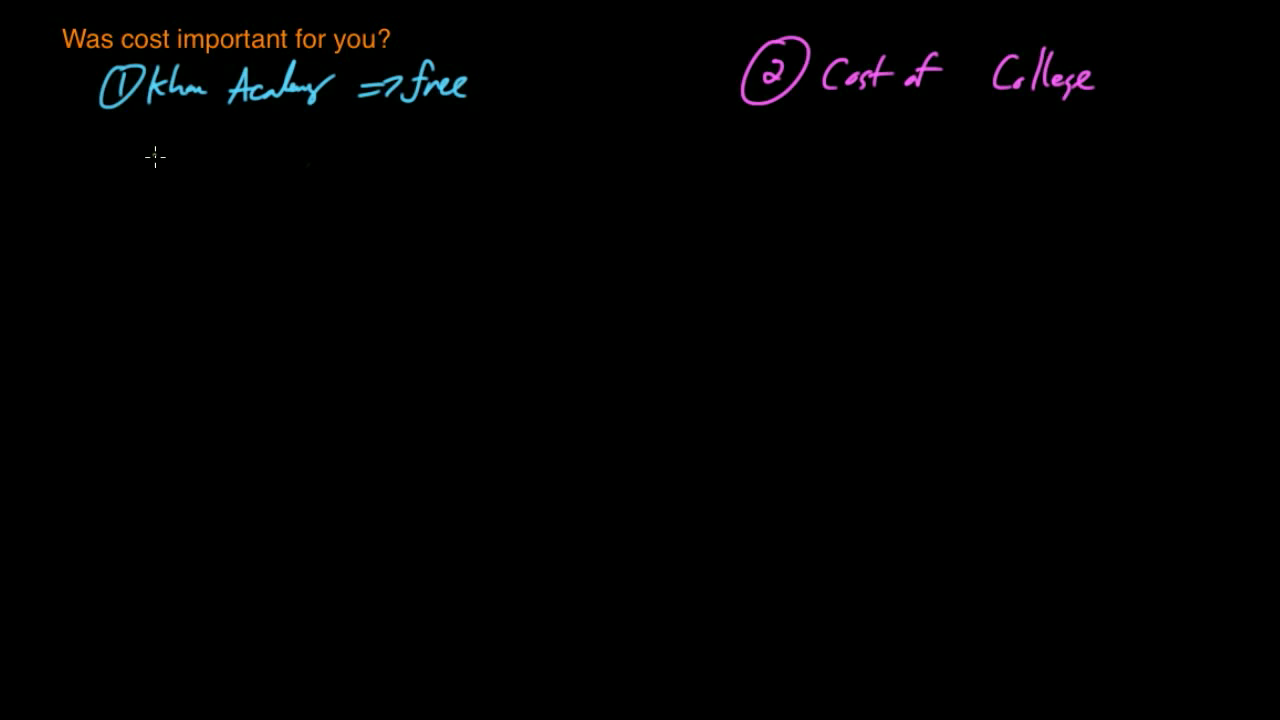
mouse_move(154, 172)
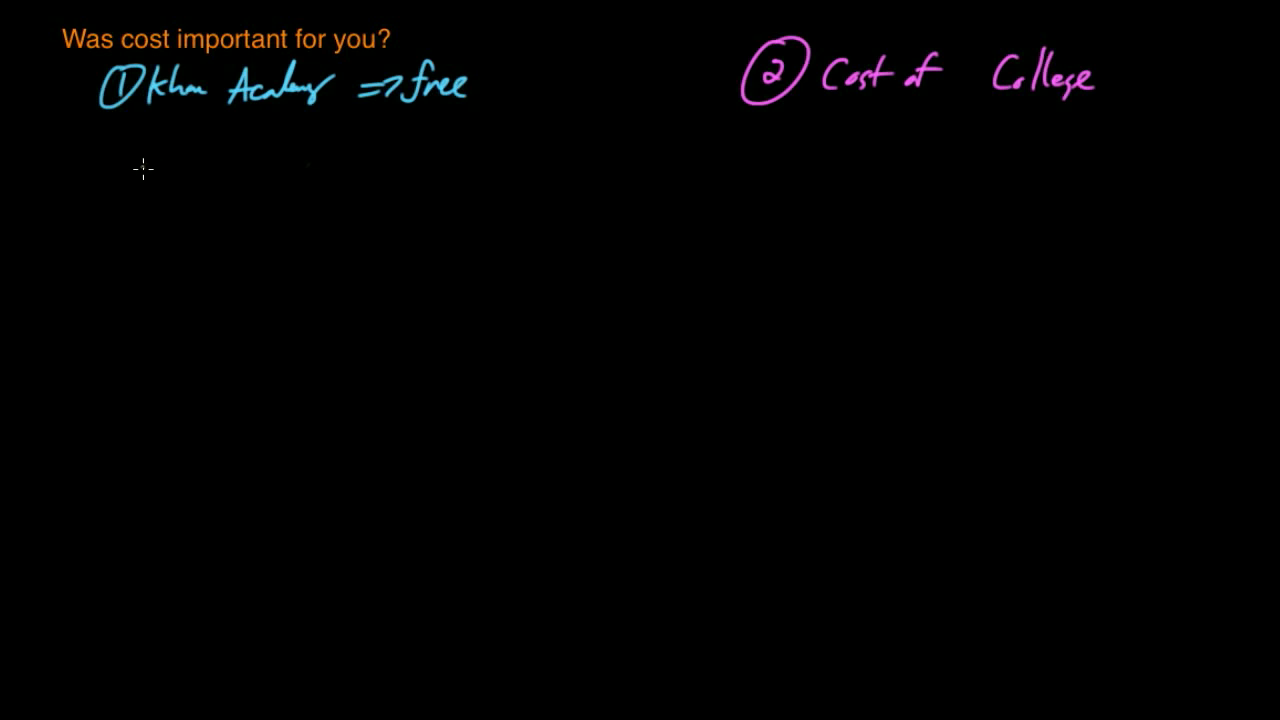
mouse_move(137, 195)
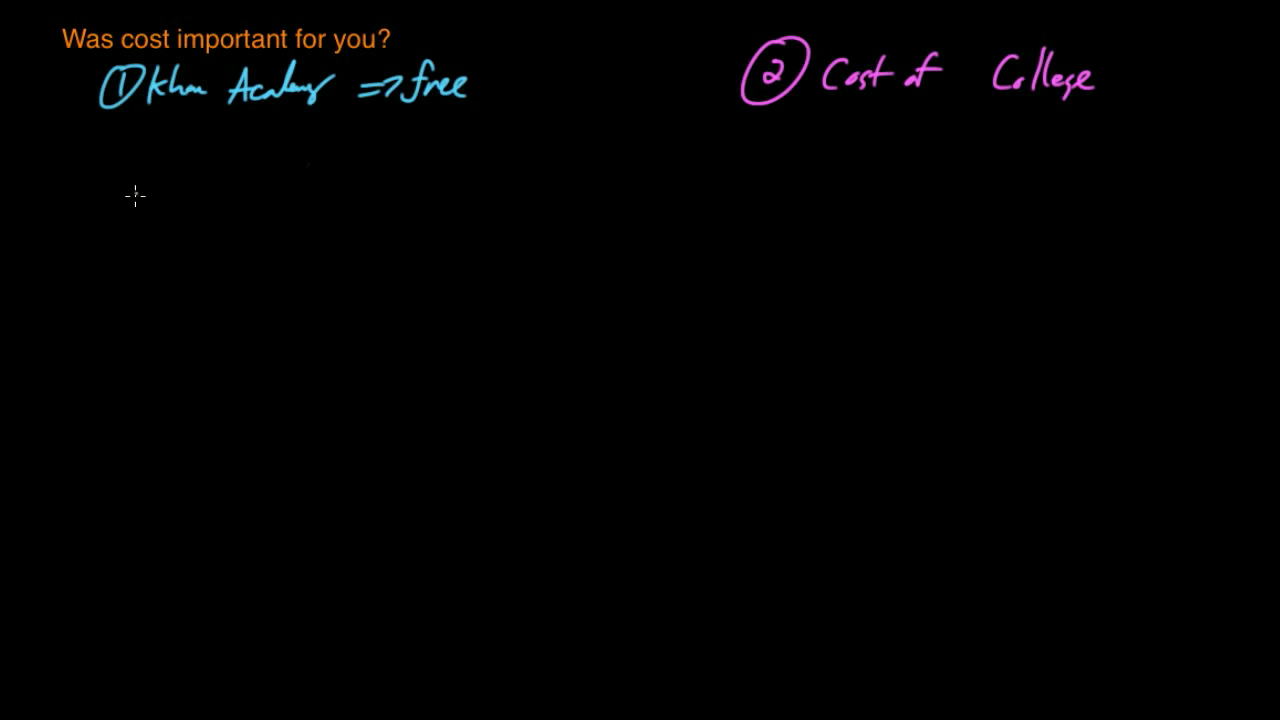
mouse_move(137, 177)
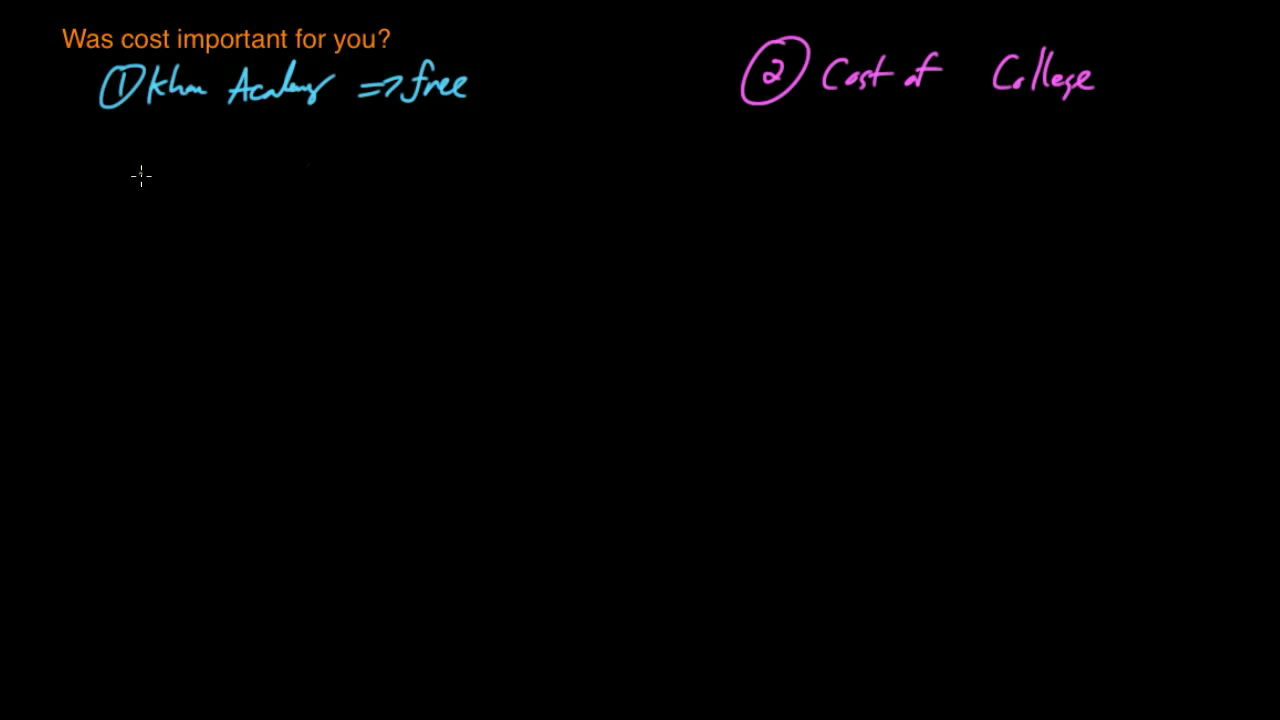
mouse_move(170, 109)
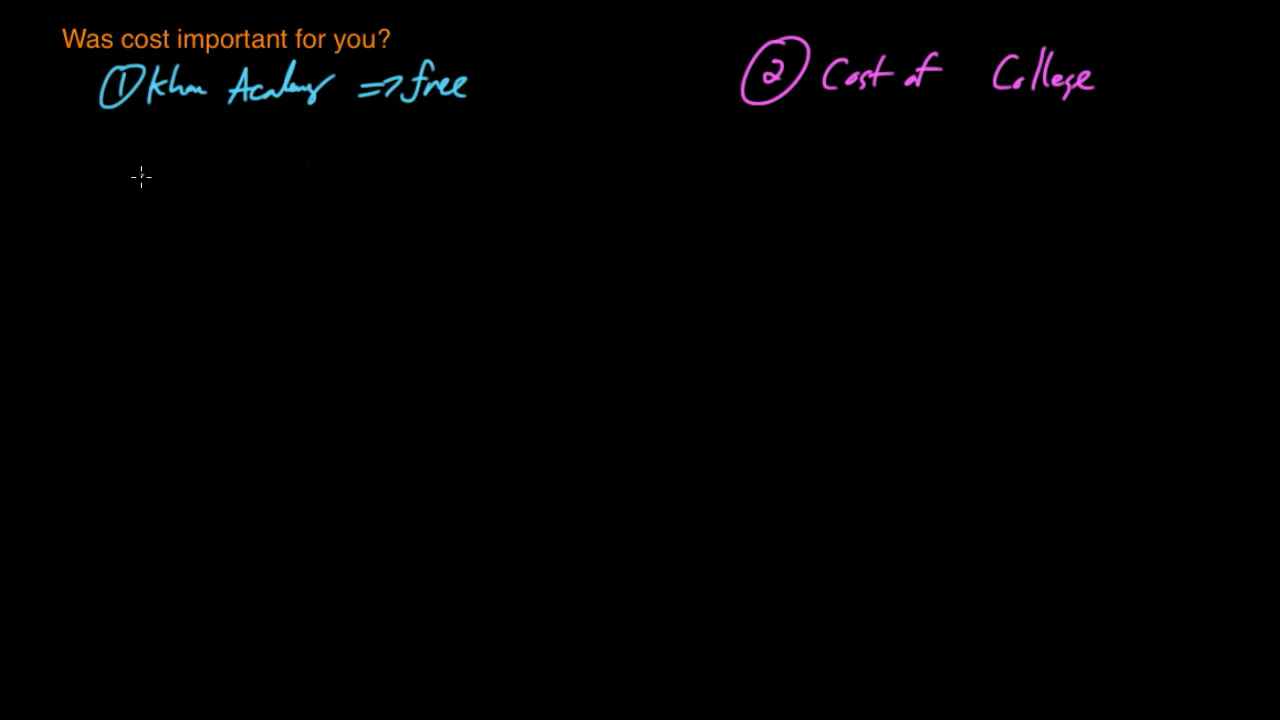
mouse_move(184, 133)
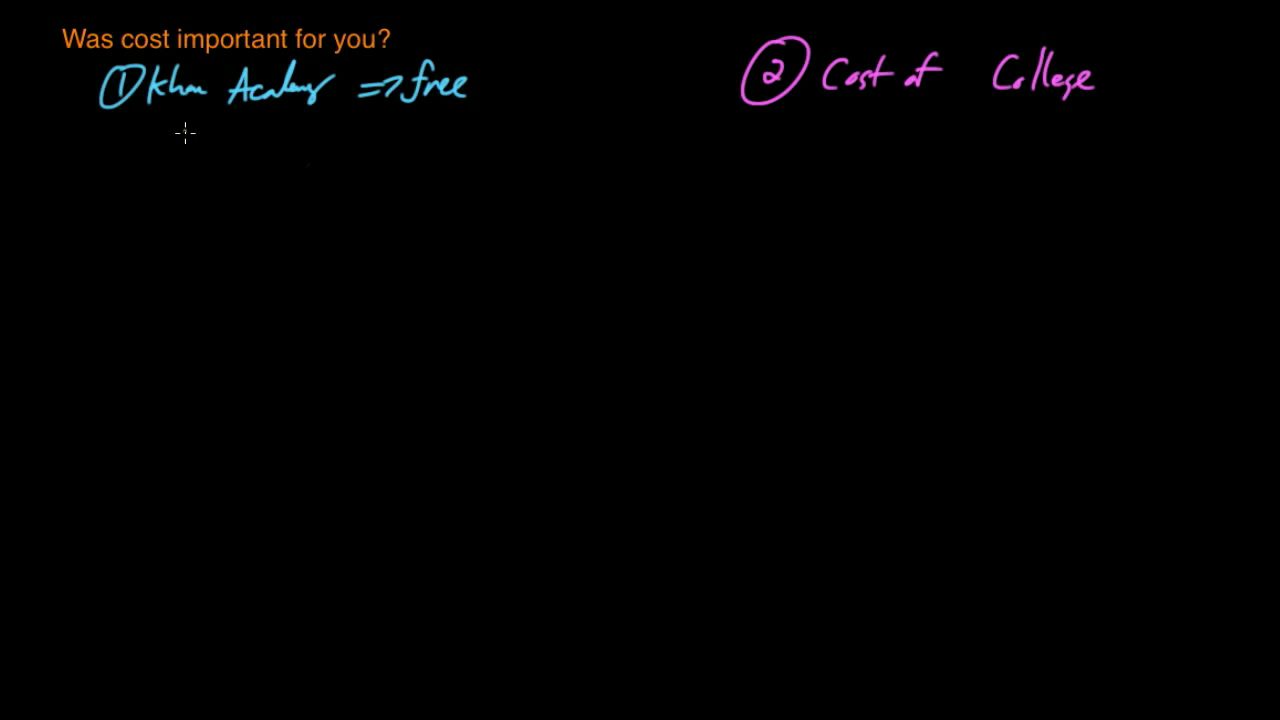
mouse_move(253, 110)
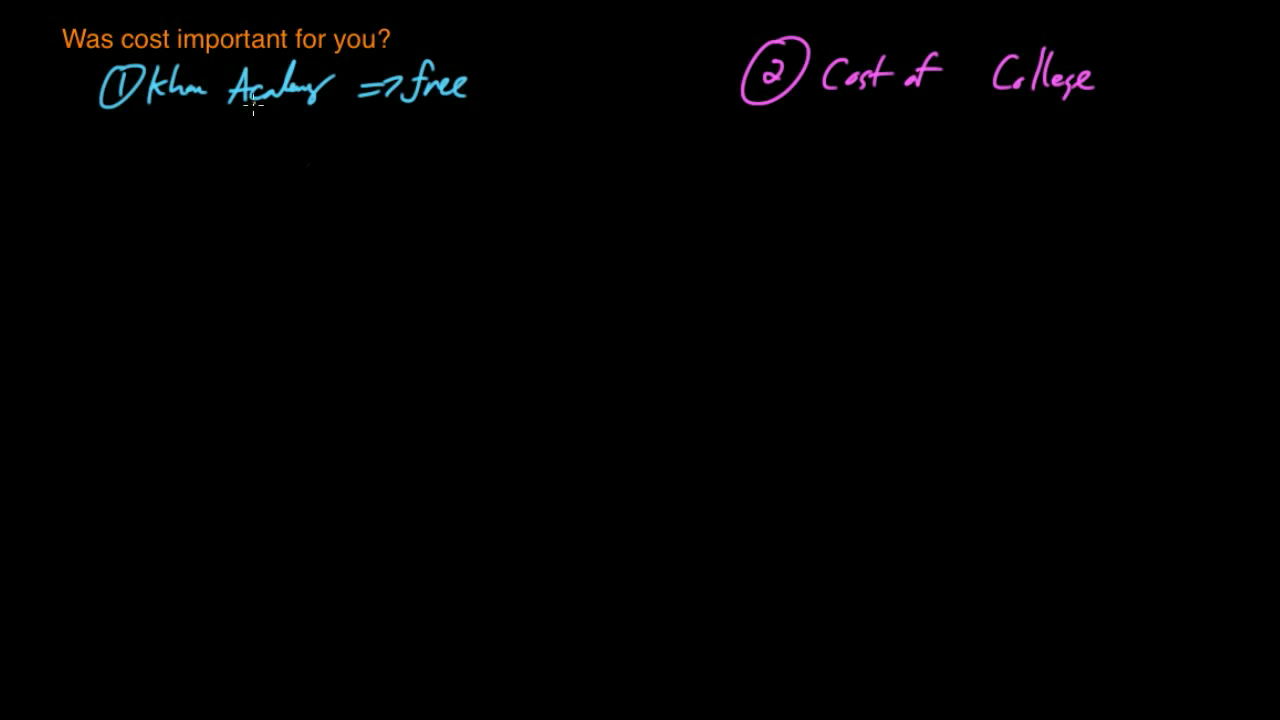
mouse_move(188, 138)
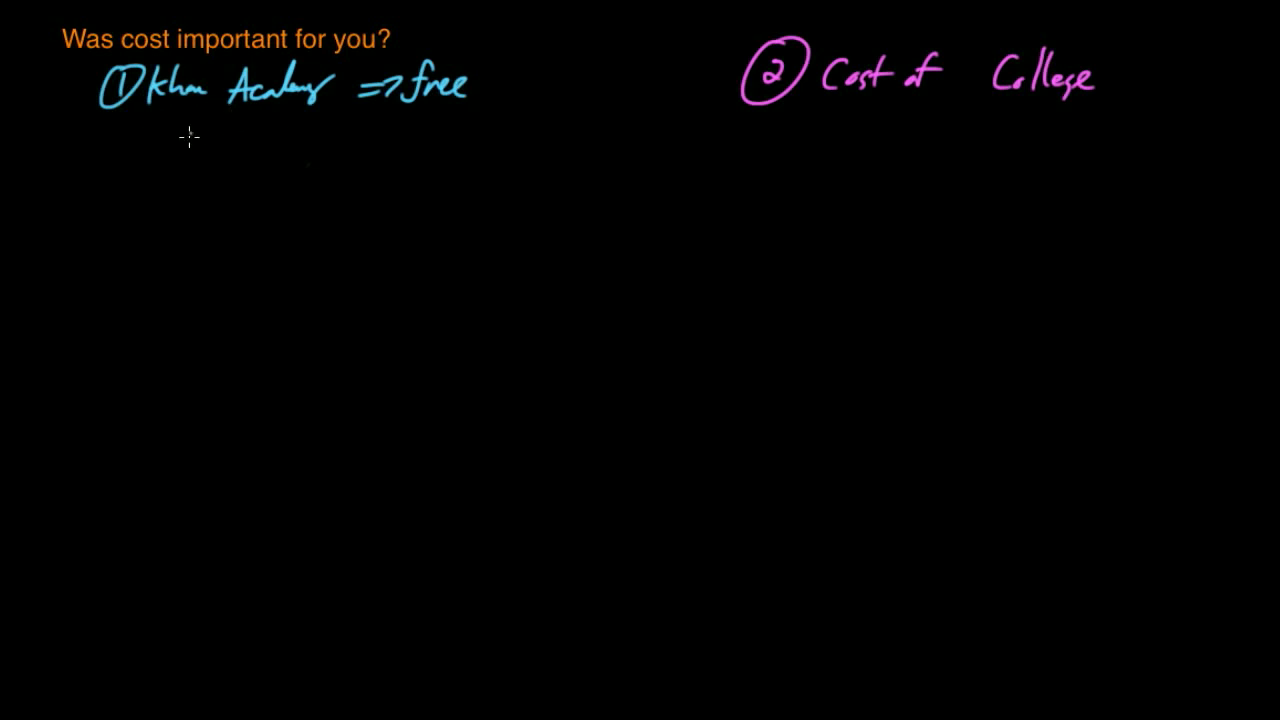
mouse_move(215, 112)
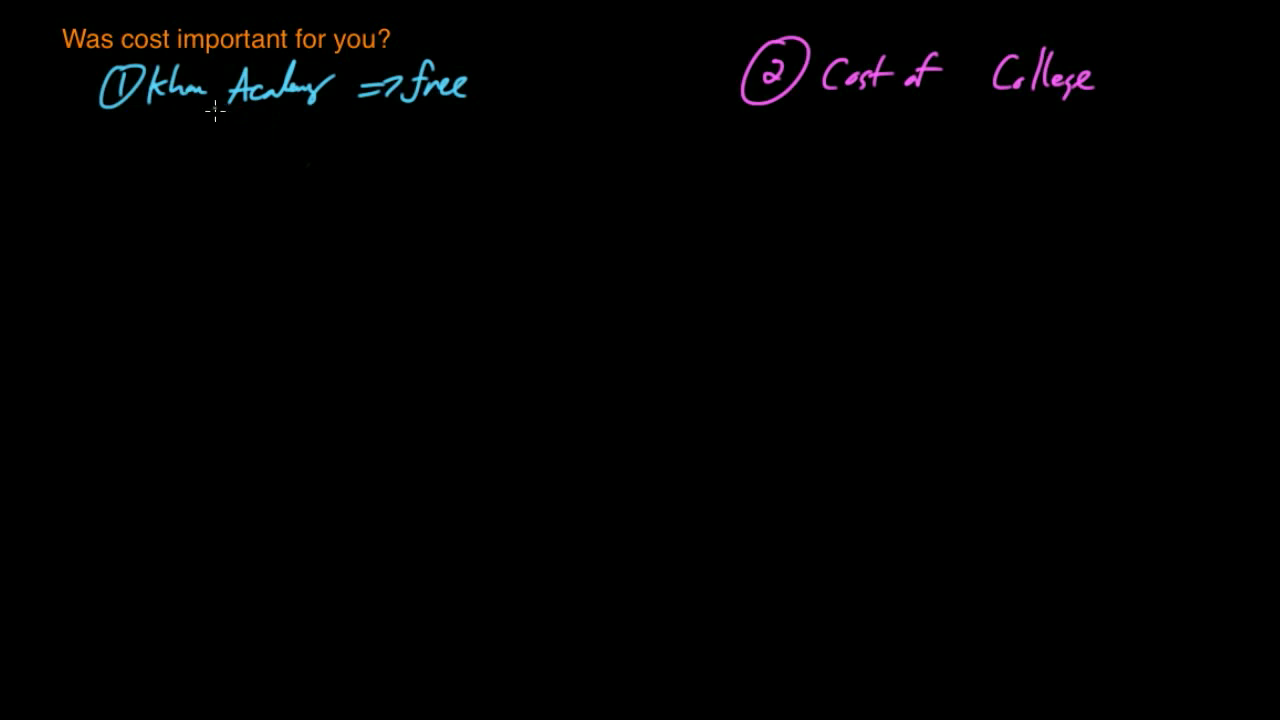
mouse_move(238, 132)
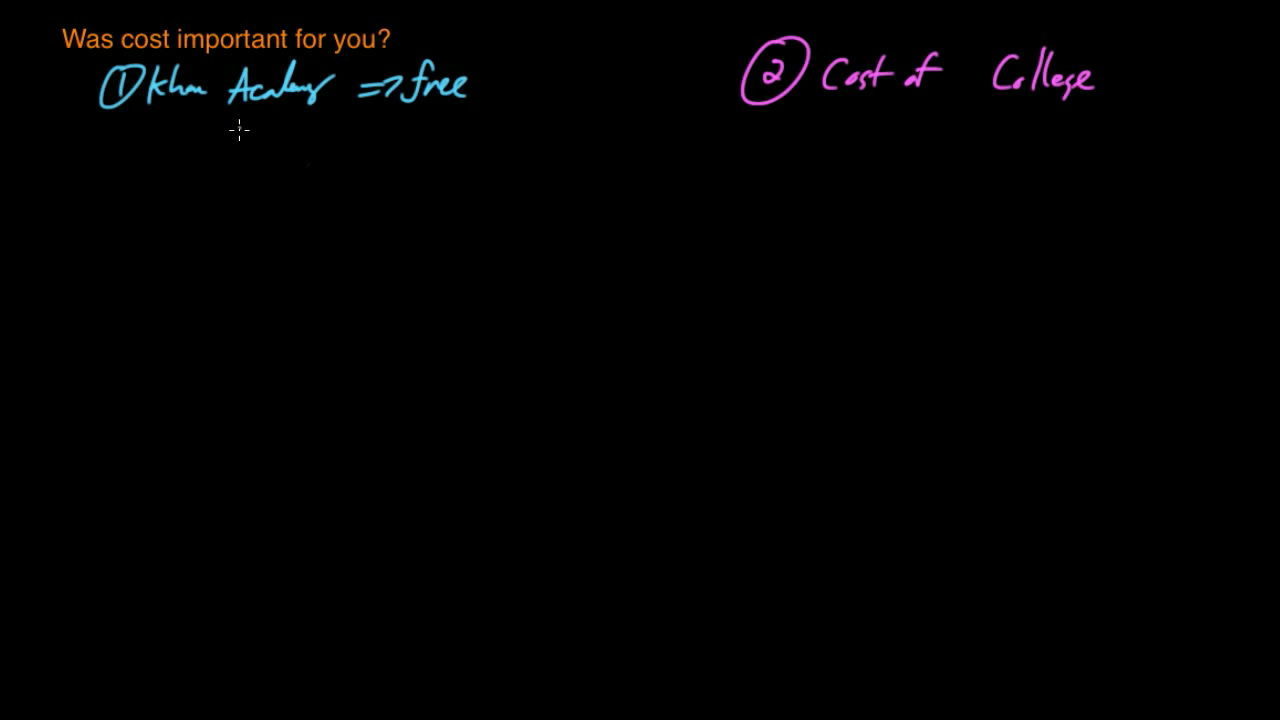
mouse_move(207, 203)
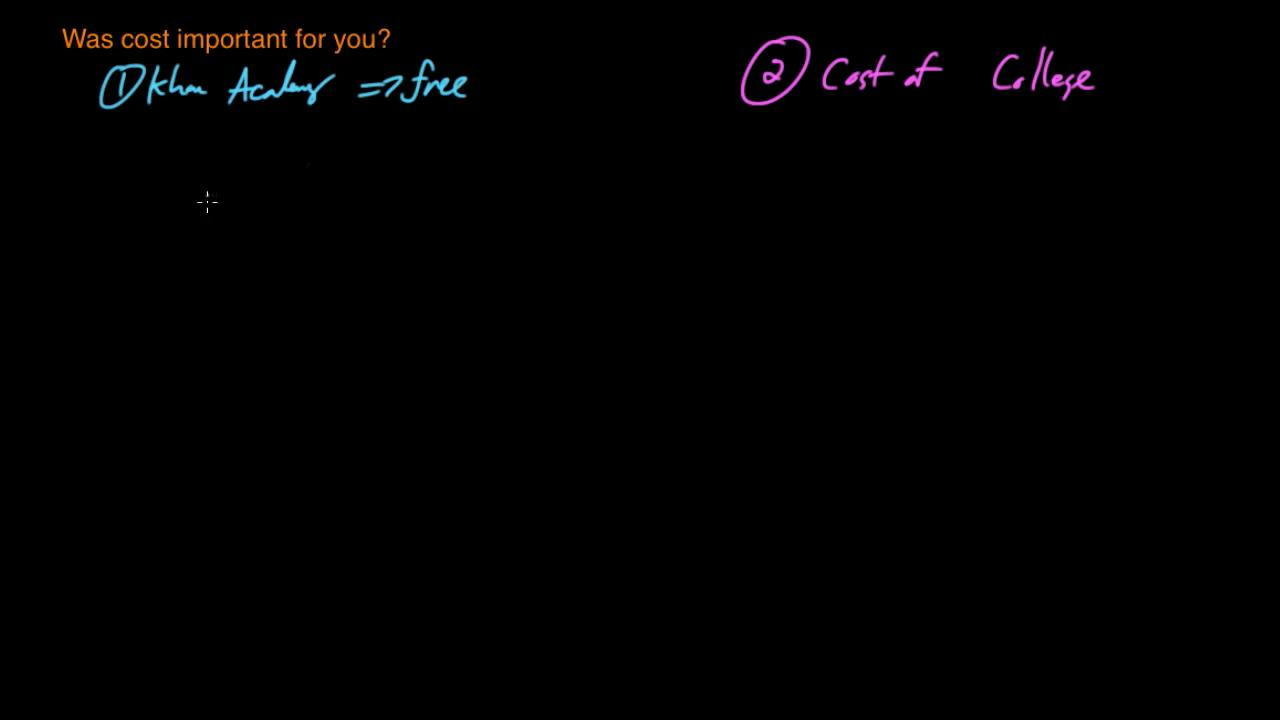
mouse_move(169, 135)
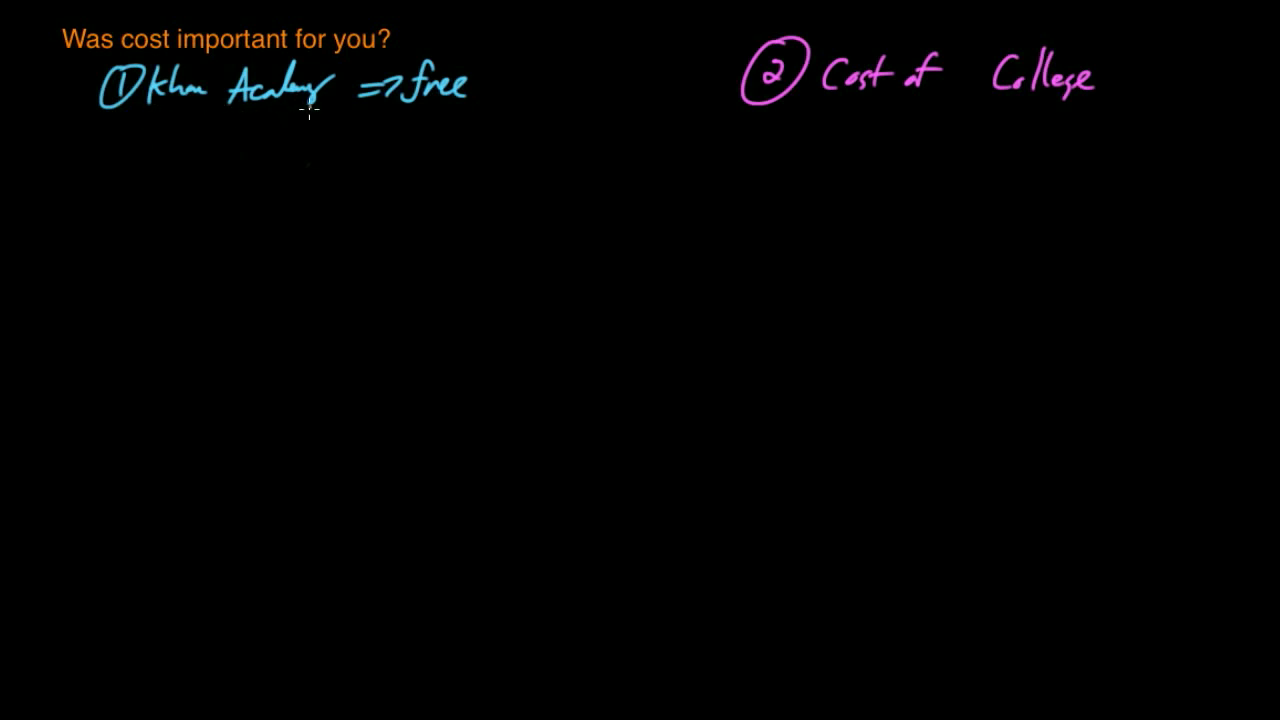
mouse_move(238, 157)
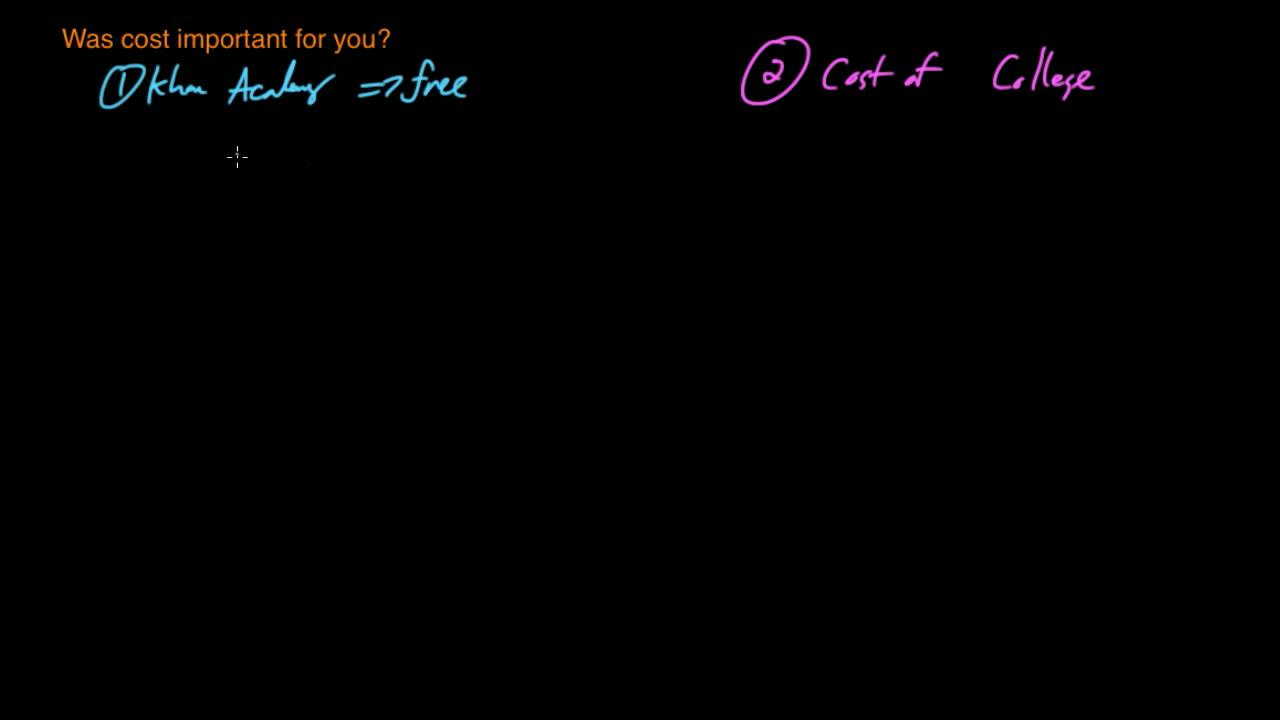
mouse_move(280, 110)
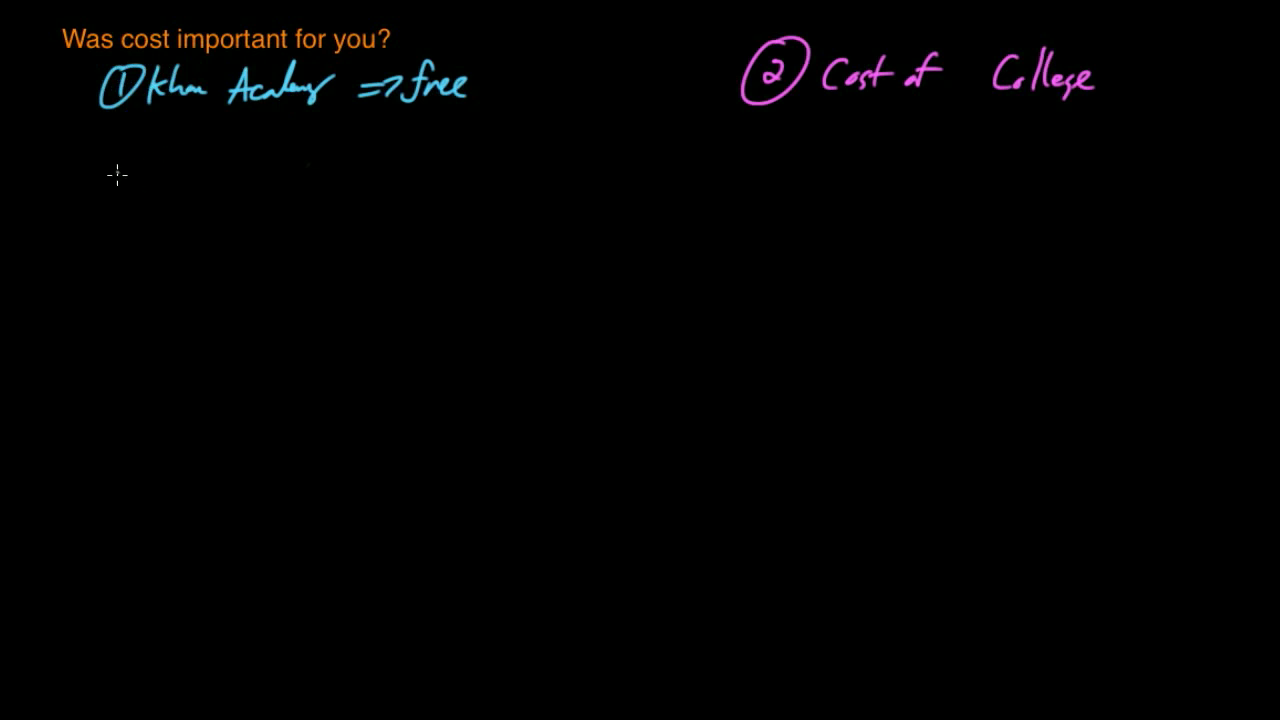
Sketch a yellow $ with an arrow to 'Expectation', plus a second arrow beside x
drag(90, 165, 110, 225)
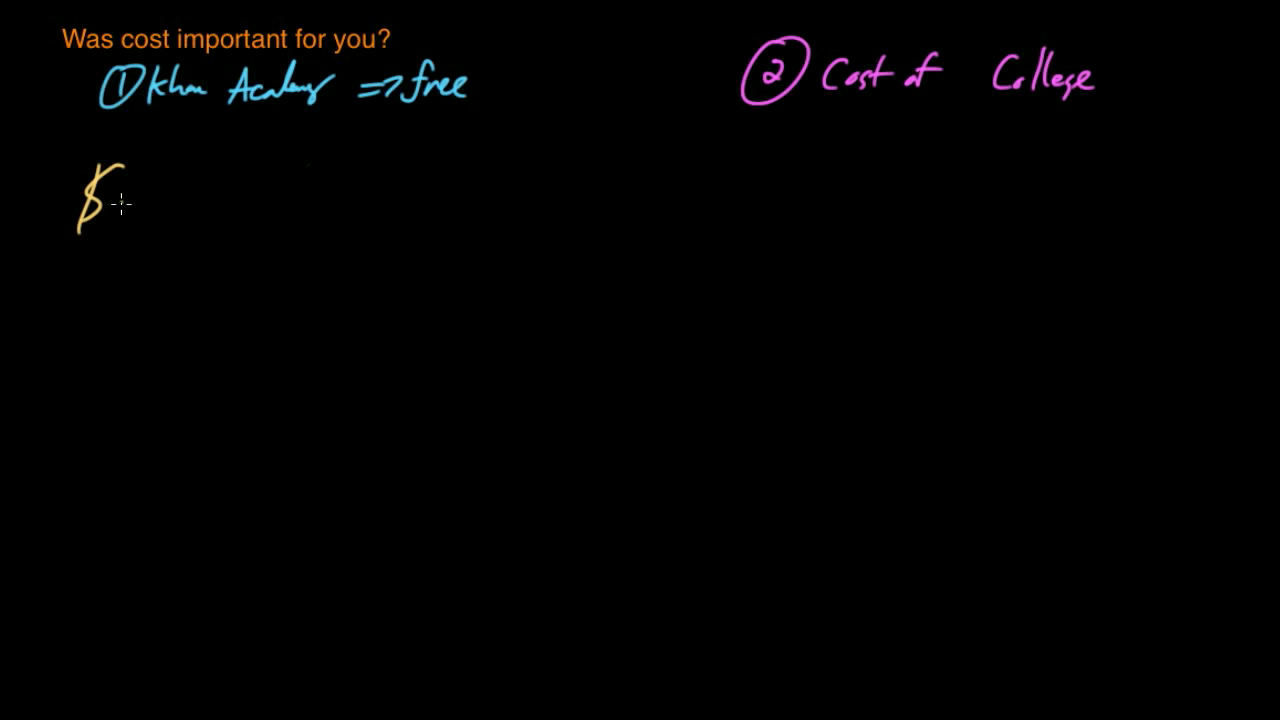
drag(145, 198, 335, 198)
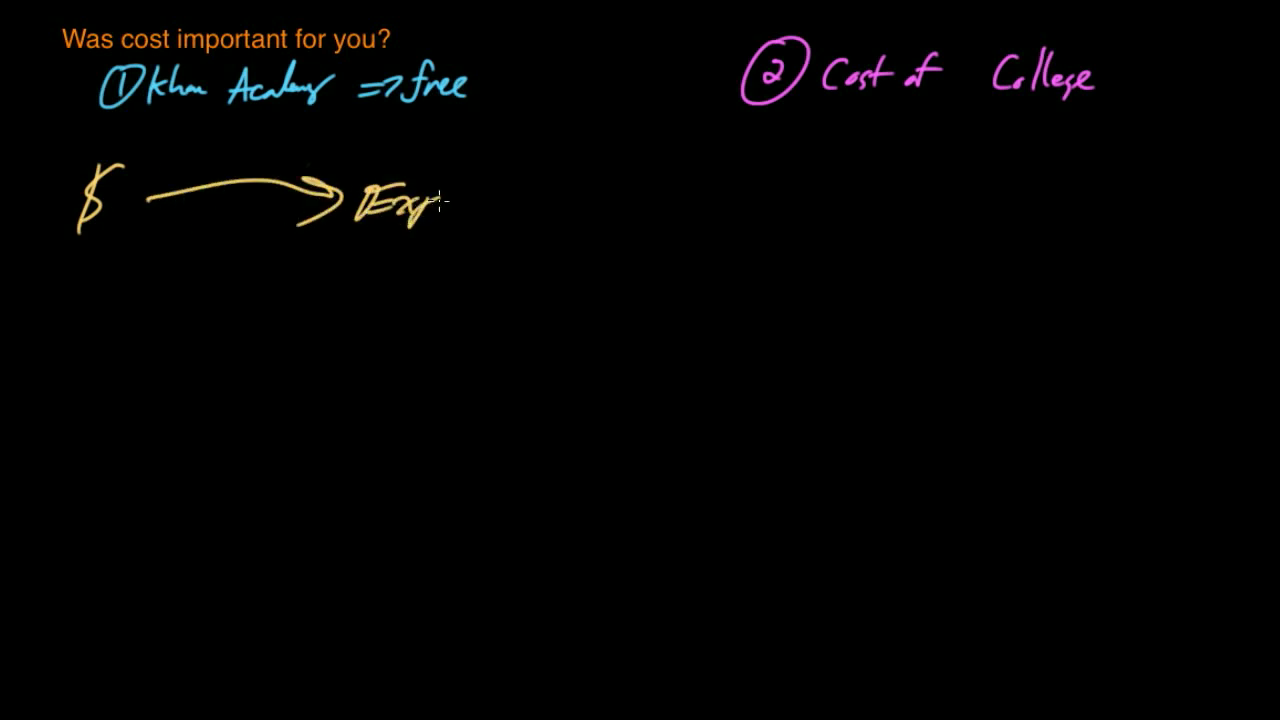
text(Expectation)
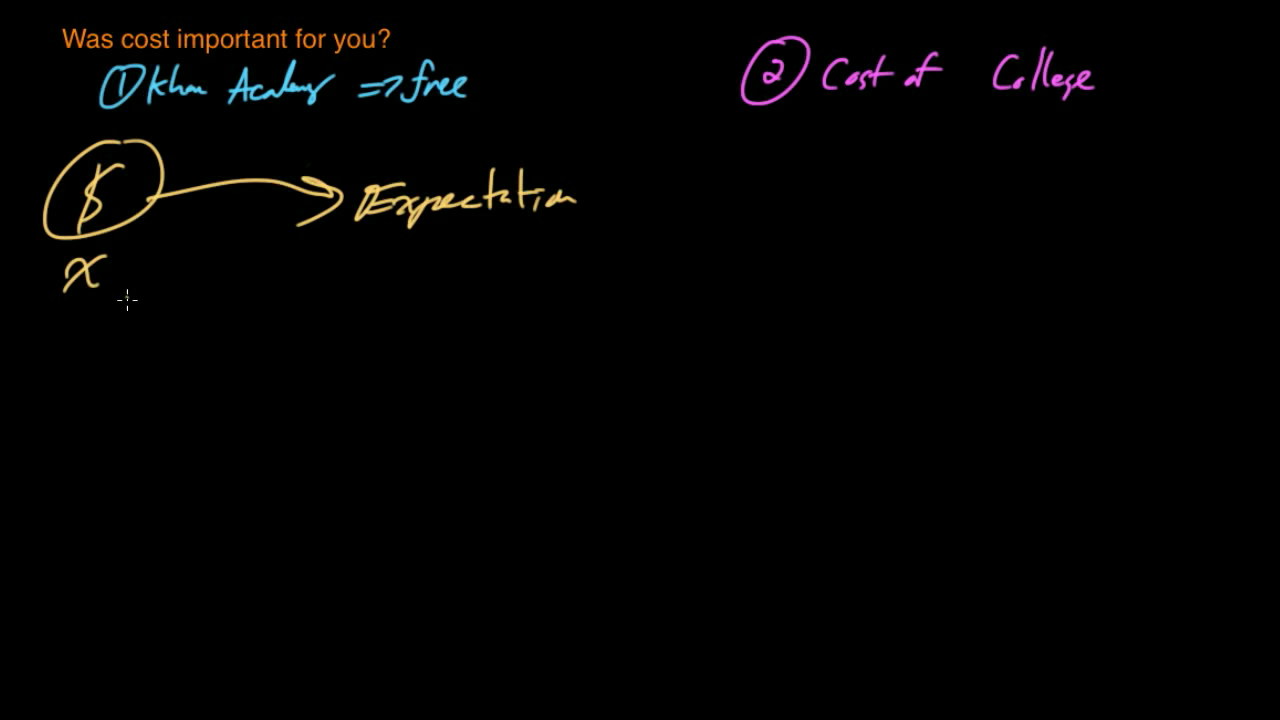
drag(210, 280, 320, 270)
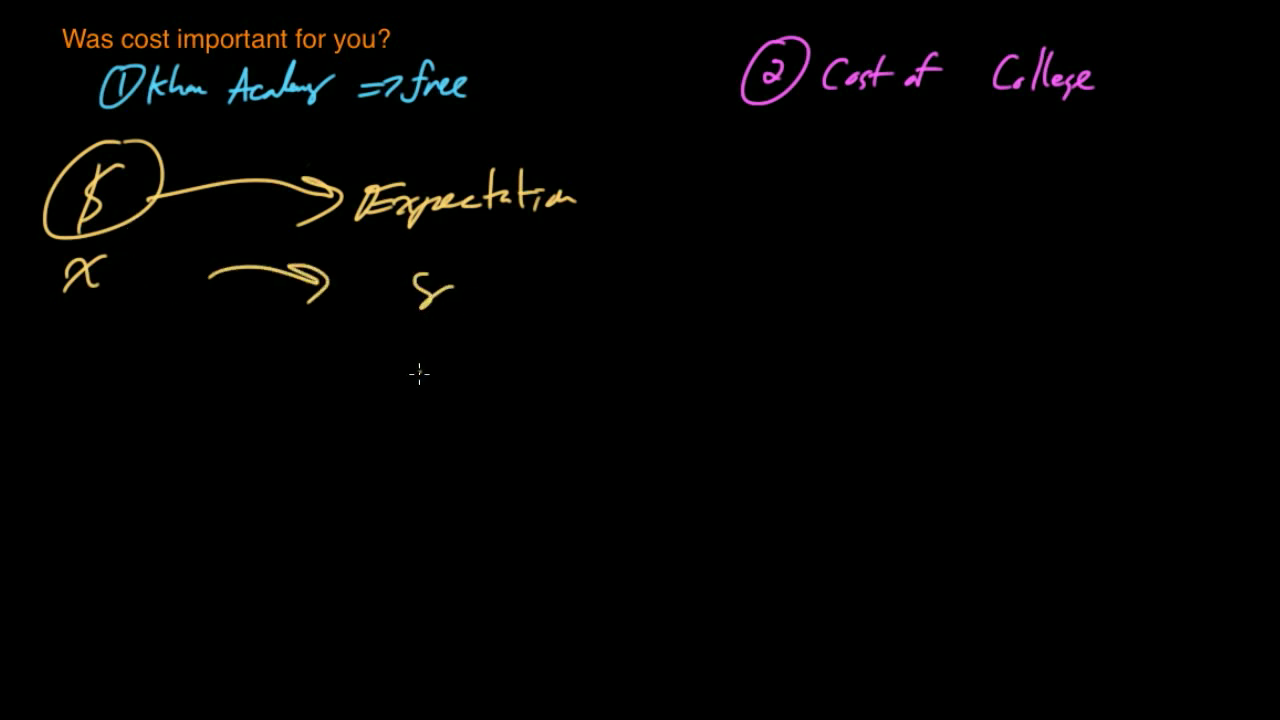
mouse_move(443, 333)
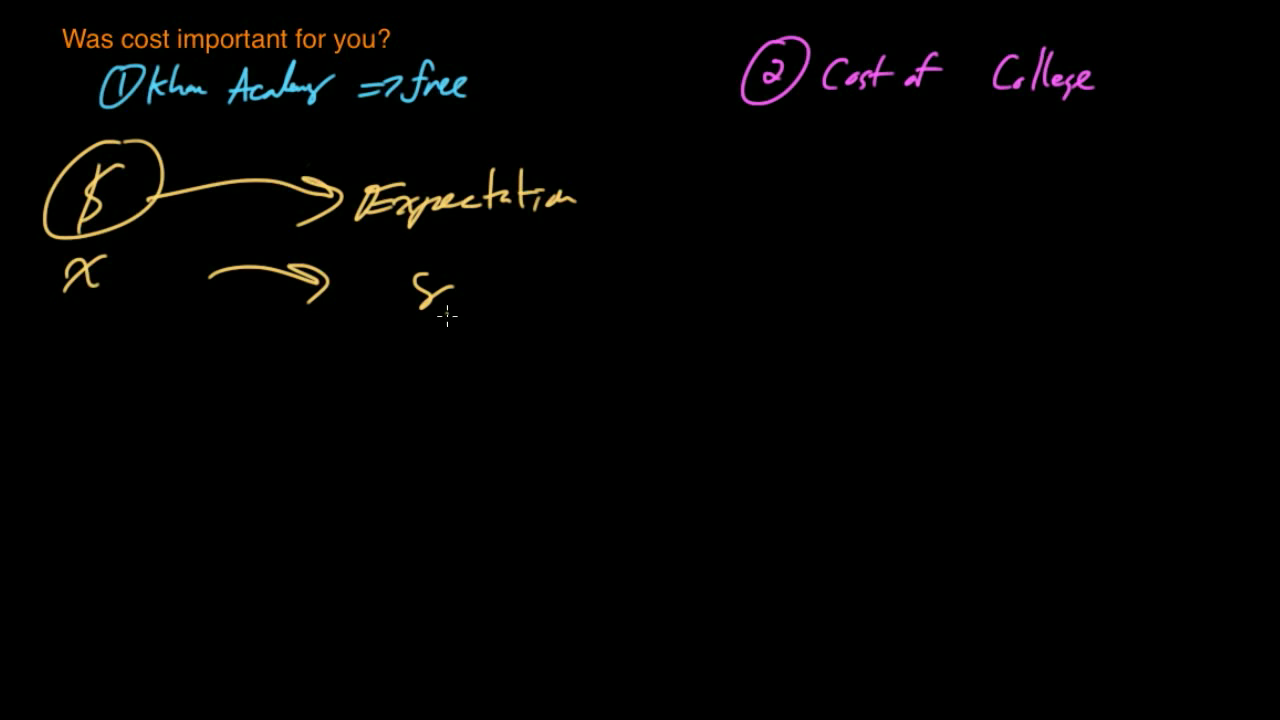
mouse_move(405, 308)
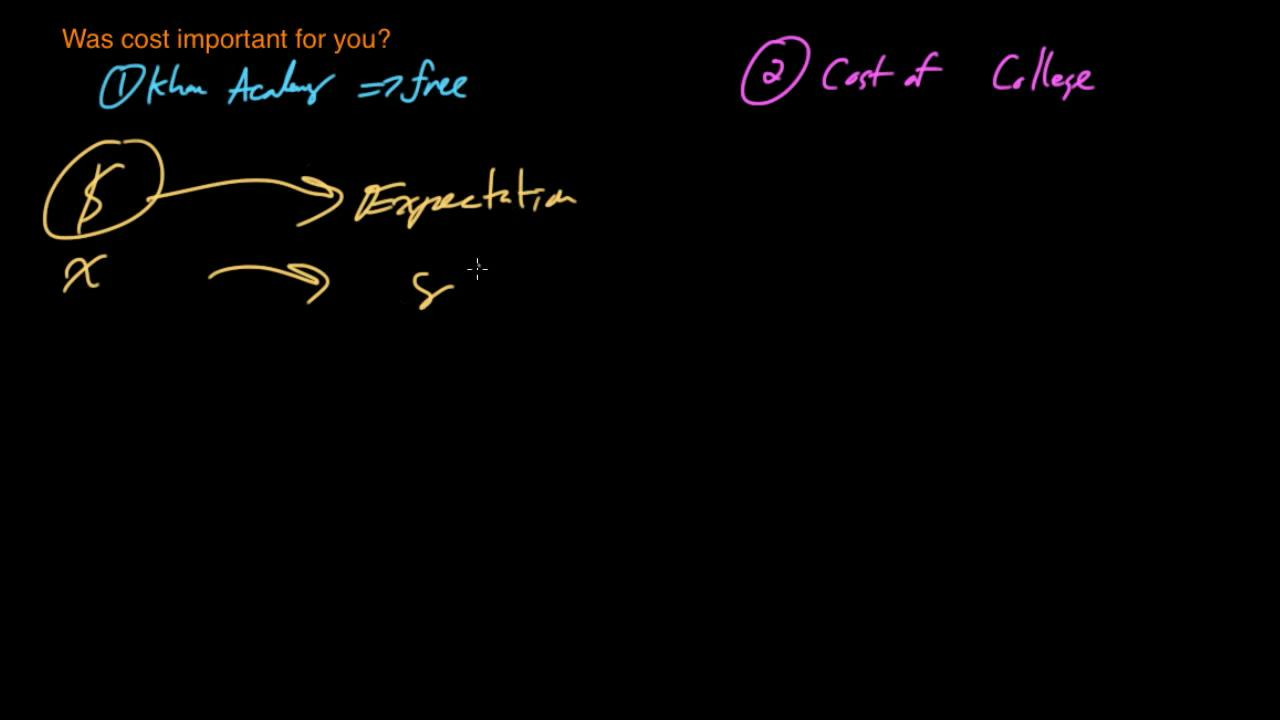
mouse_move(465, 323)
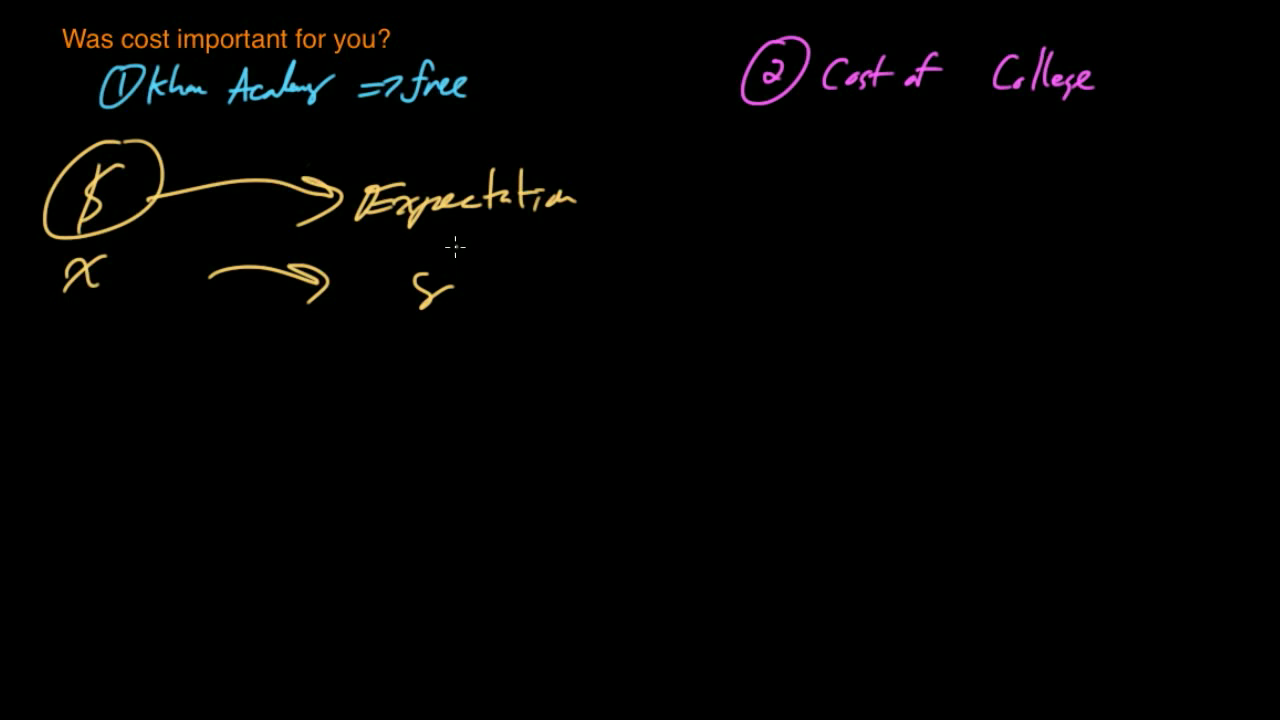
mouse_move(461, 253)
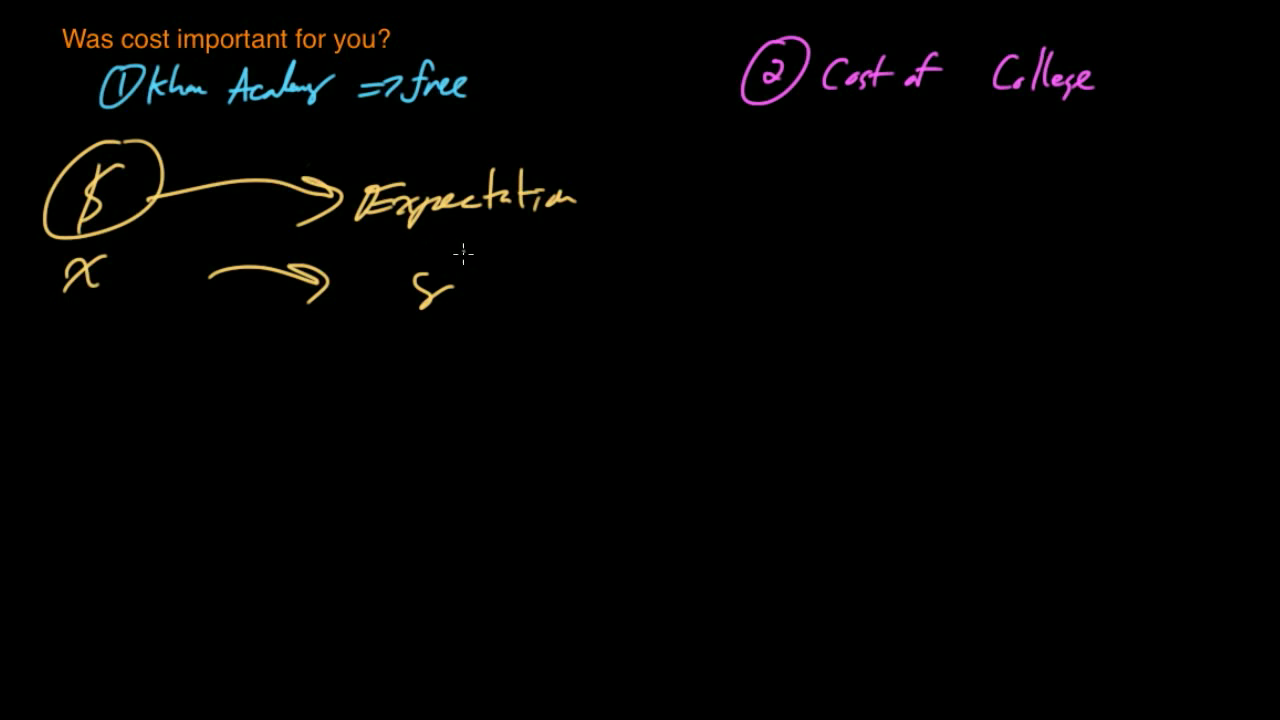
mouse_move(450, 265)
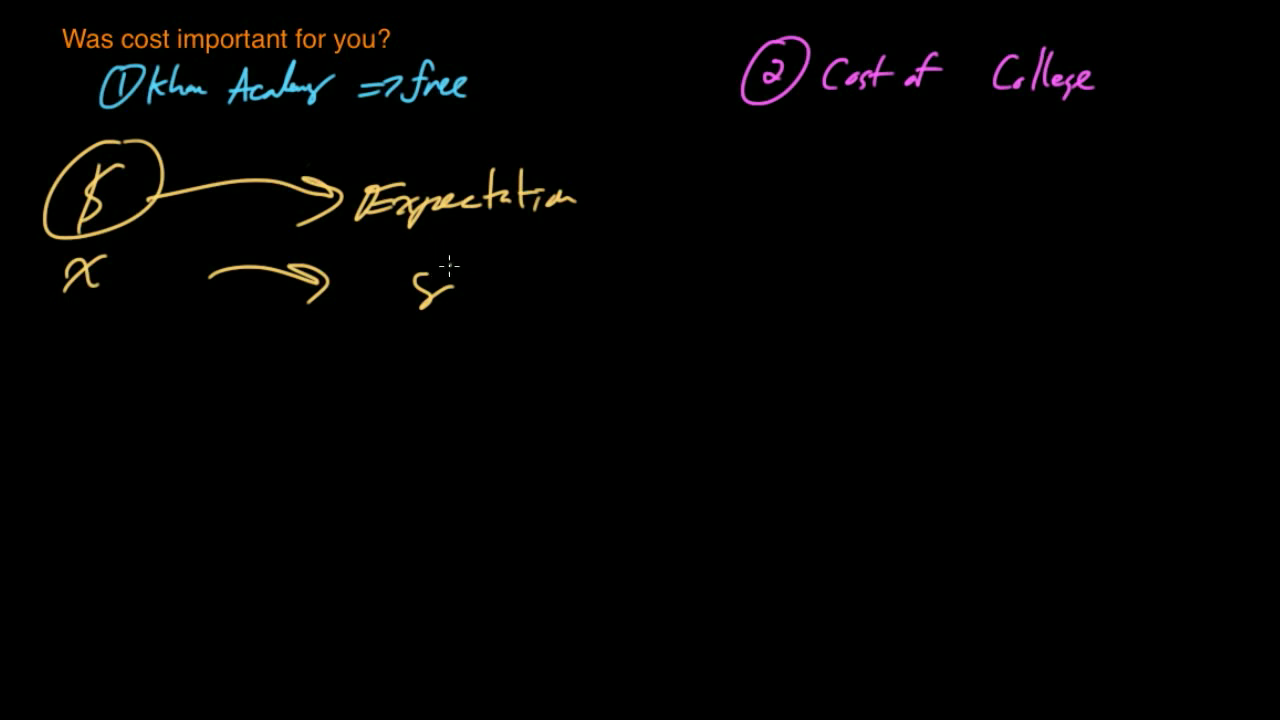
mouse_move(380, 265)
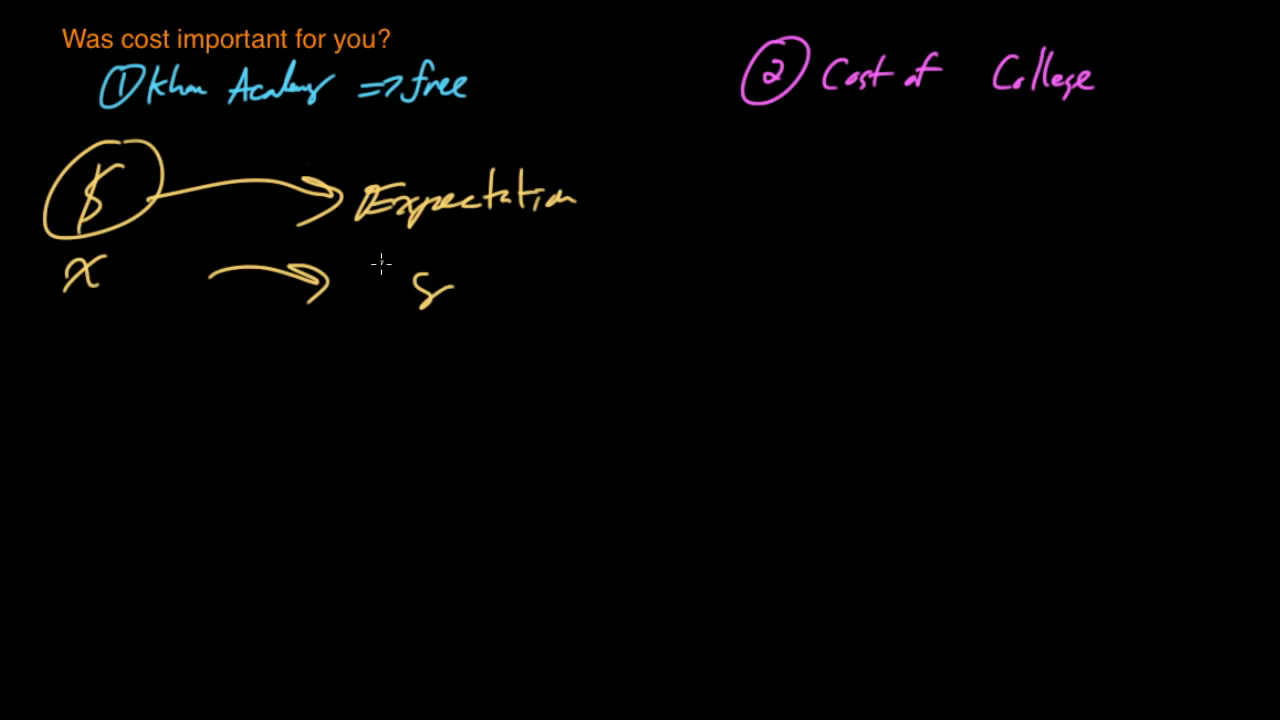
mouse_move(207, 303)
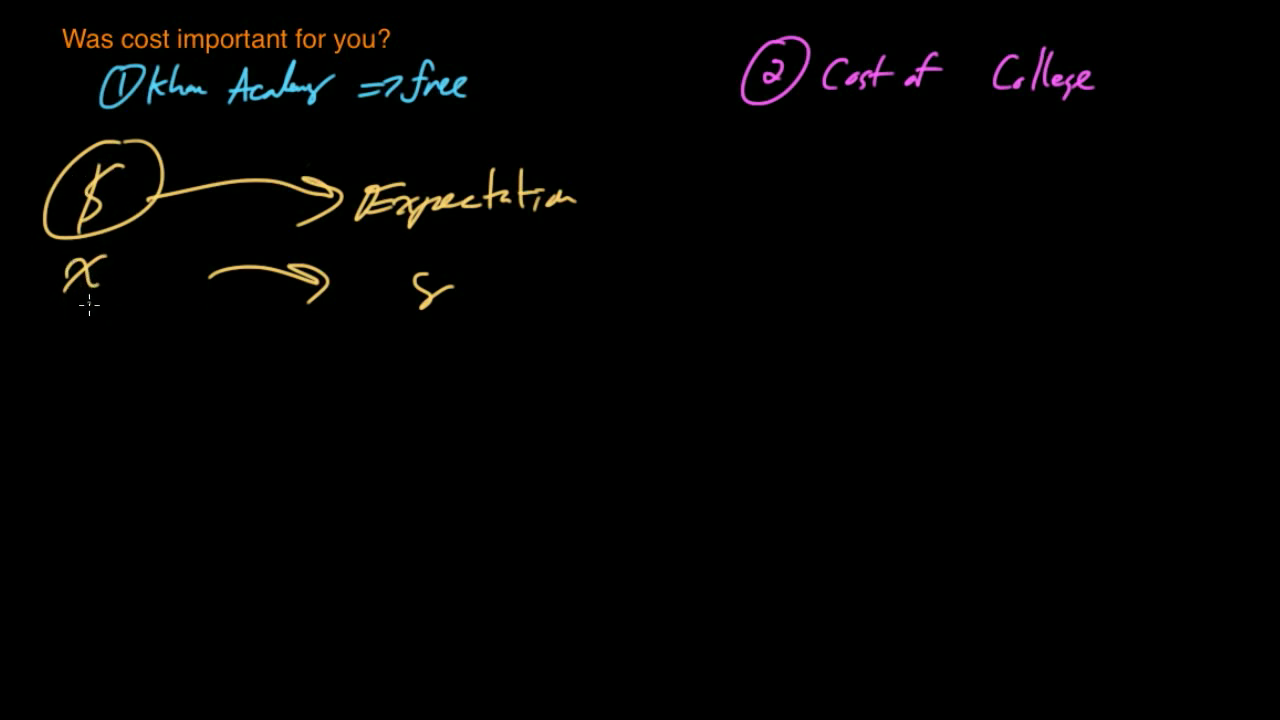
mouse_move(105, 333)
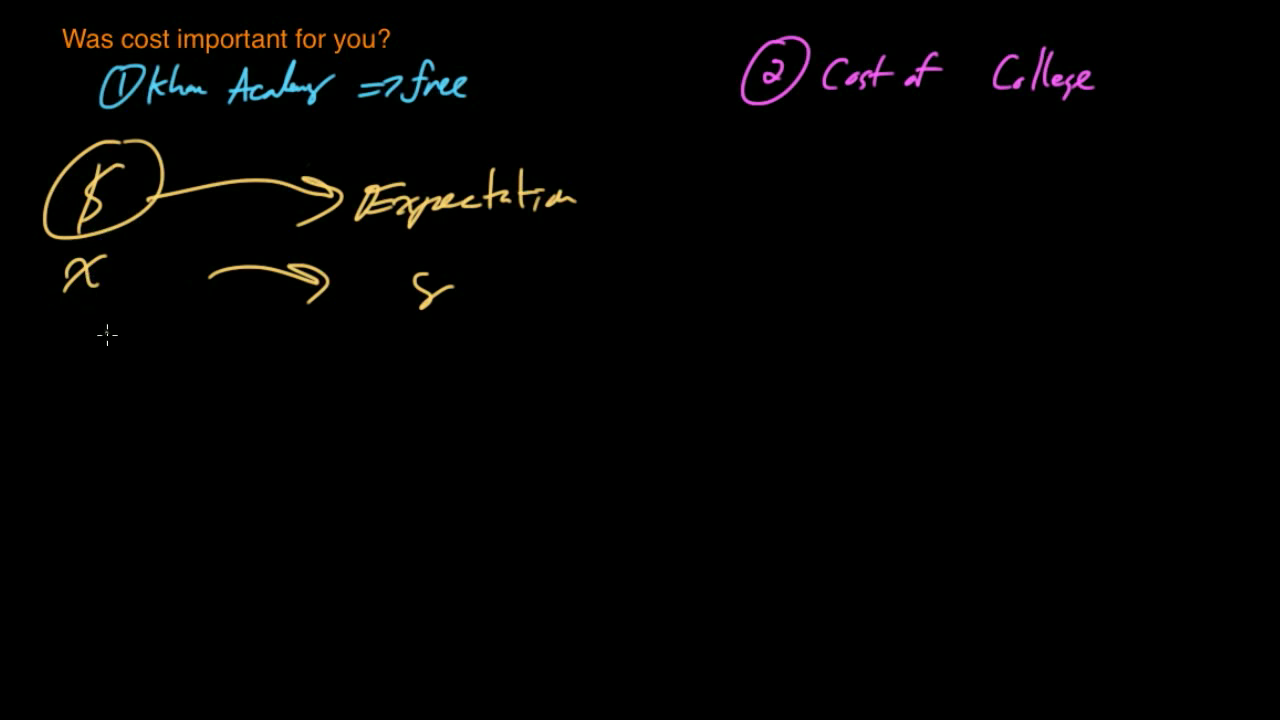
mouse_move(72, 350)
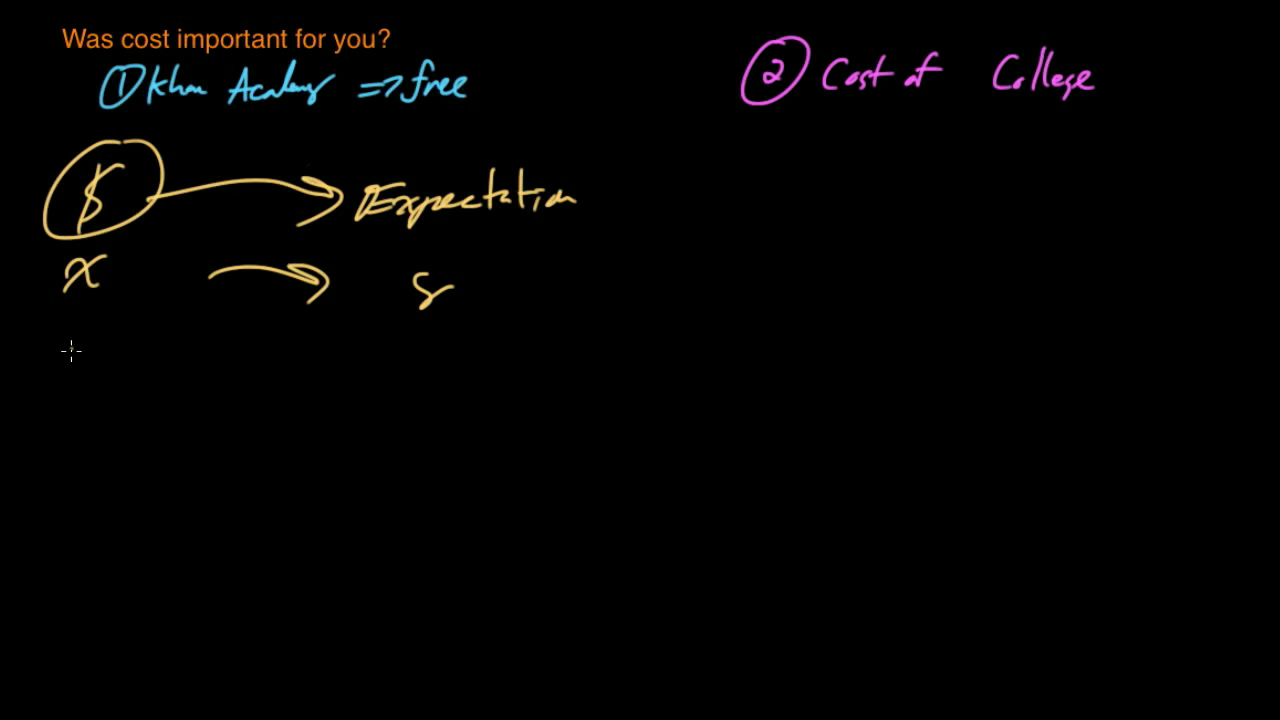
mouse_move(80, 338)
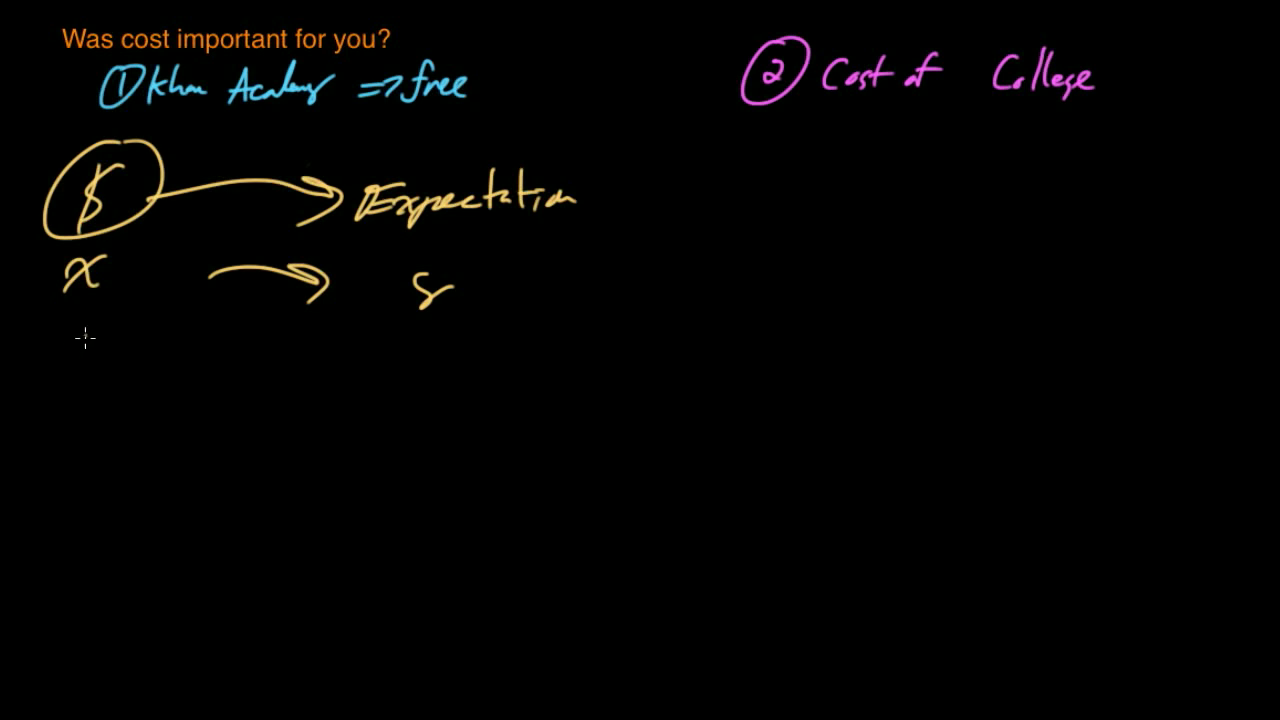
mouse_move(92, 311)
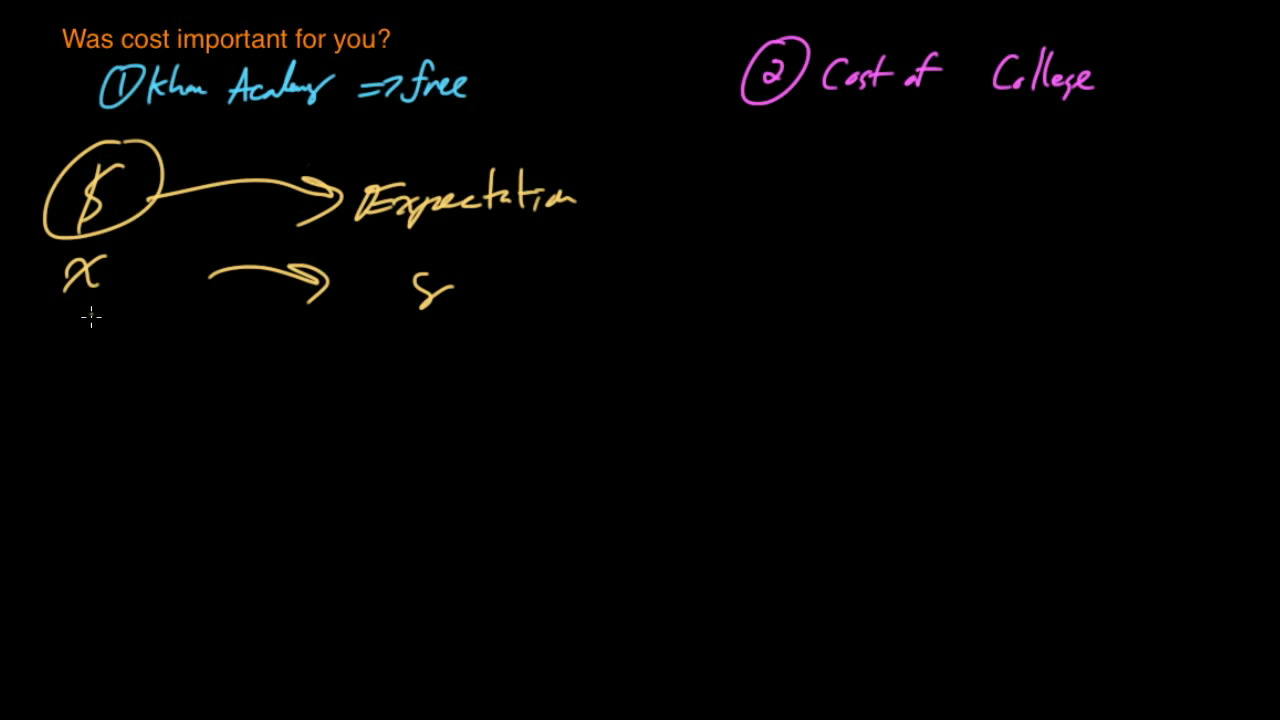
mouse_move(80, 300)
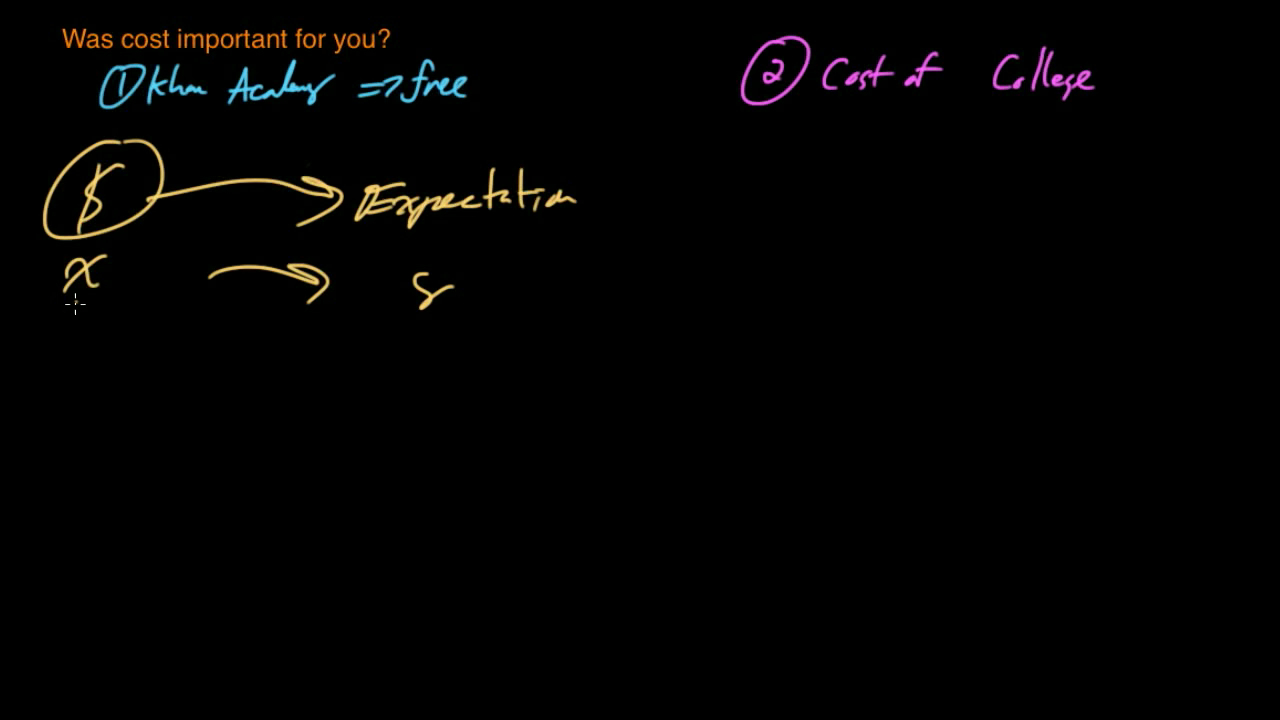
mouse_move(79, 299)
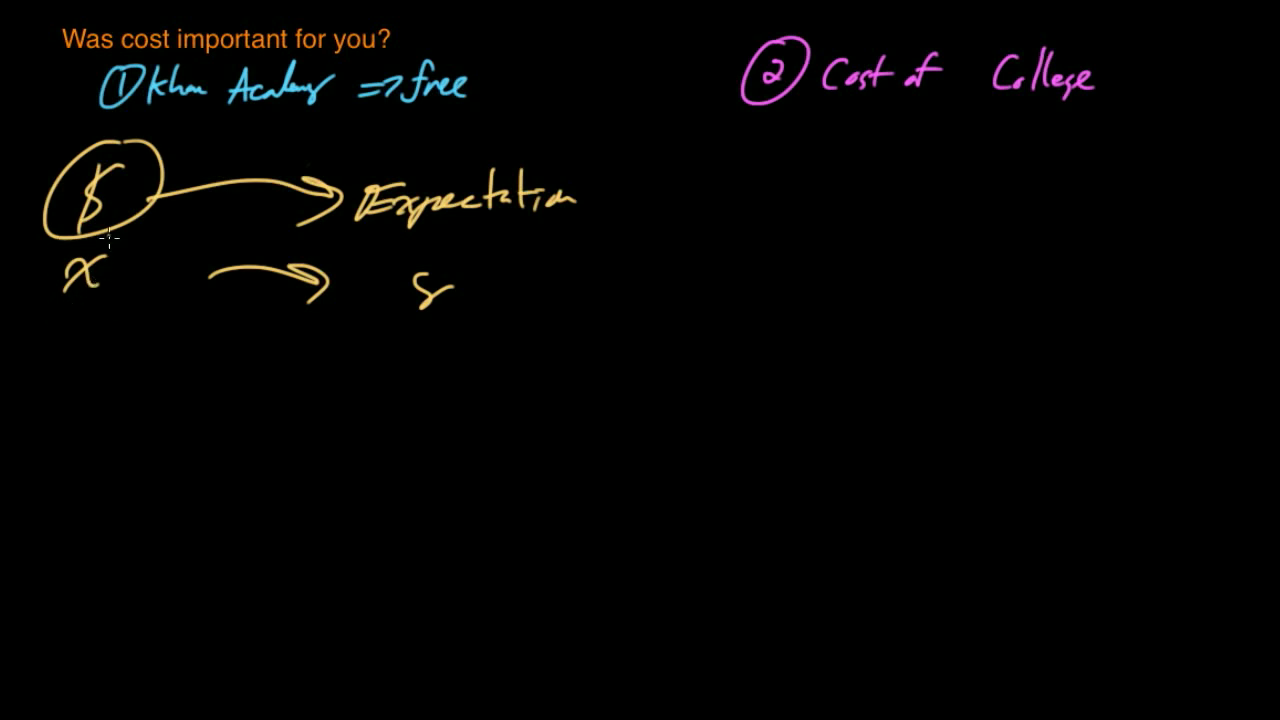
mouse_move(40, 273)
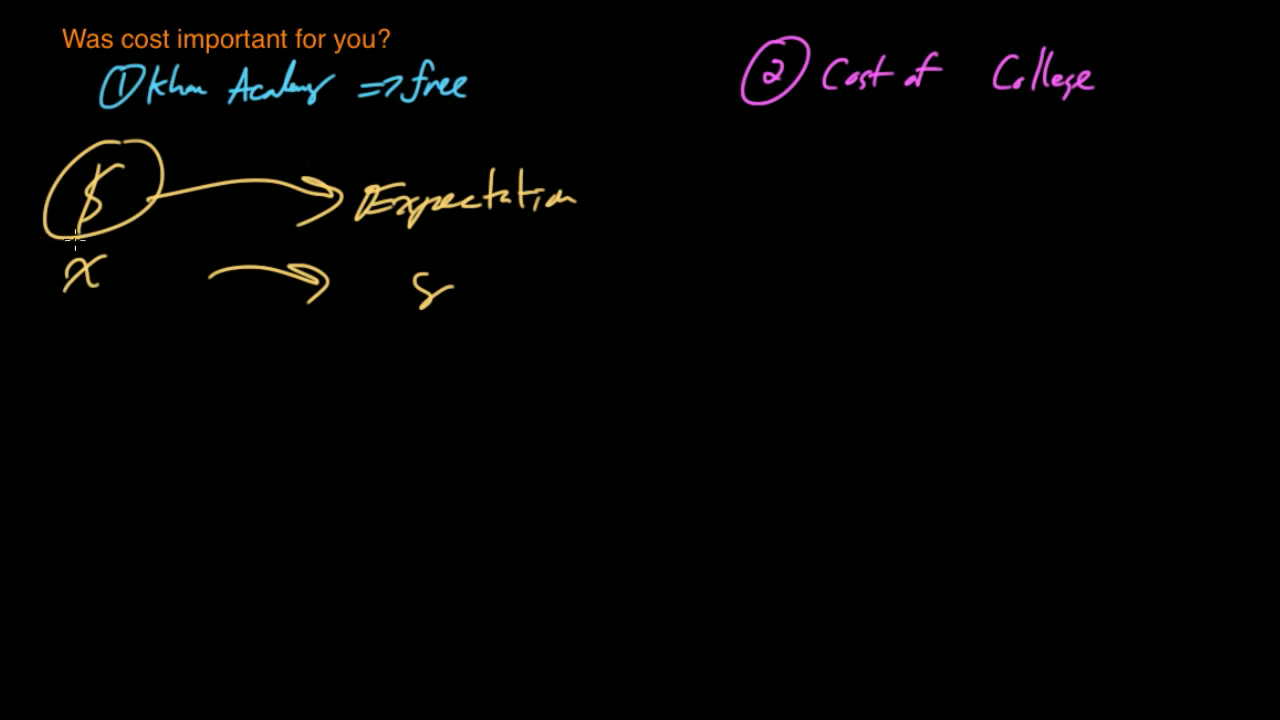
mouse_move(438, 333)
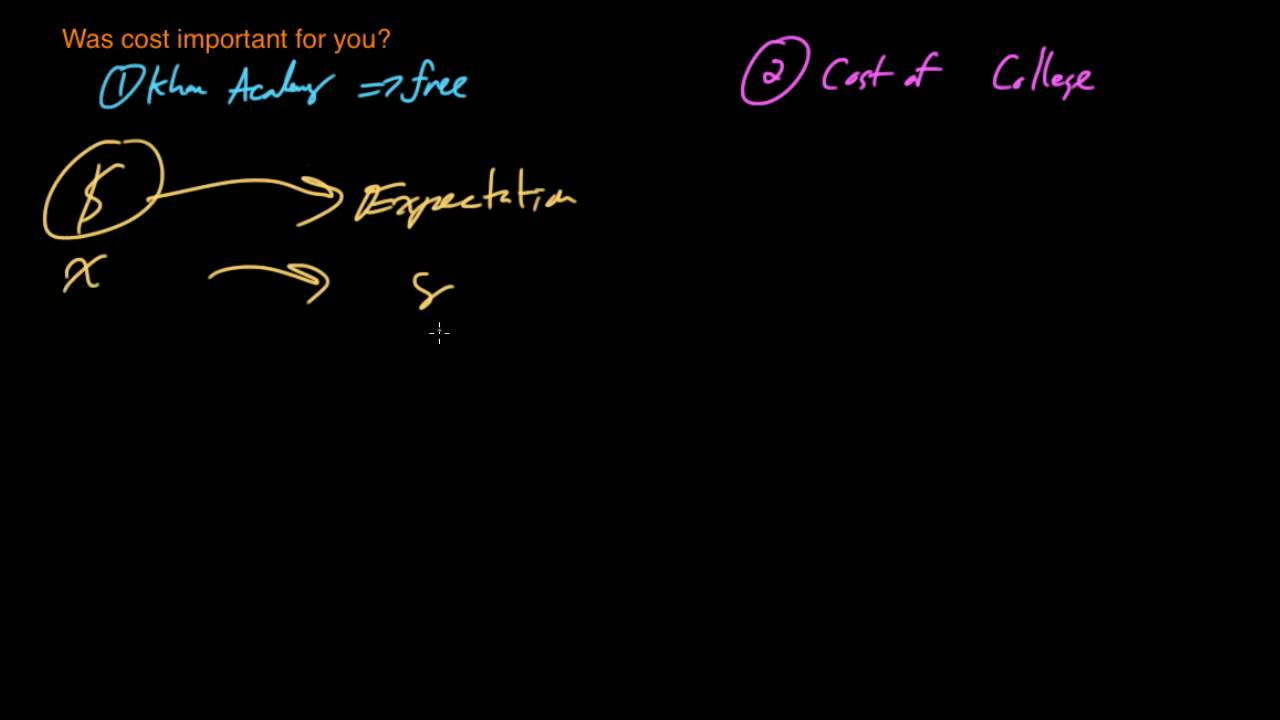
mouse_move(435, 293)
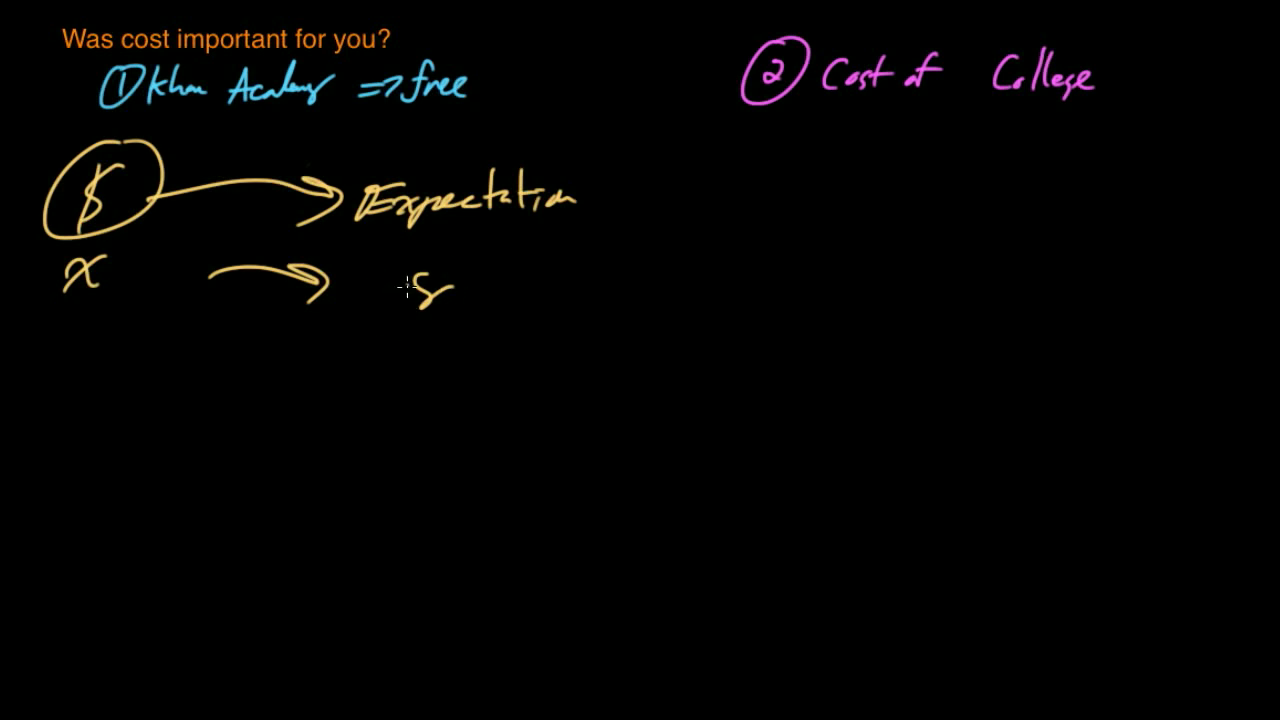
mouse_move(168, 112)
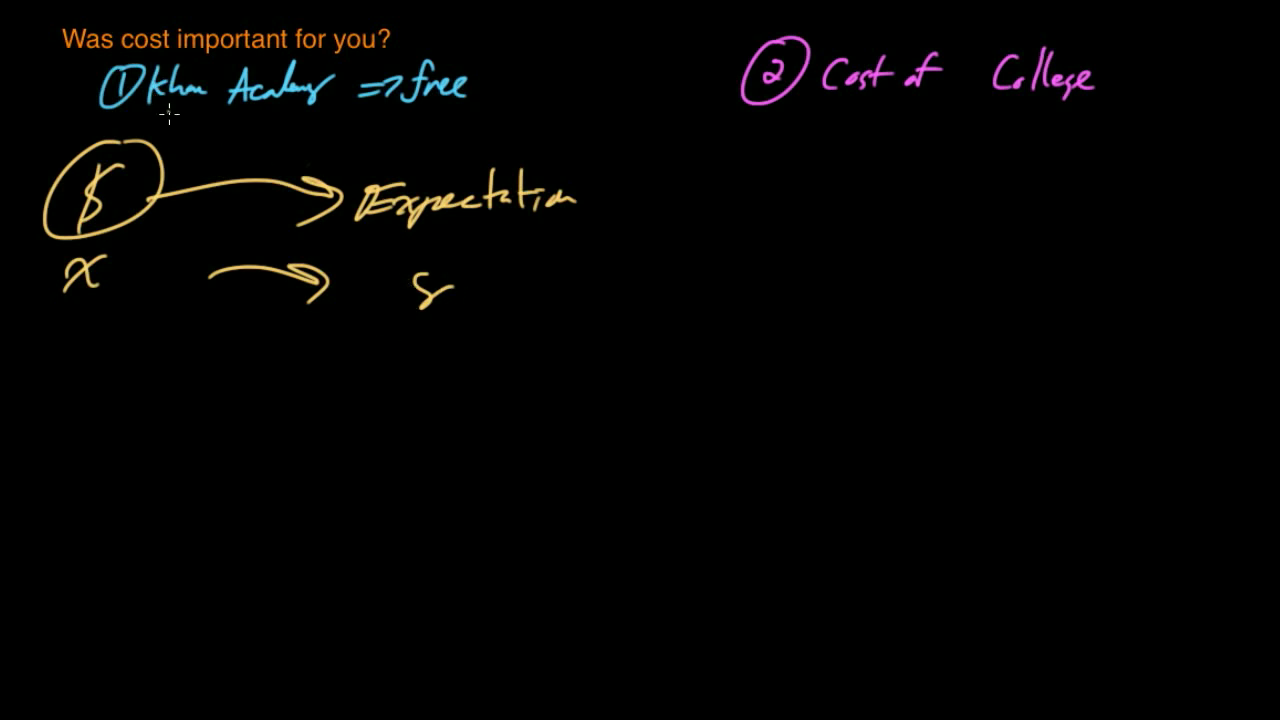
Underline 'Khan Academy' with a yellow stroke
drag(150, 112, 335, 112)
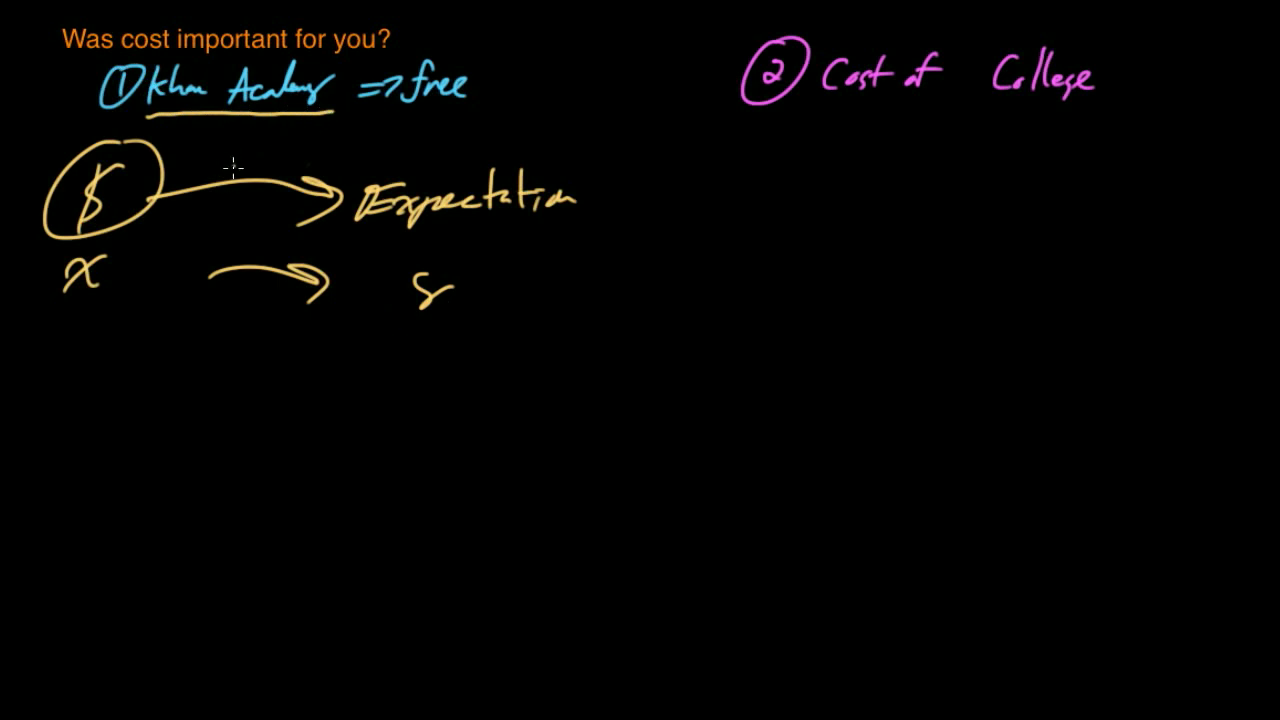
mouse_move(1087, 288)
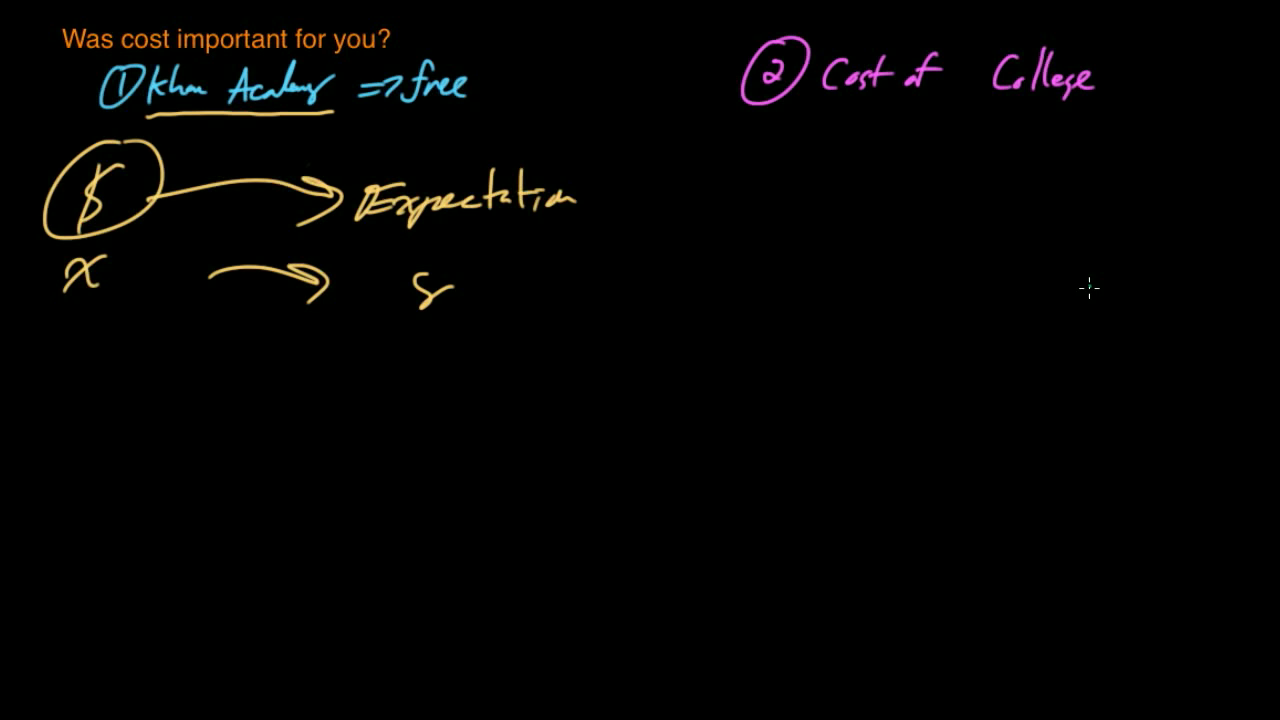
mouse_move(158, 118)
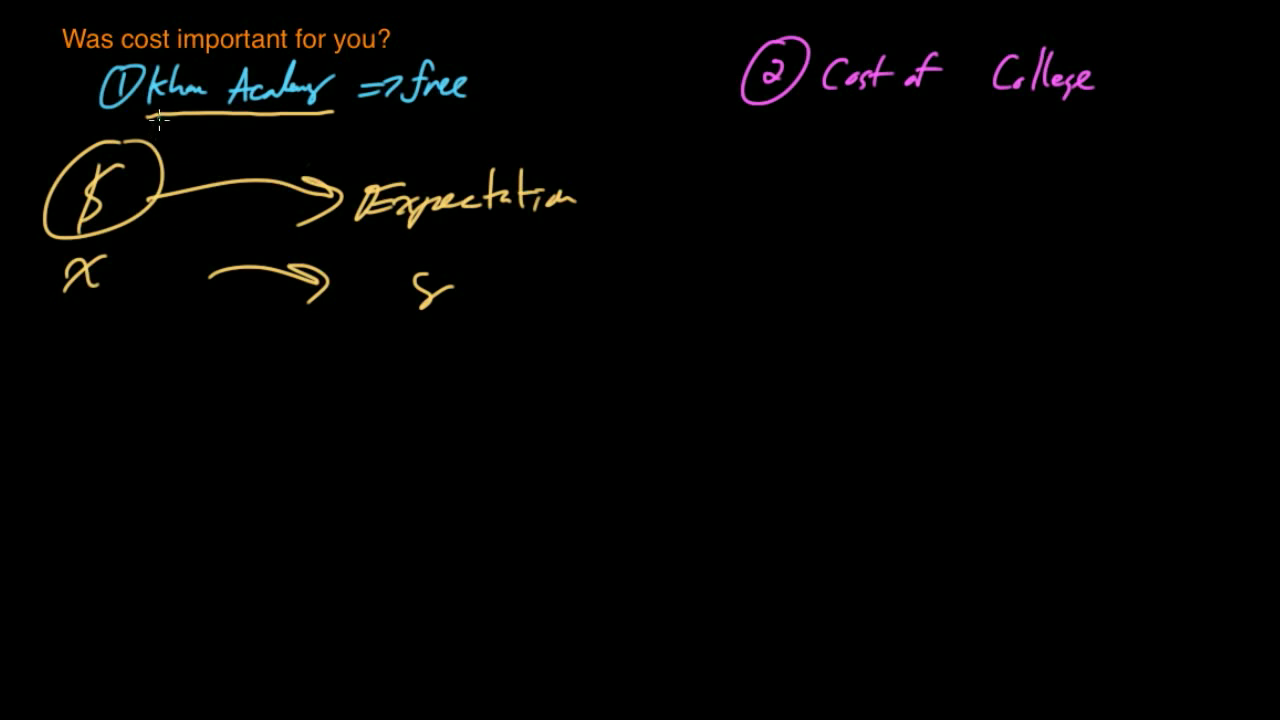
Cross out 'Expectation' with a green X
drag(375, 165, 535, 225)
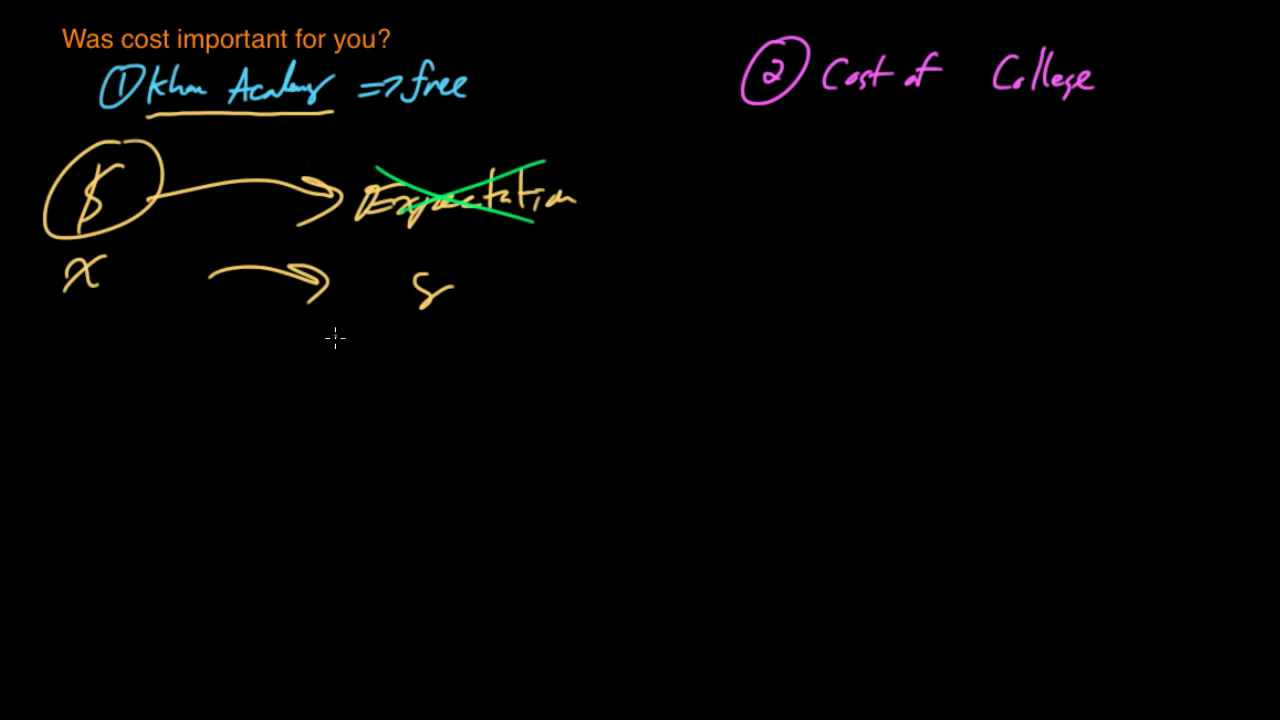
mouse_move(357, 294)
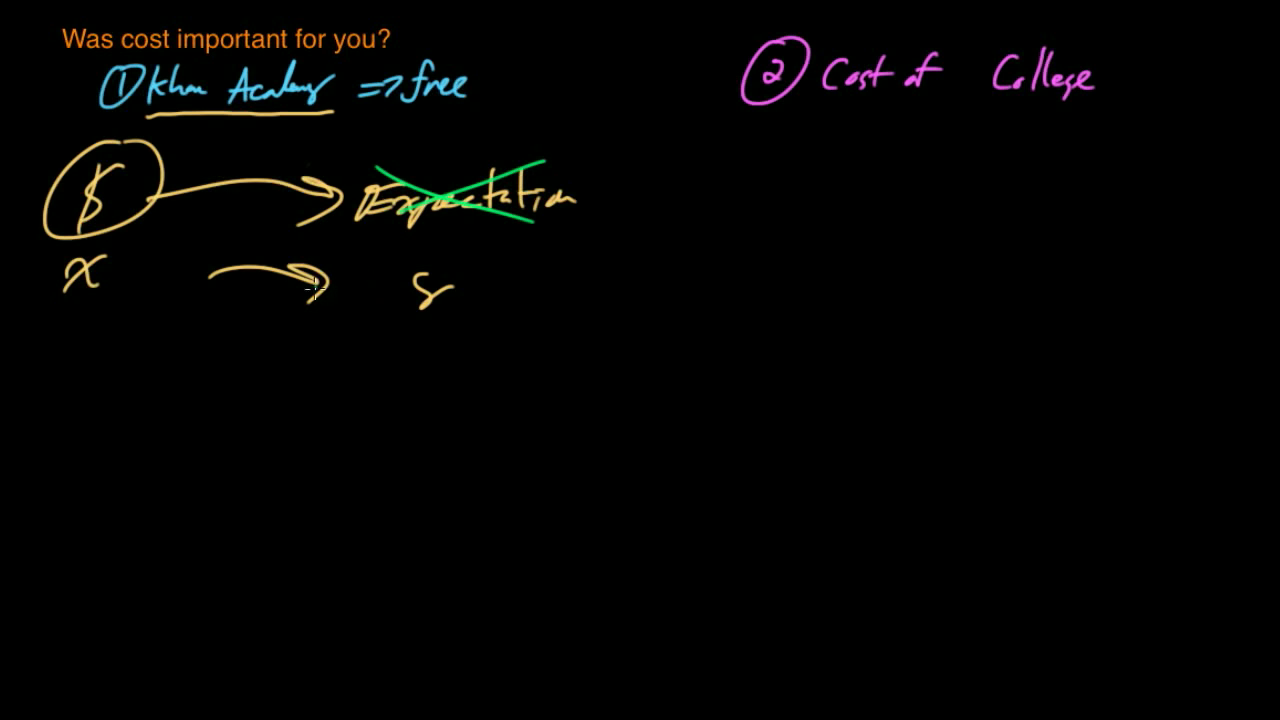
mouse_move(235, 355)
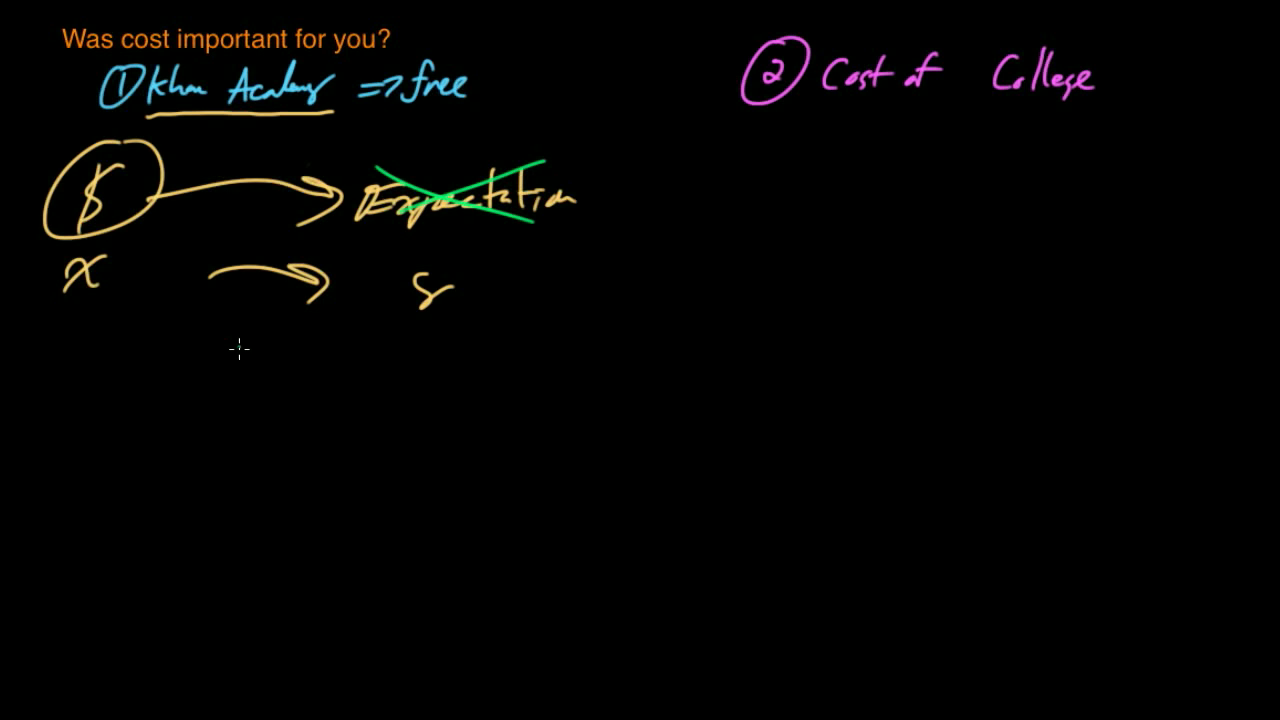
mouse_move(283, 283)
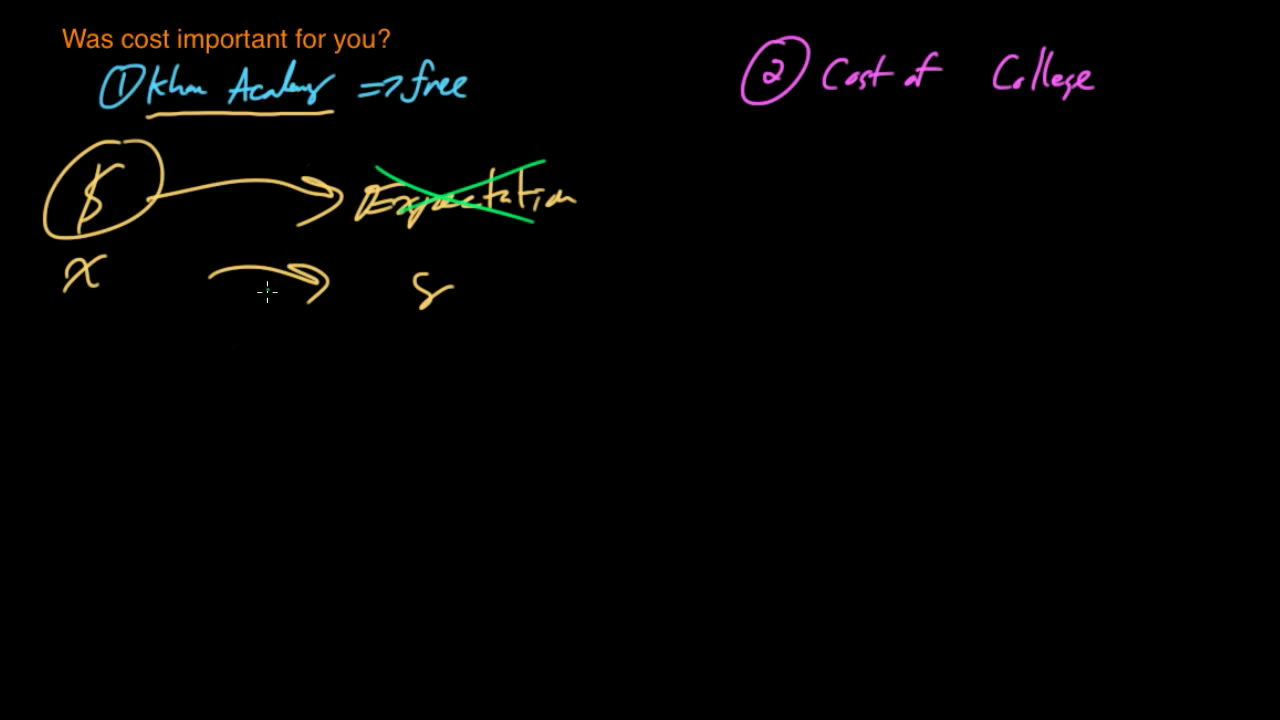
mouse_move(267, 270)
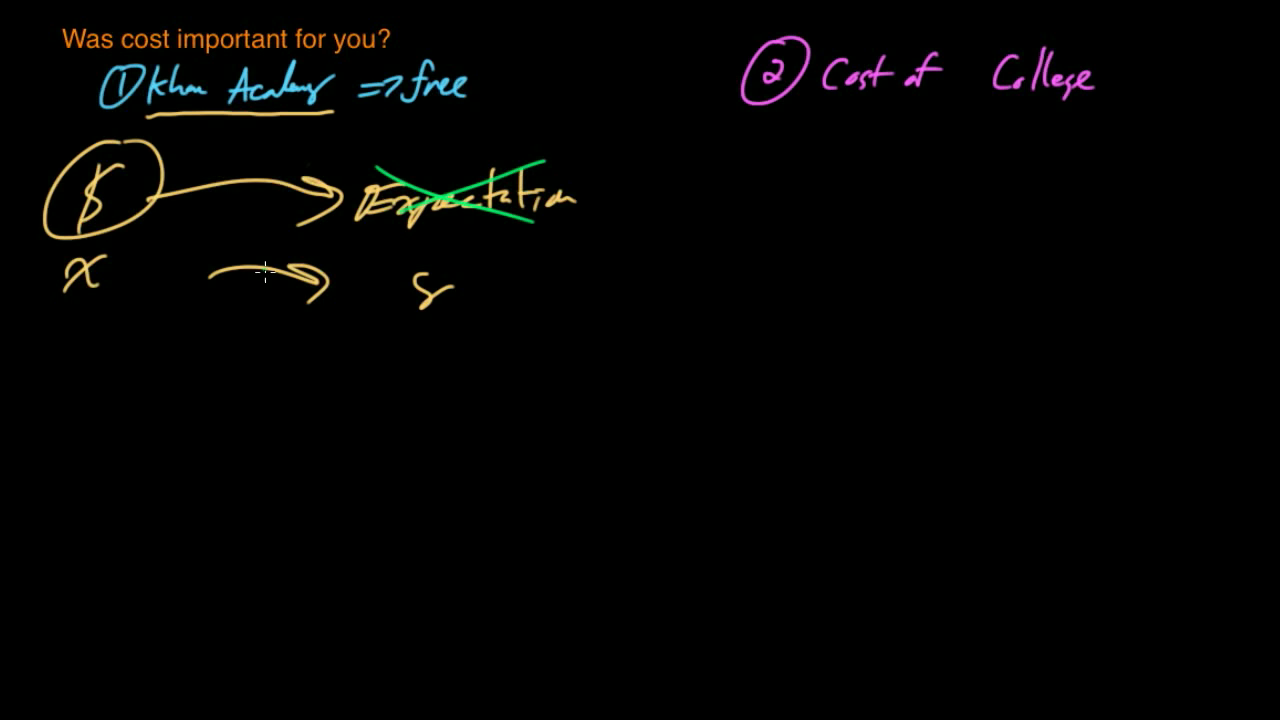
mouse_move(289, 311)
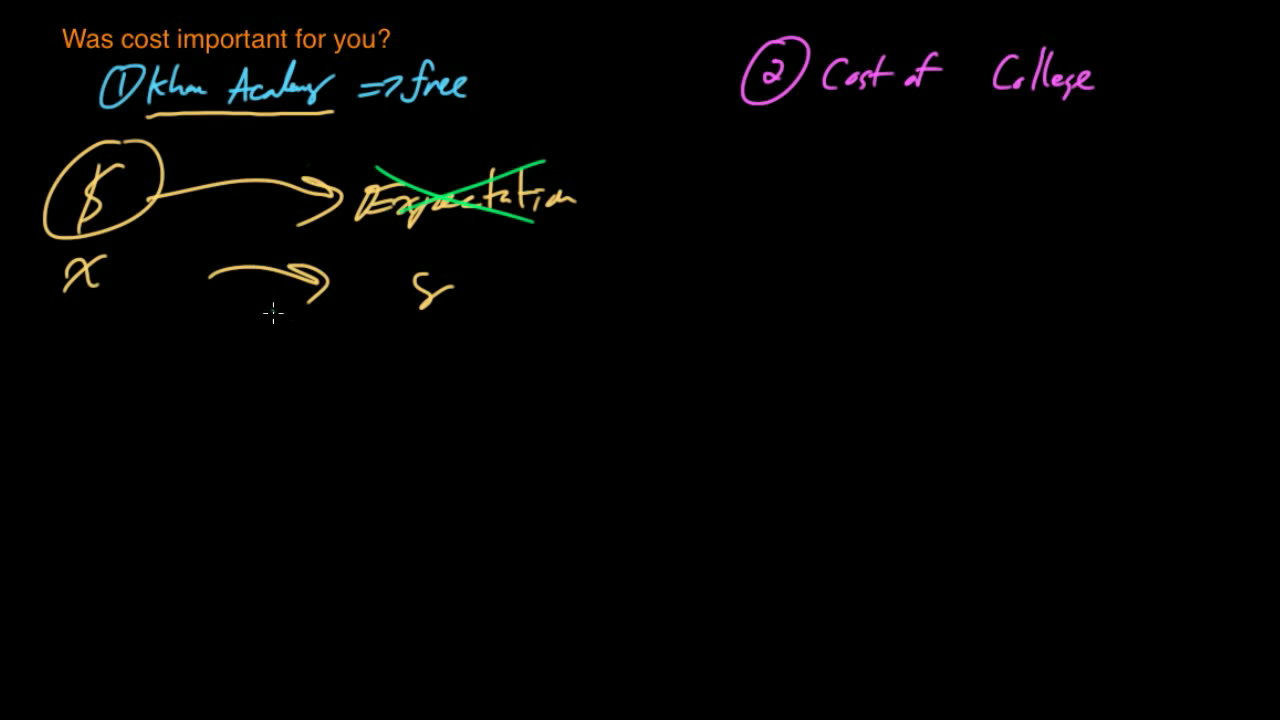
mouse_move(233, 343)
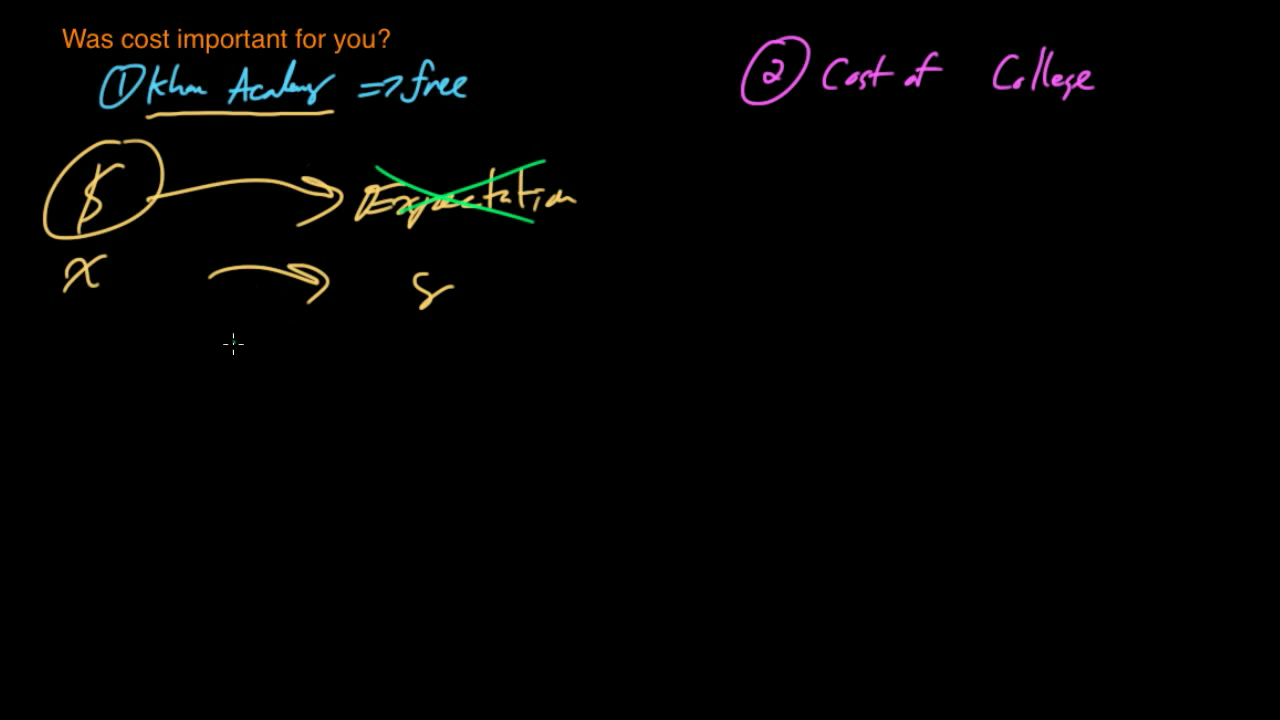
mouse_move(258, 333)
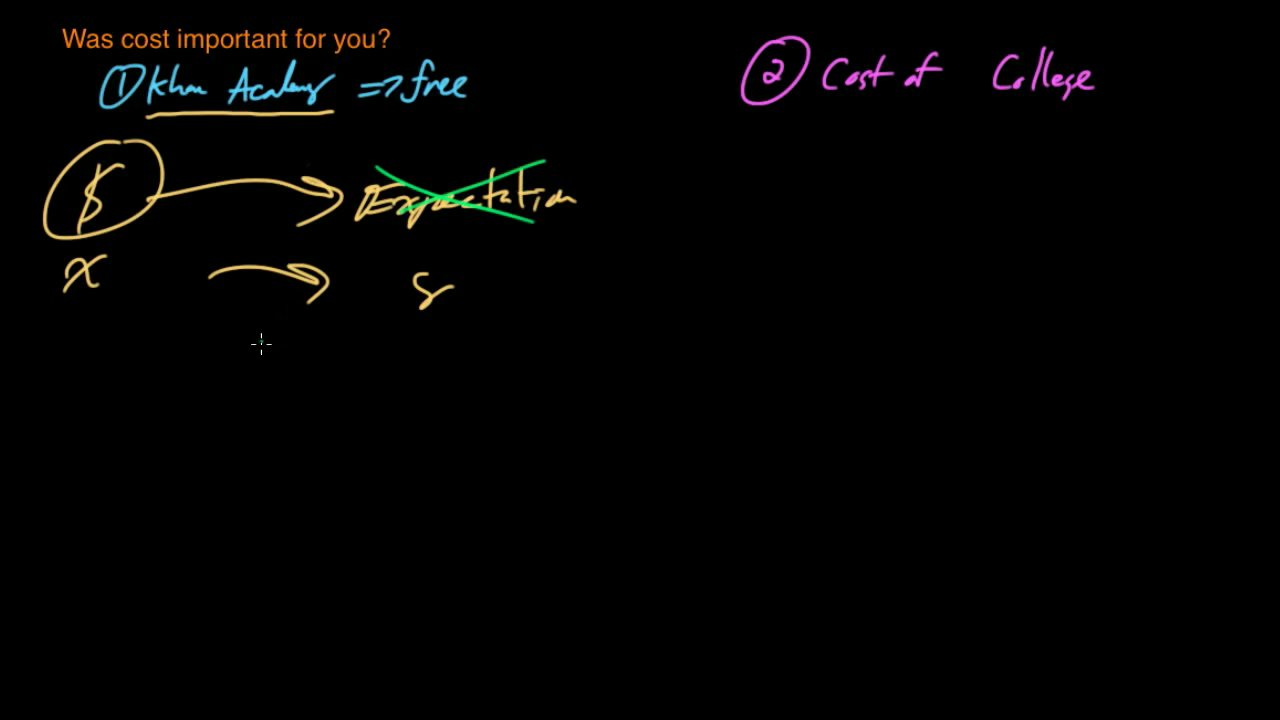
mouse_move(265, 318)
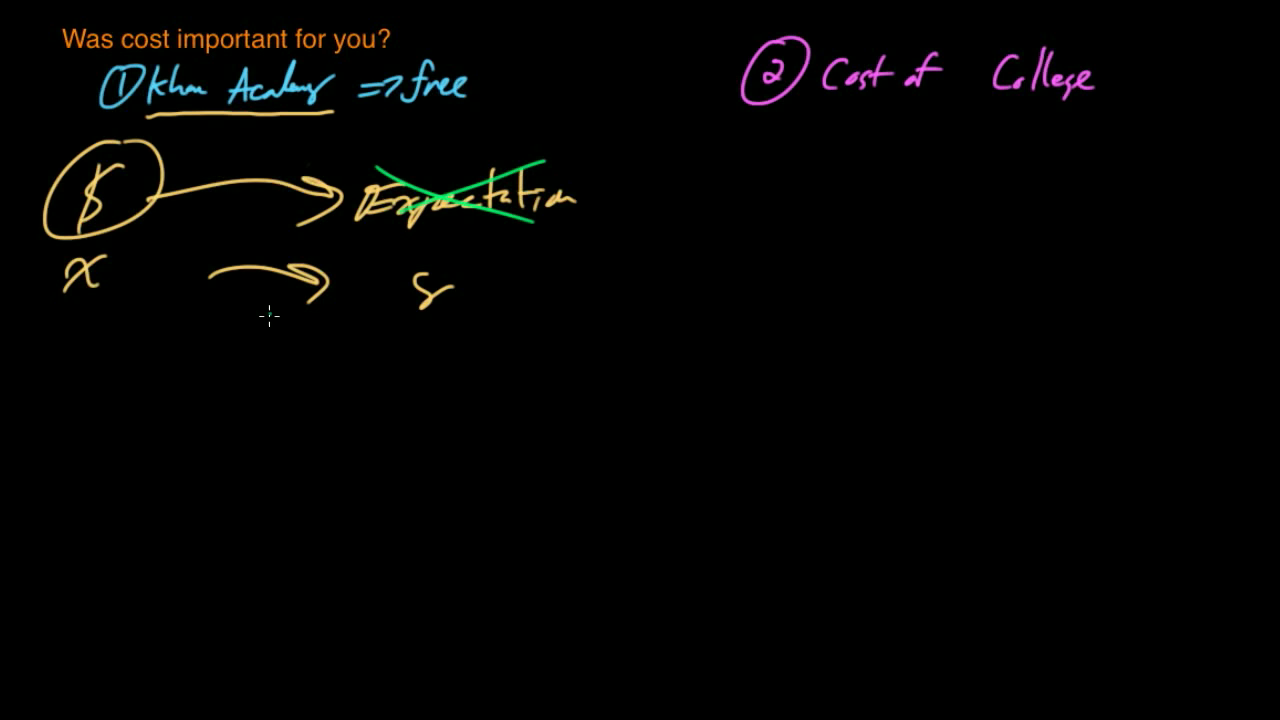
mouse_move(247, 346)
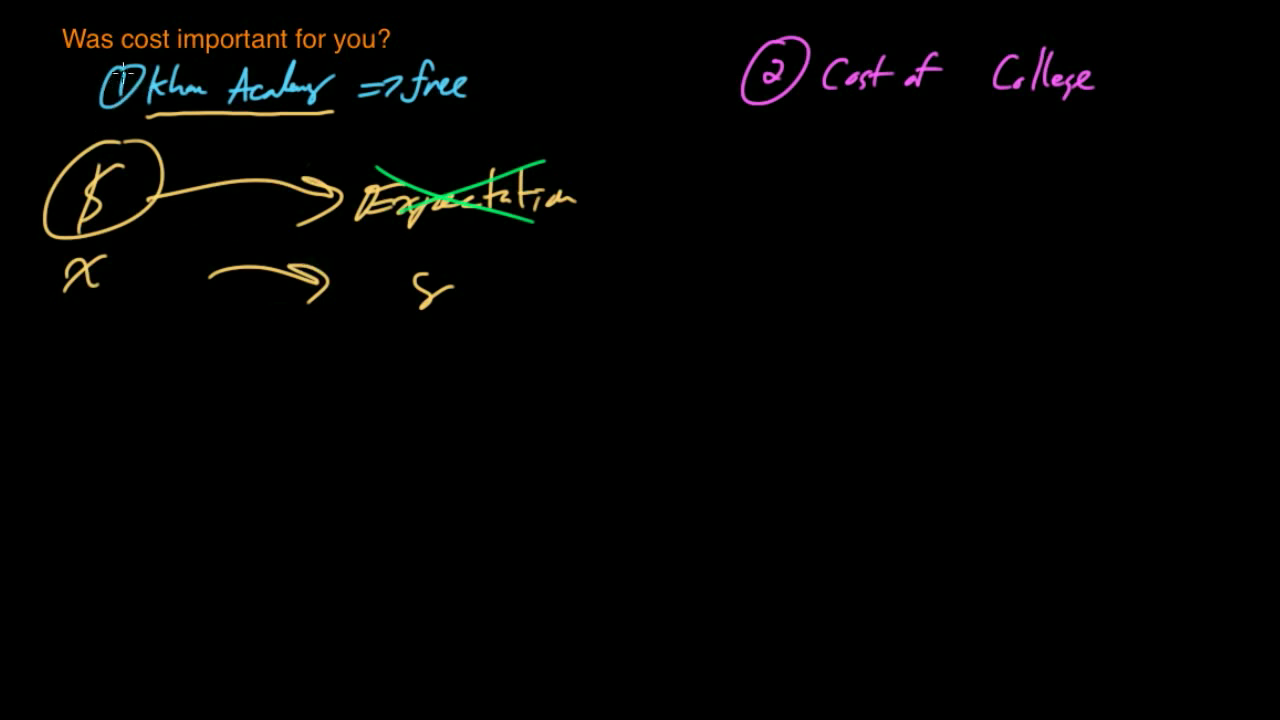
mouse_move(270, 65)
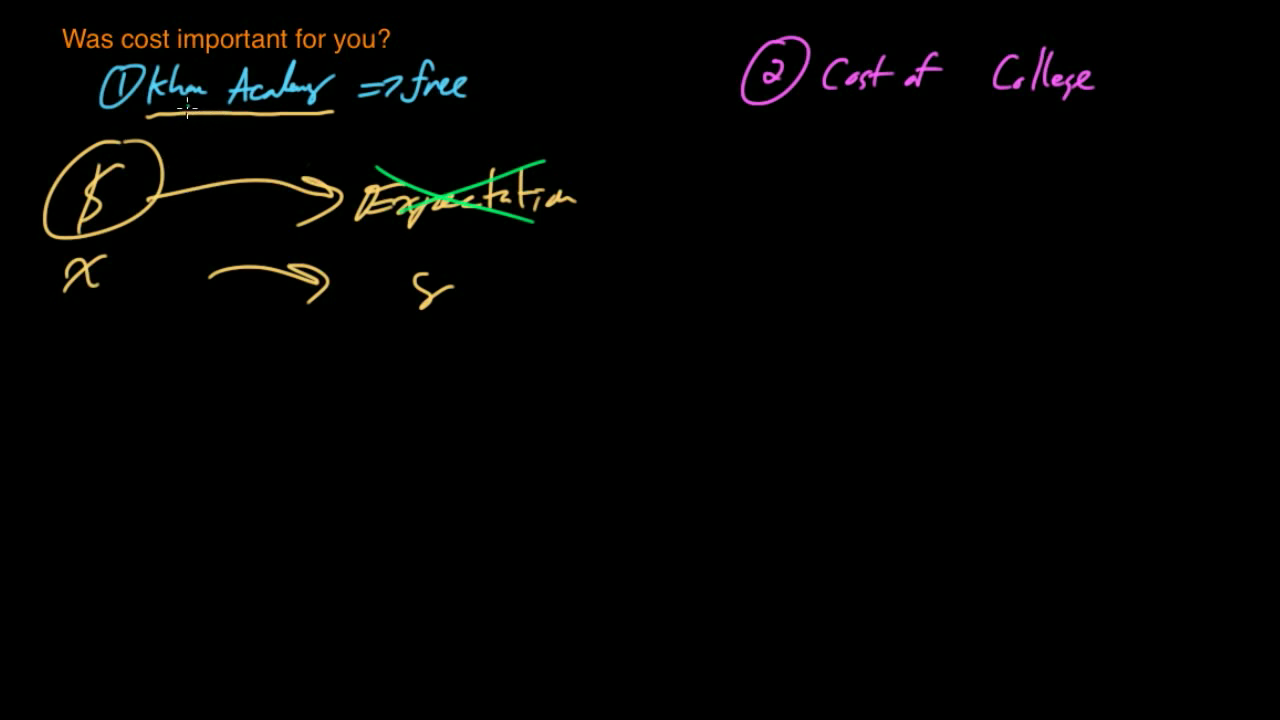
mouse_move(185, 130)
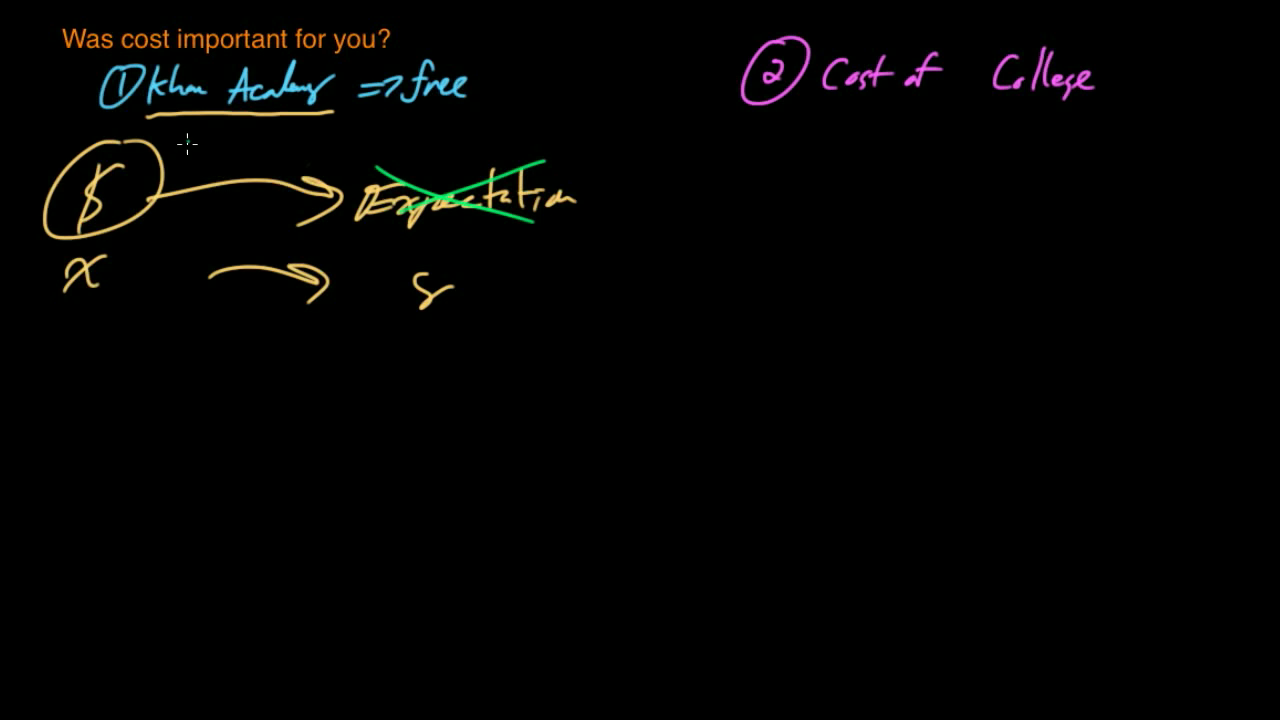
mouse_move(170, 118)
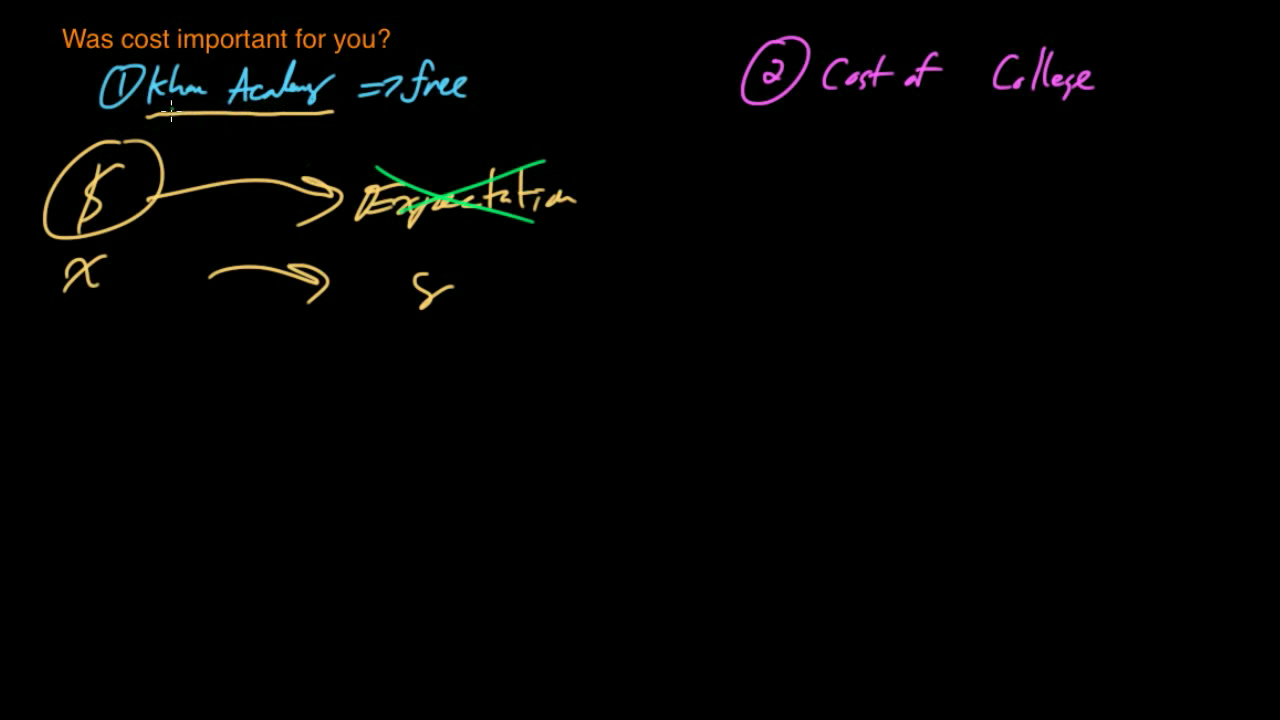
drag(385, 117, 420, 117)
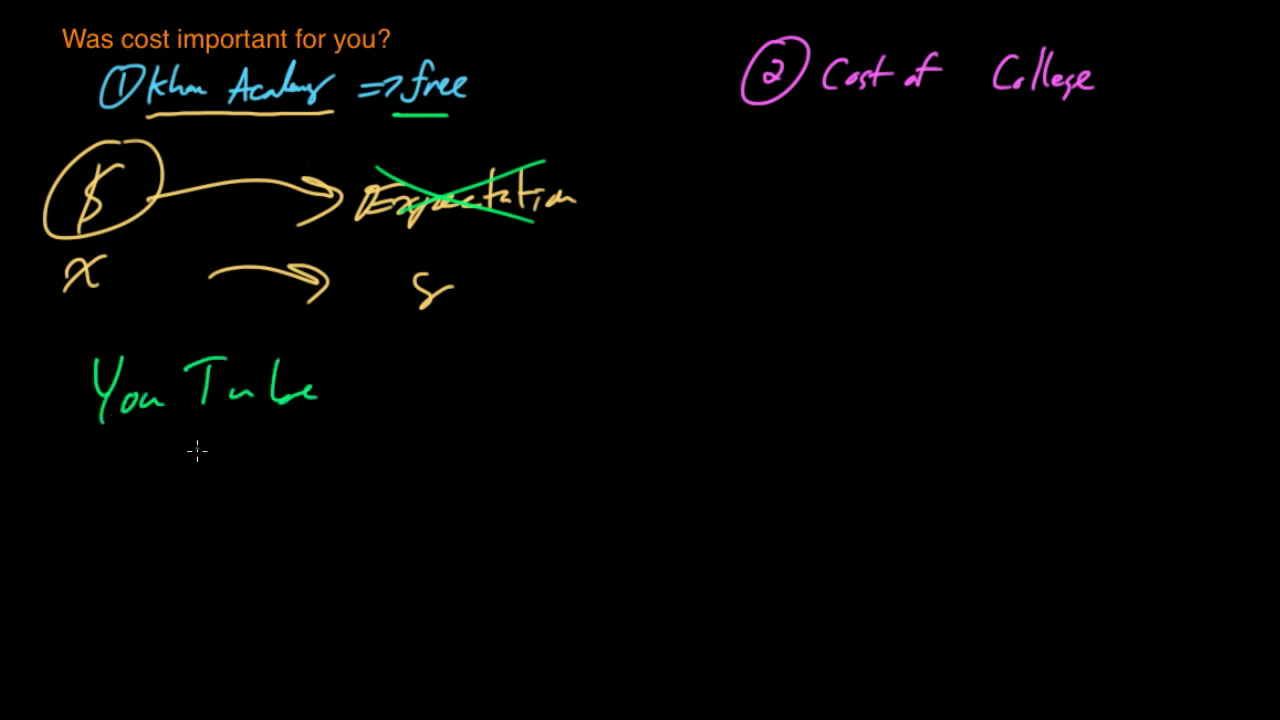
mouse_move(177, 513)
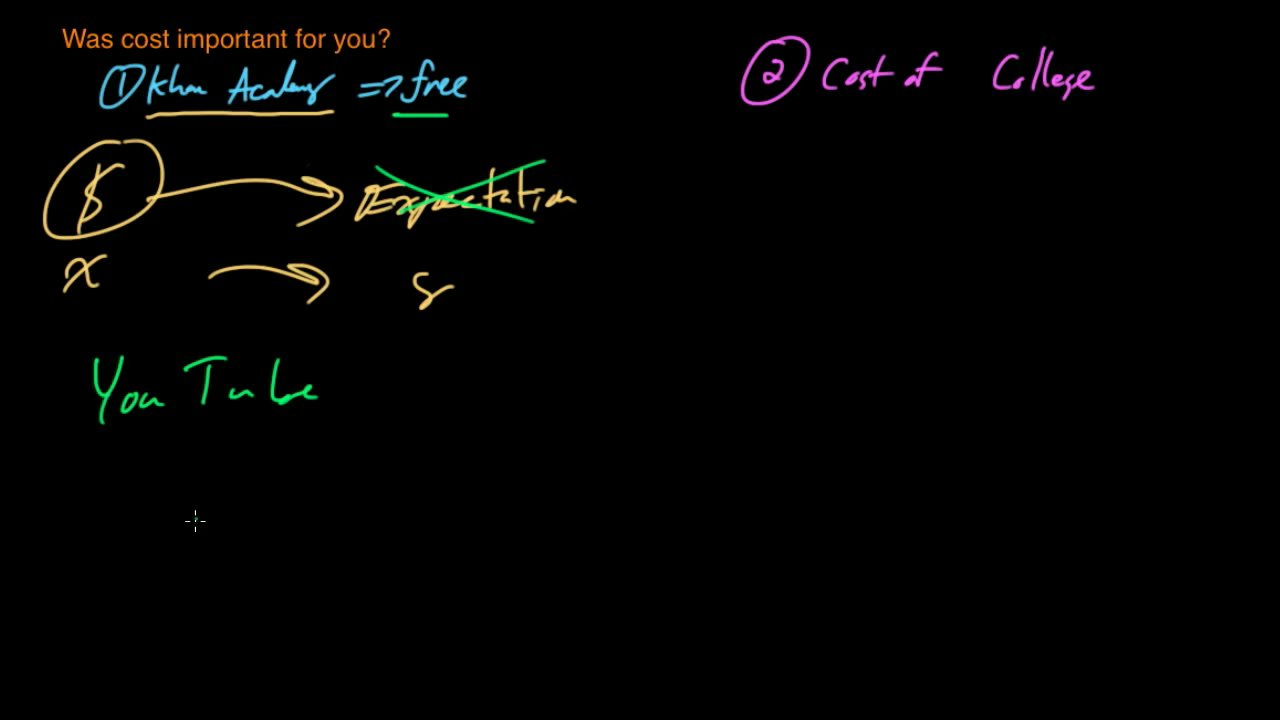
mouse_move(213, 524)
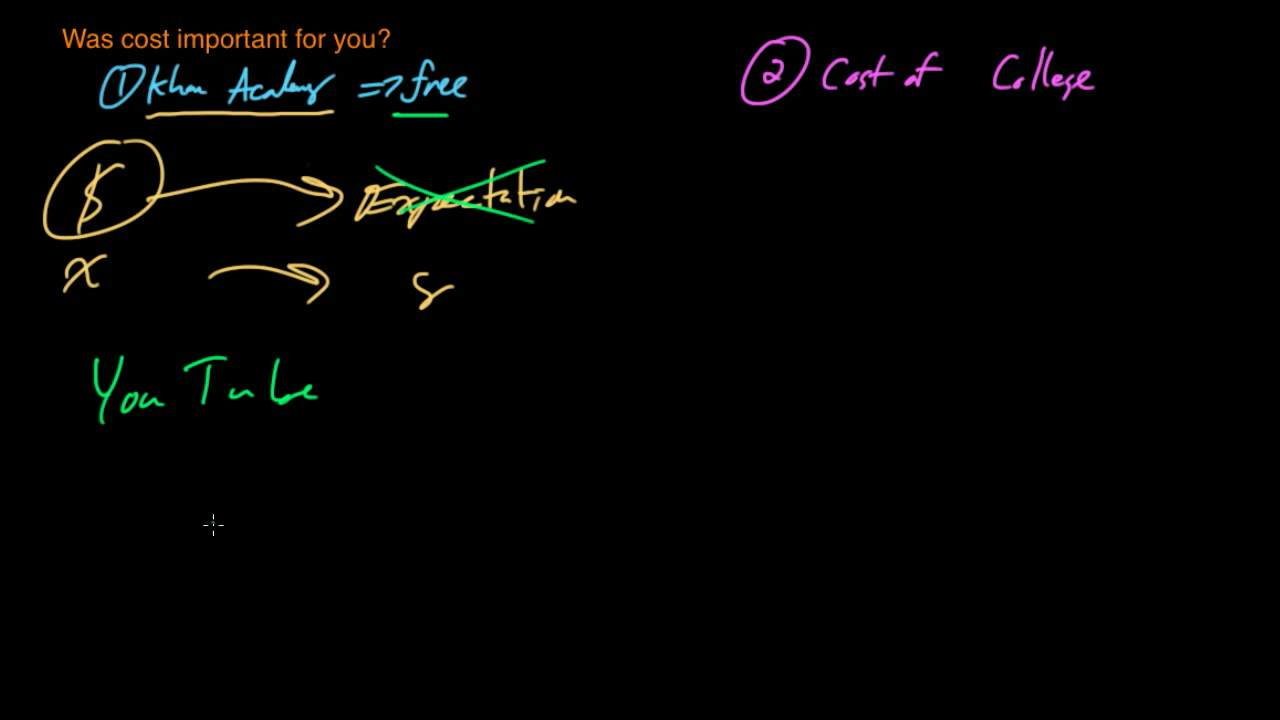
mouse_move(212, 413)
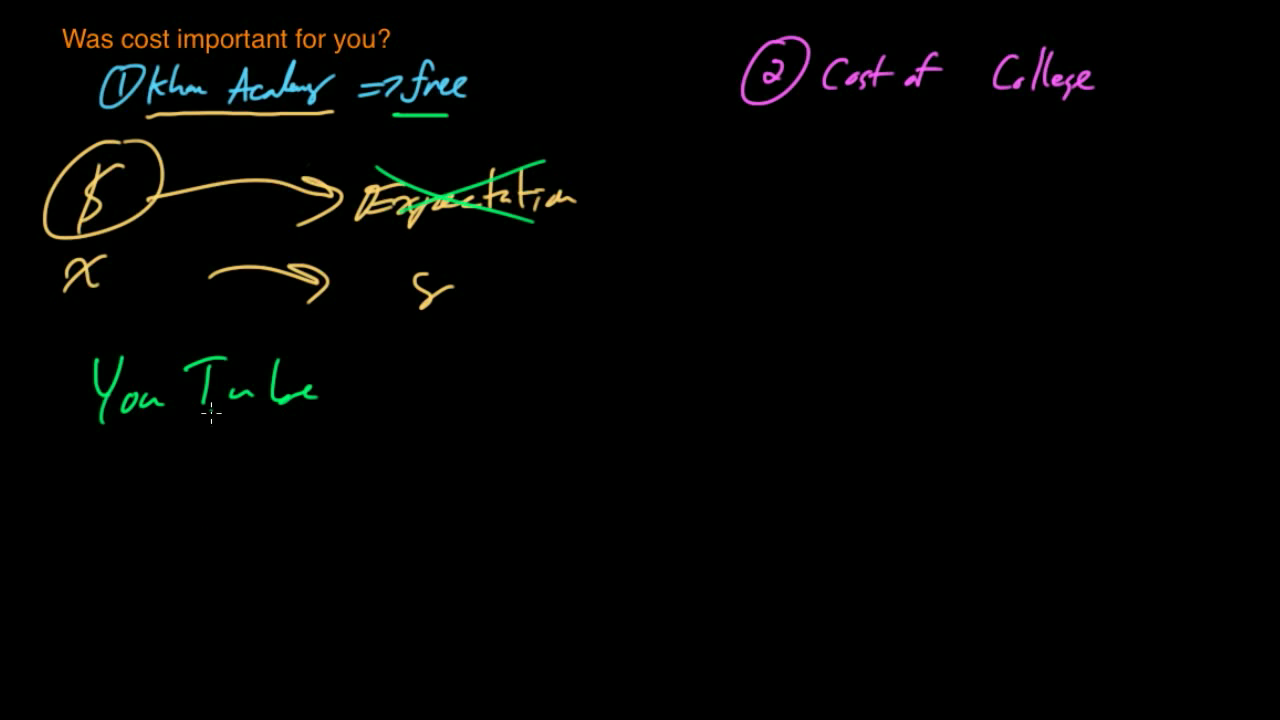
mouse_move(190, 520)
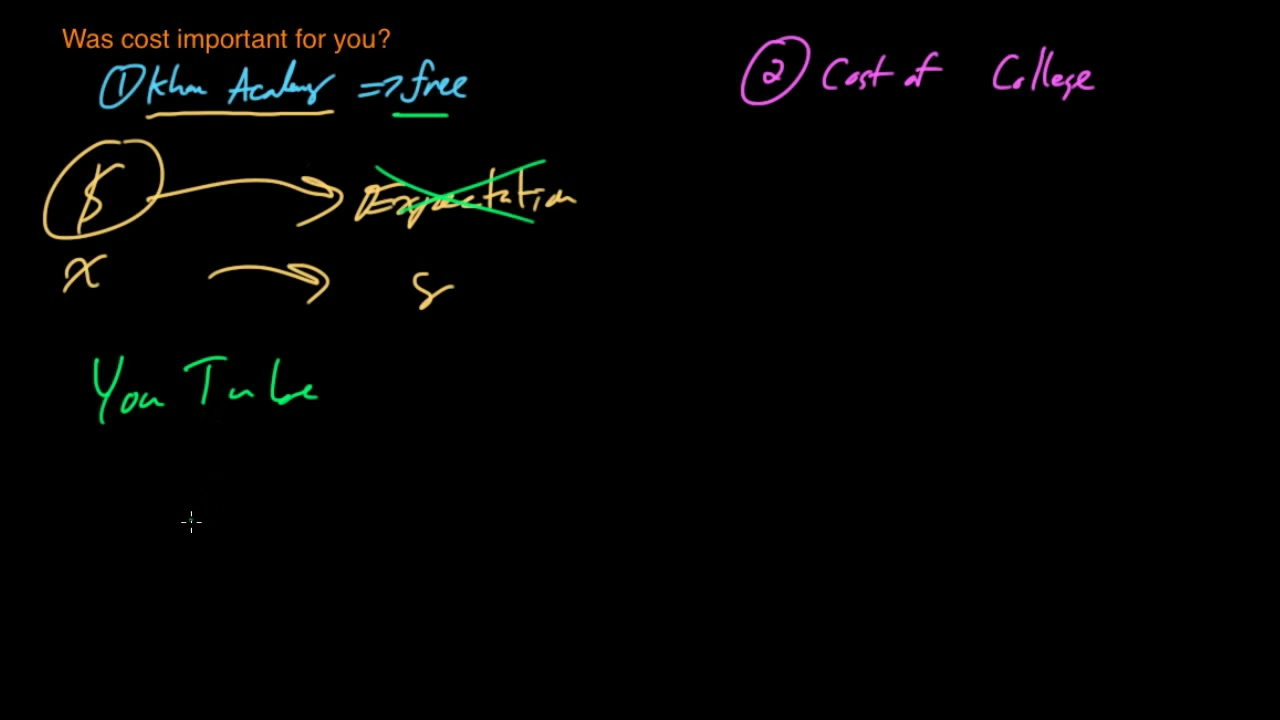
mouse_move(191, 471)
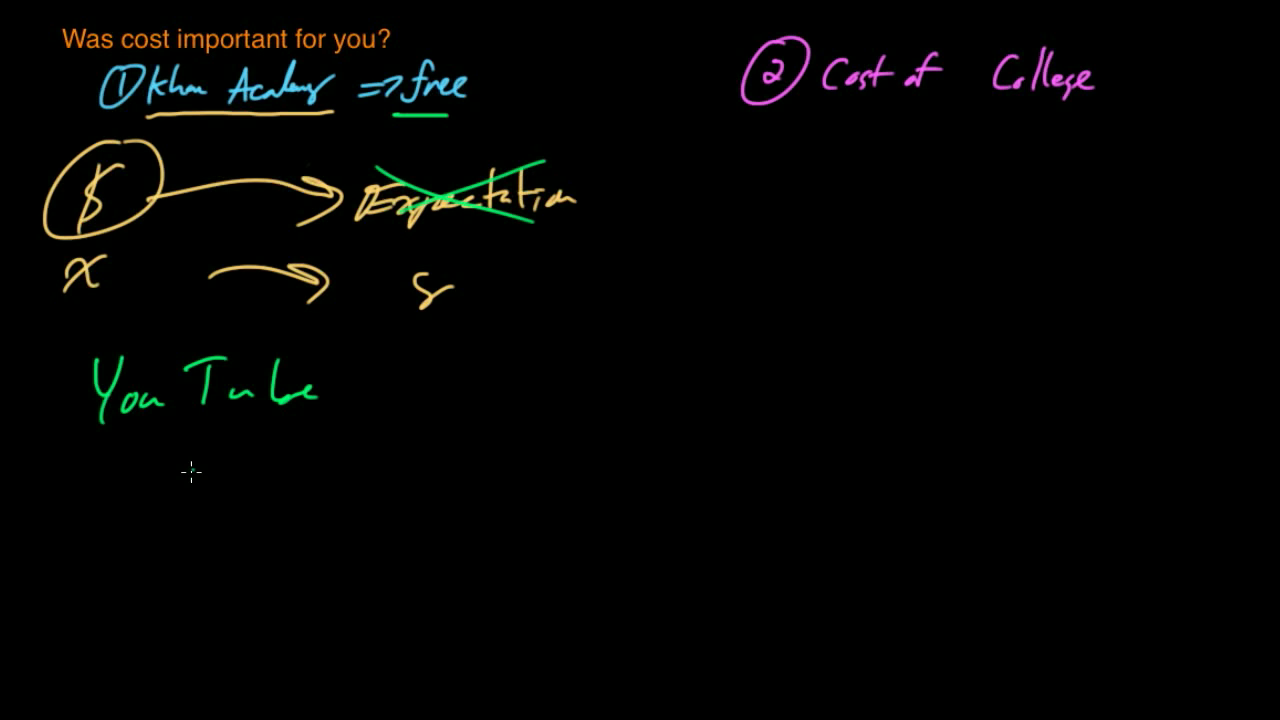
mouse_move(190, 510)
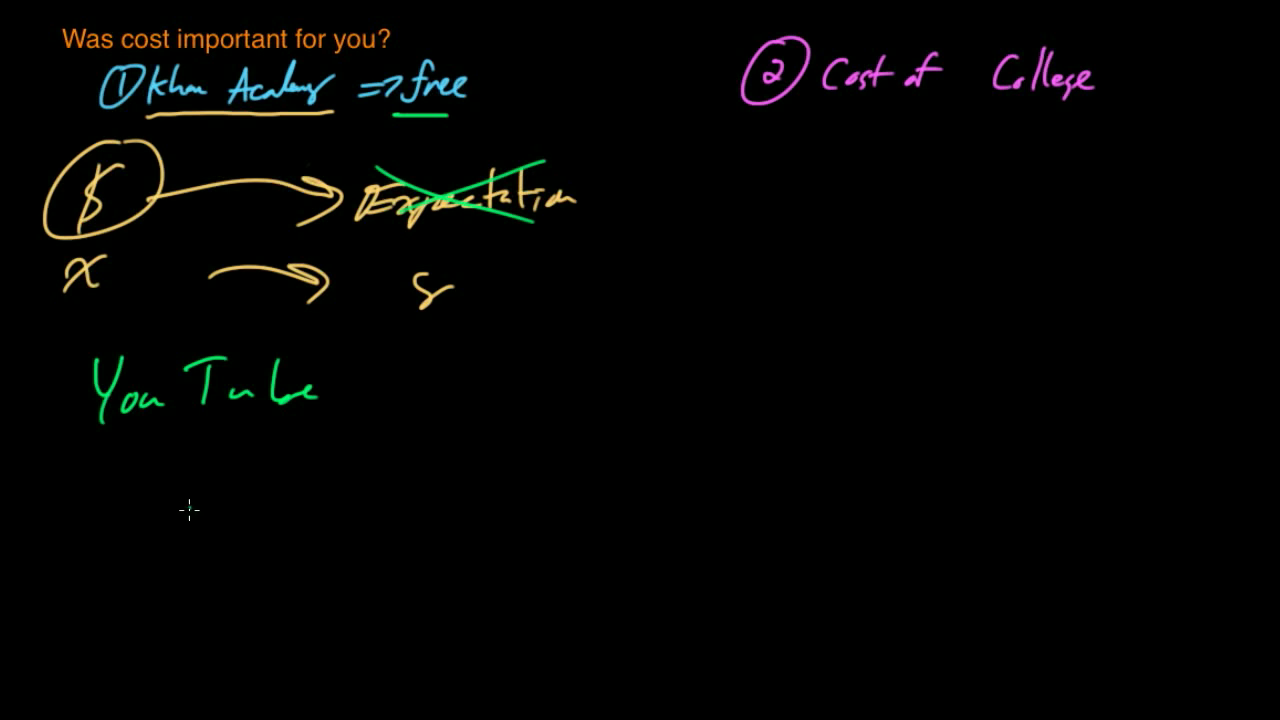
mouse_move(219, 417)
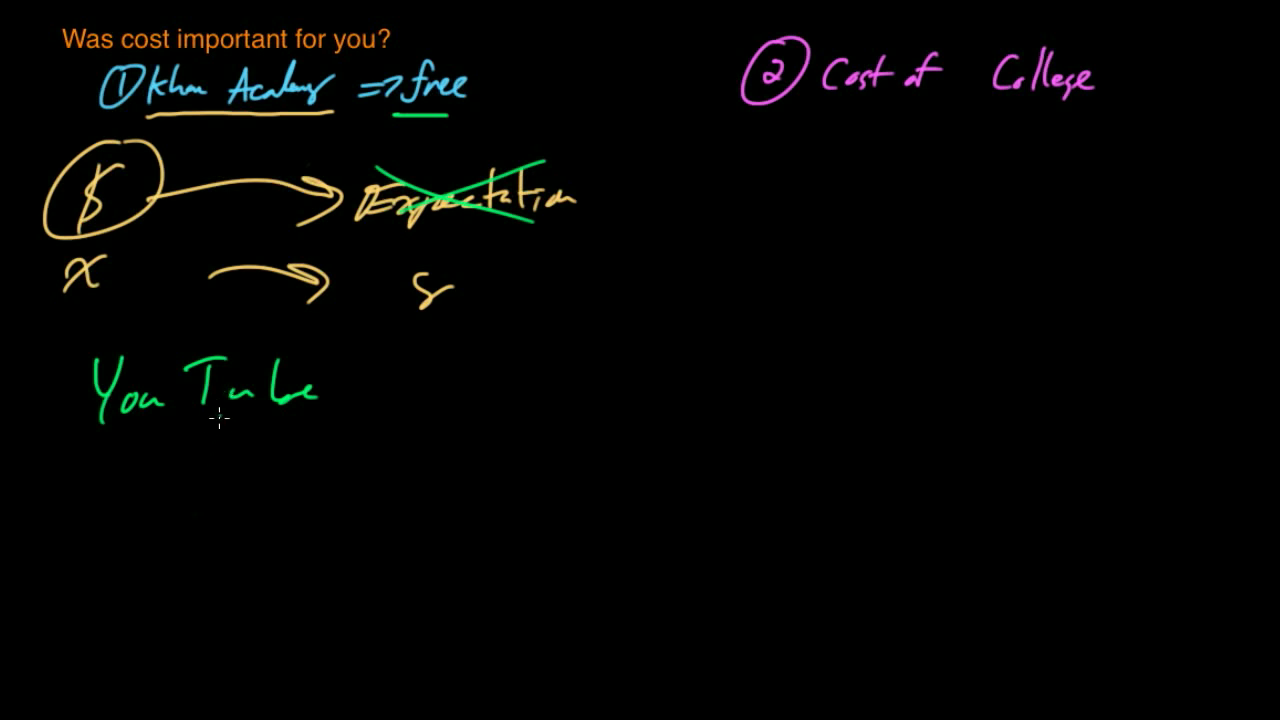
mouse_move(450, 123)
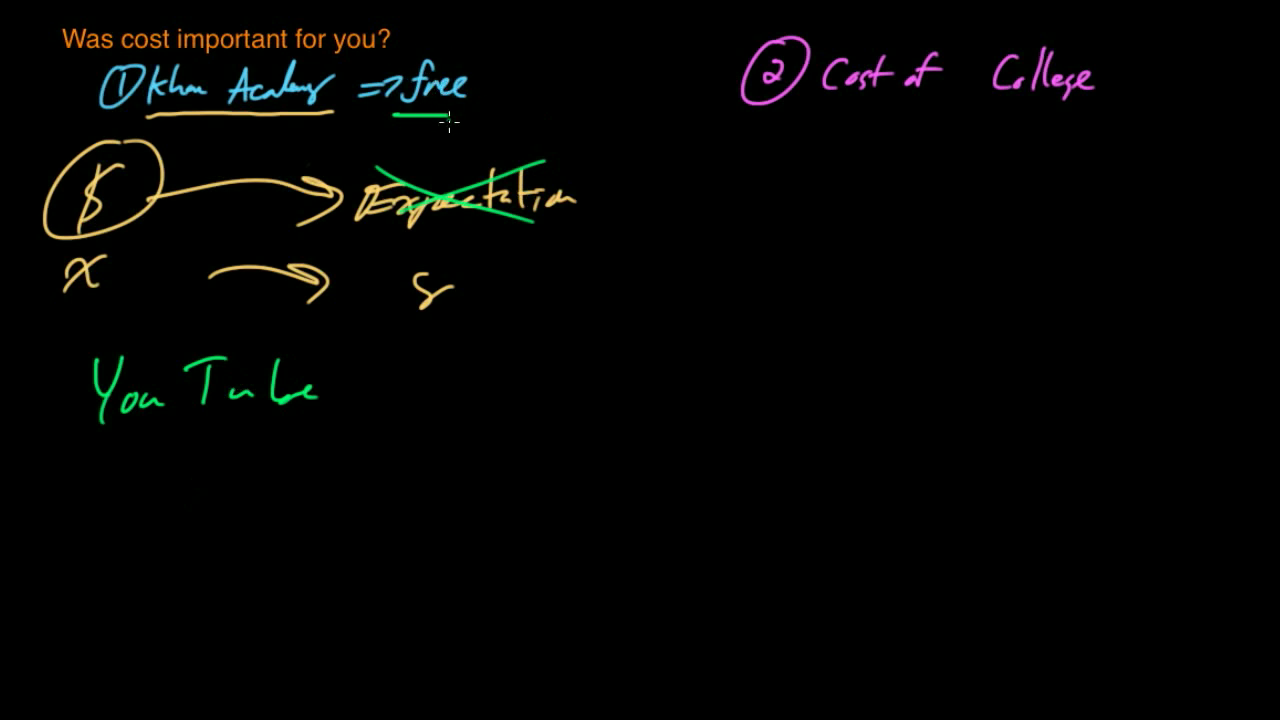
mouse_move(190, 385)
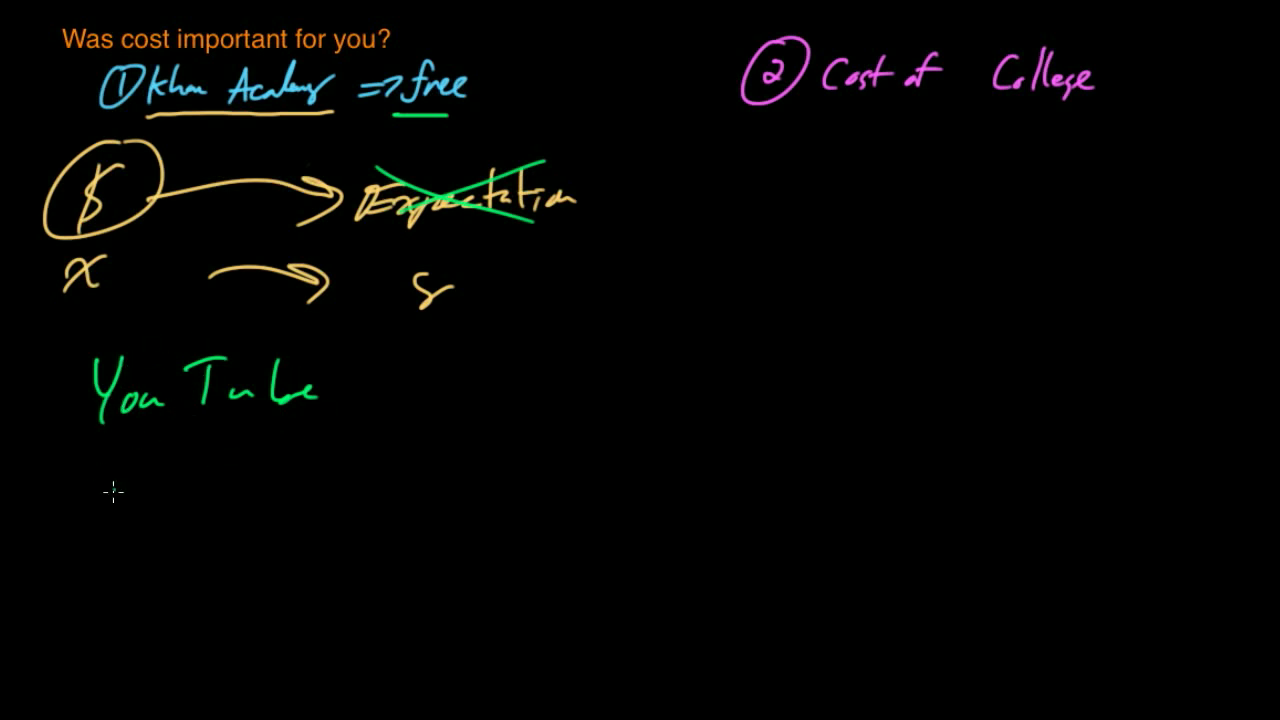
mouse_move(107, 382)
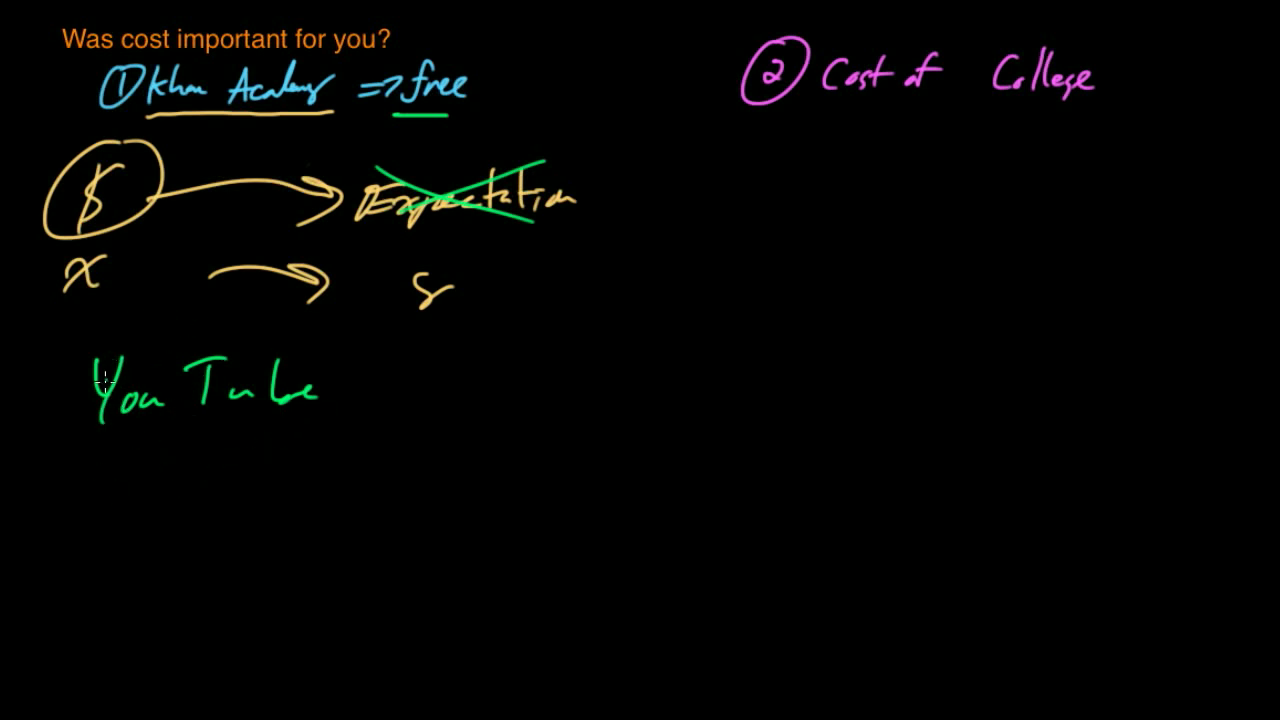
mouse_move(208, 492)
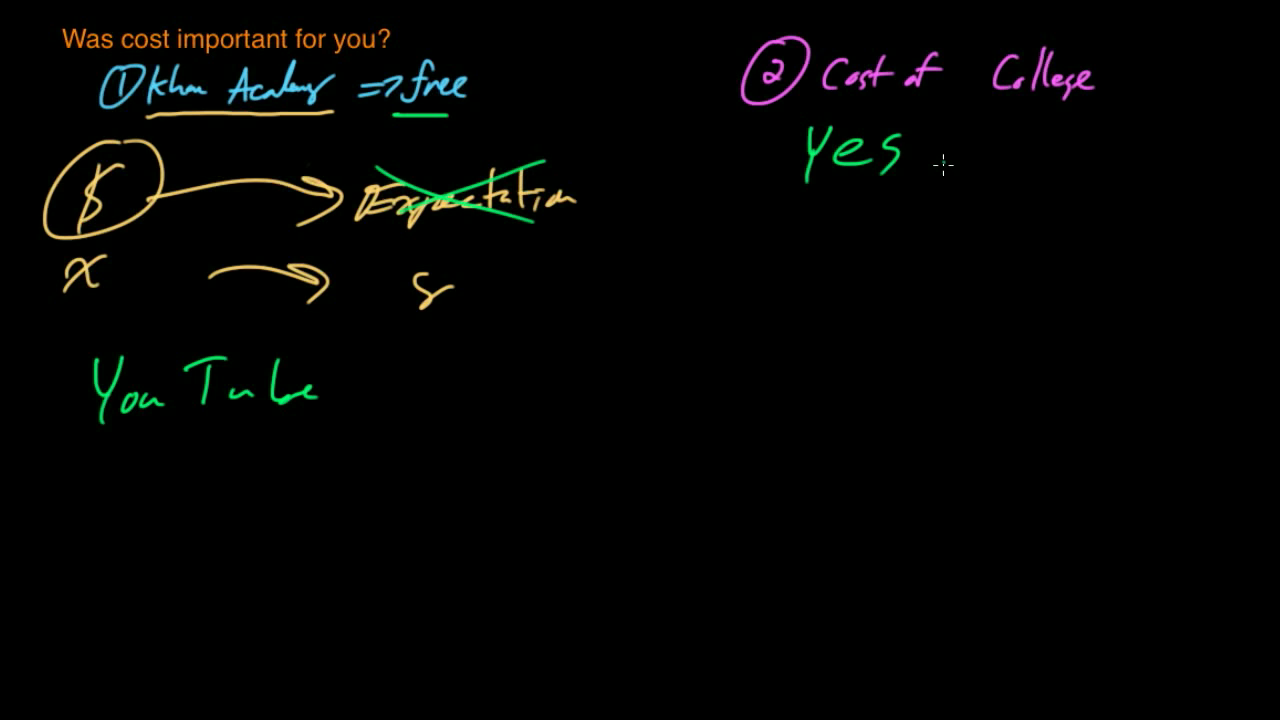
mouse_move(681, 203)
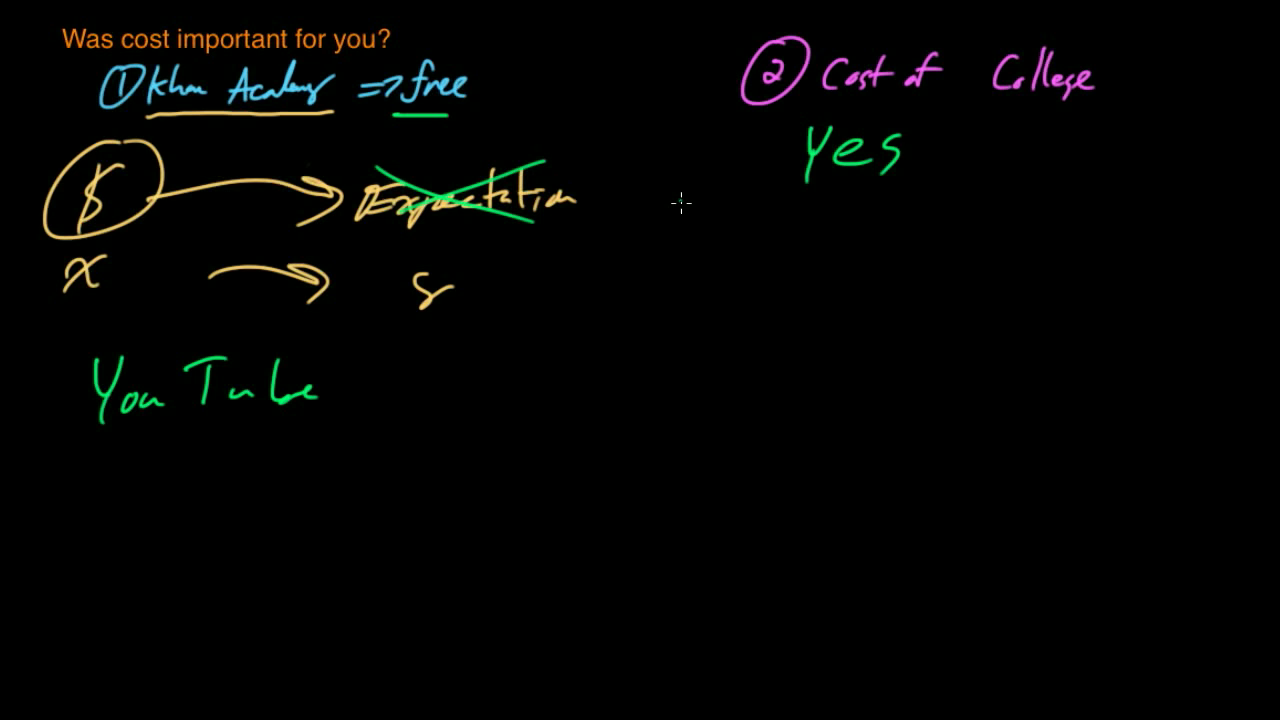
mouse_move(768, 187)
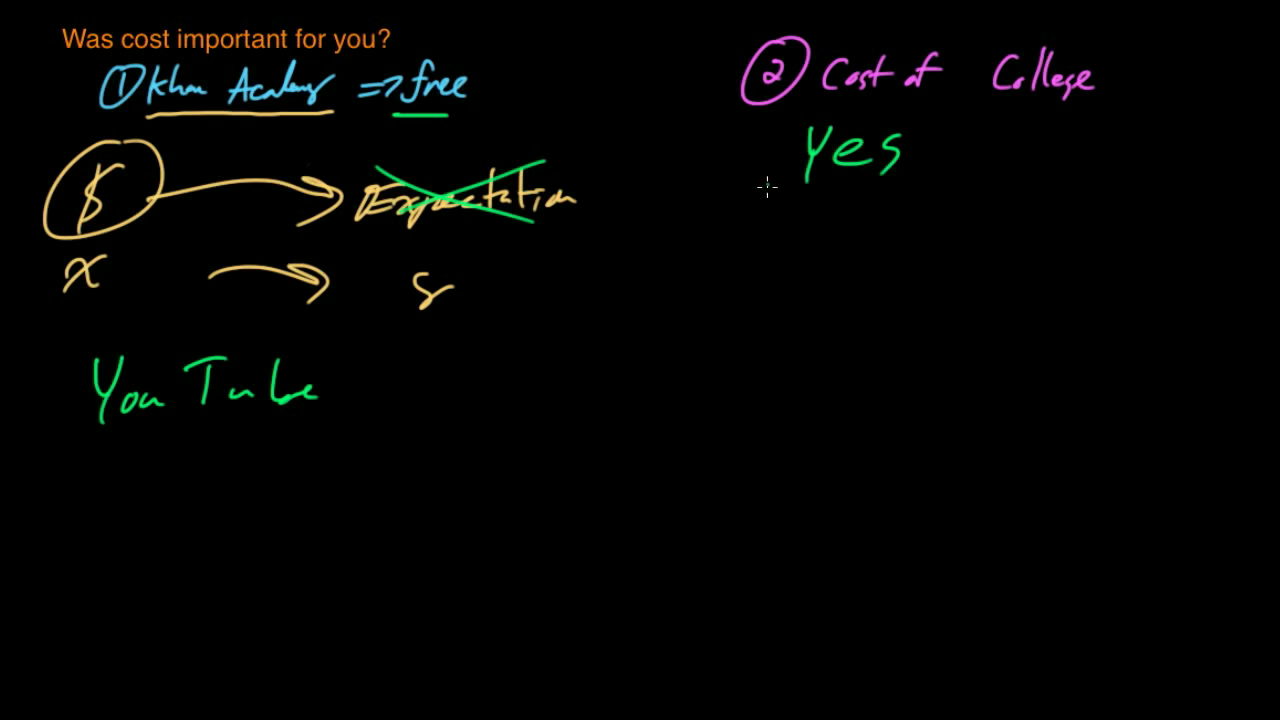
mouse_move(745, 156)
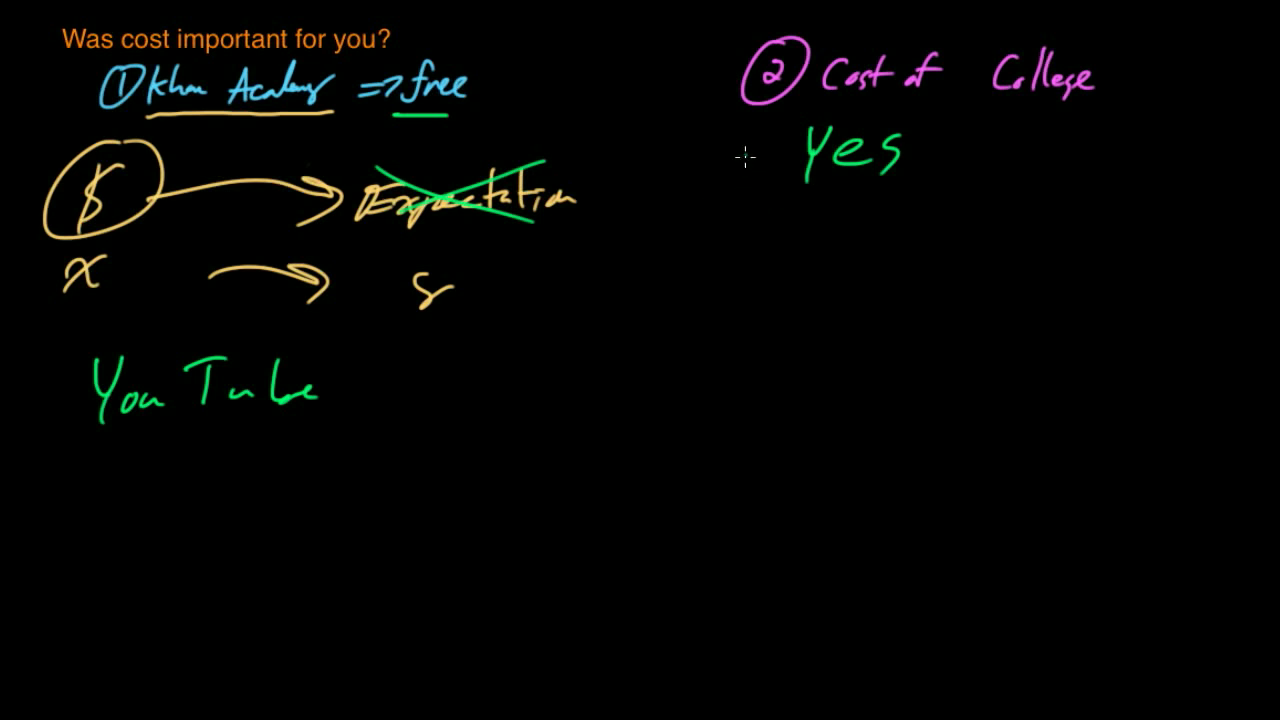
mouse_move(785, 125)
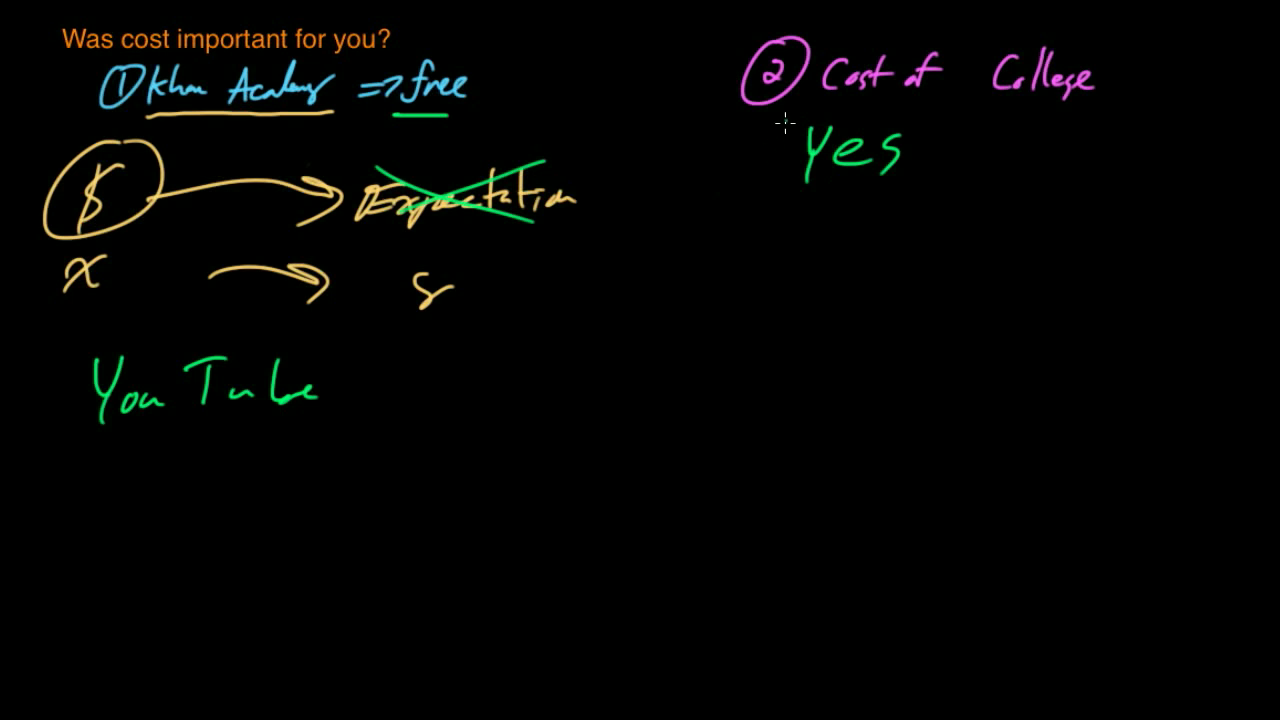
mouse_move(770, 150)
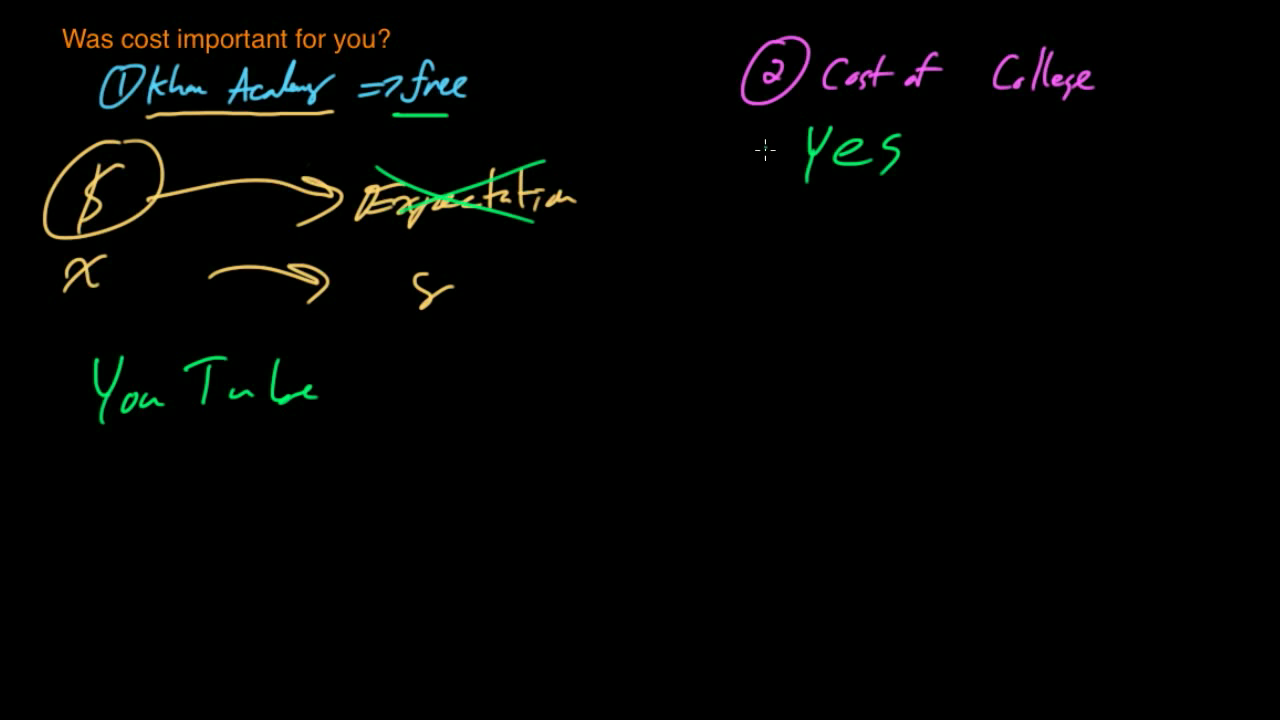
mouse_move(770, 145)
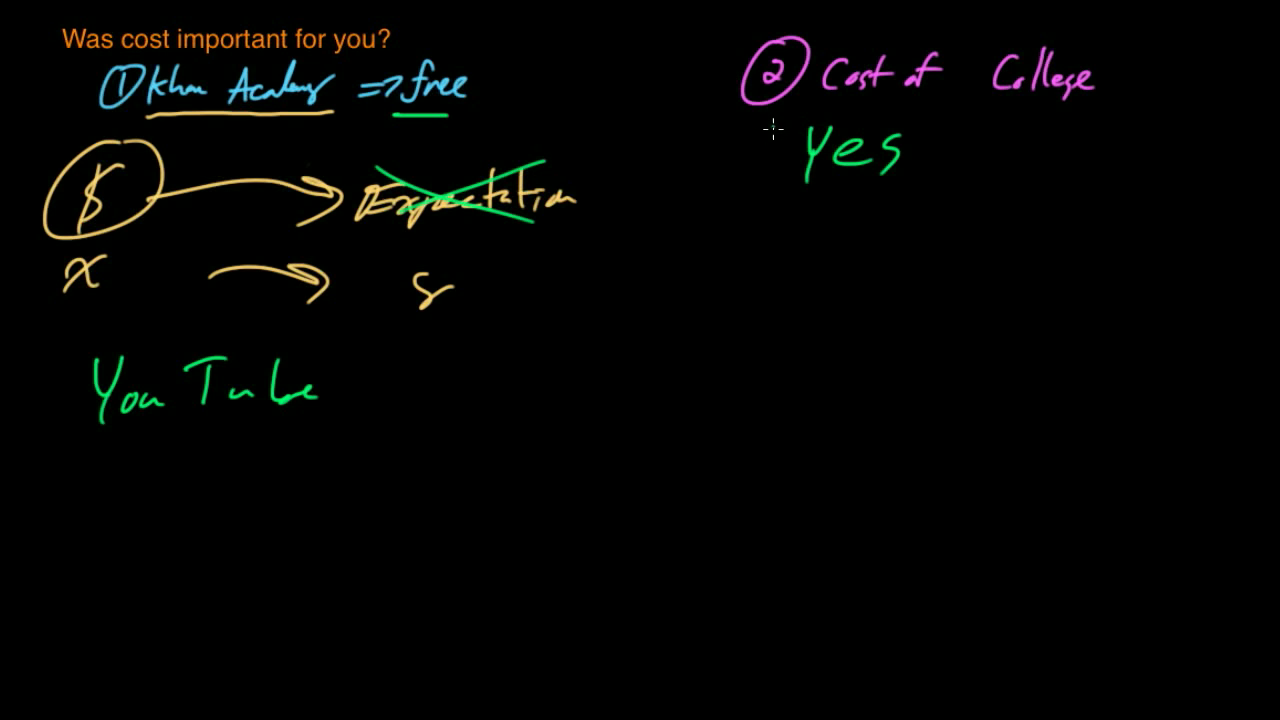
mouse_move(768, 145)
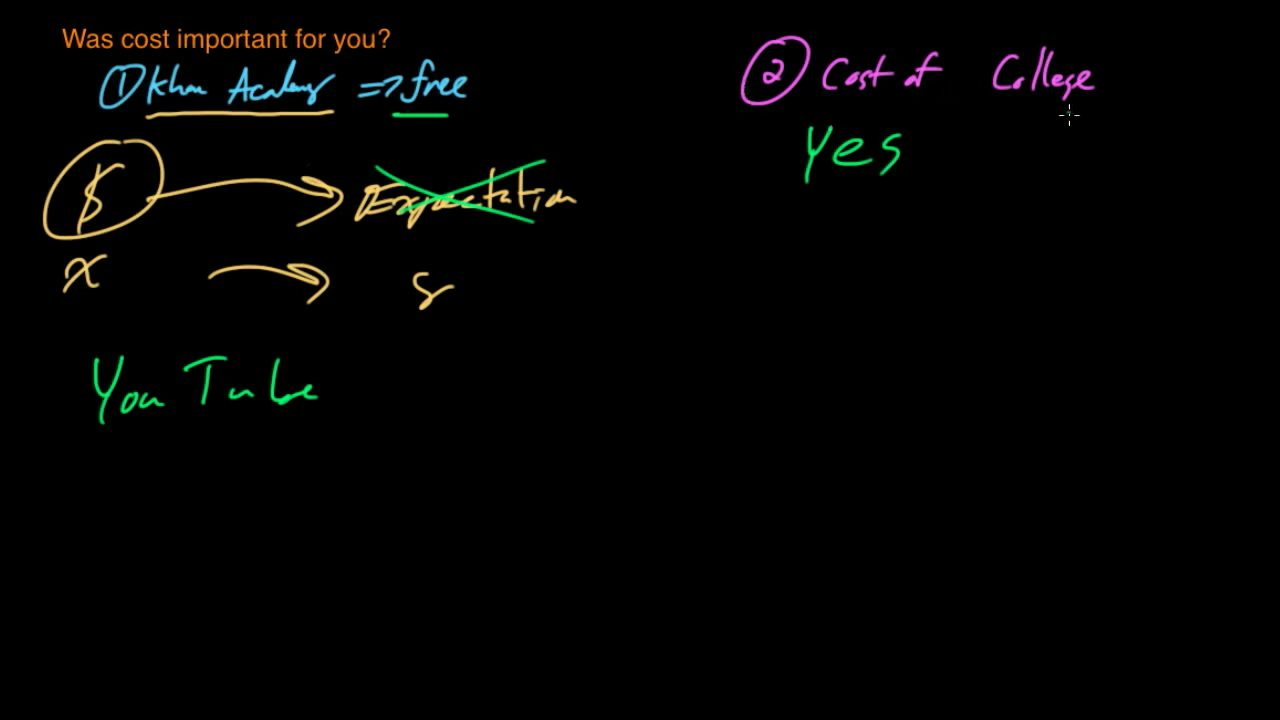
mouse_move(878, 183)
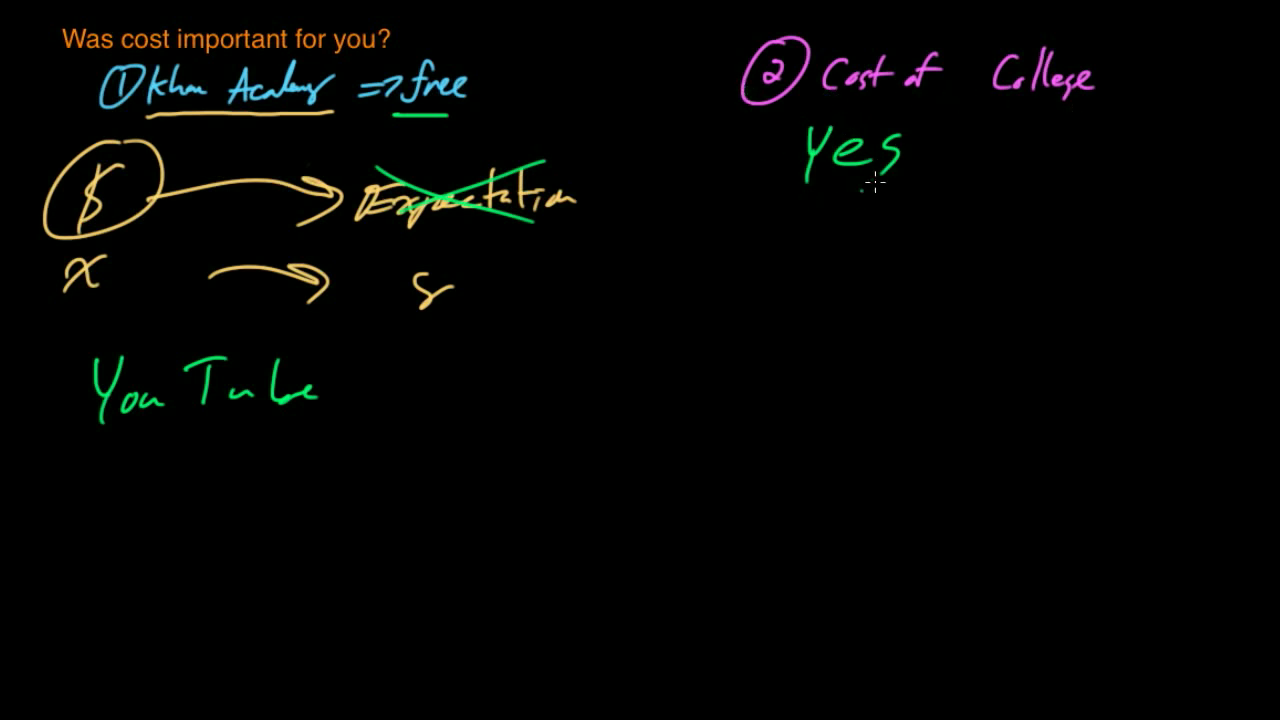
mouse_move(838, 190)
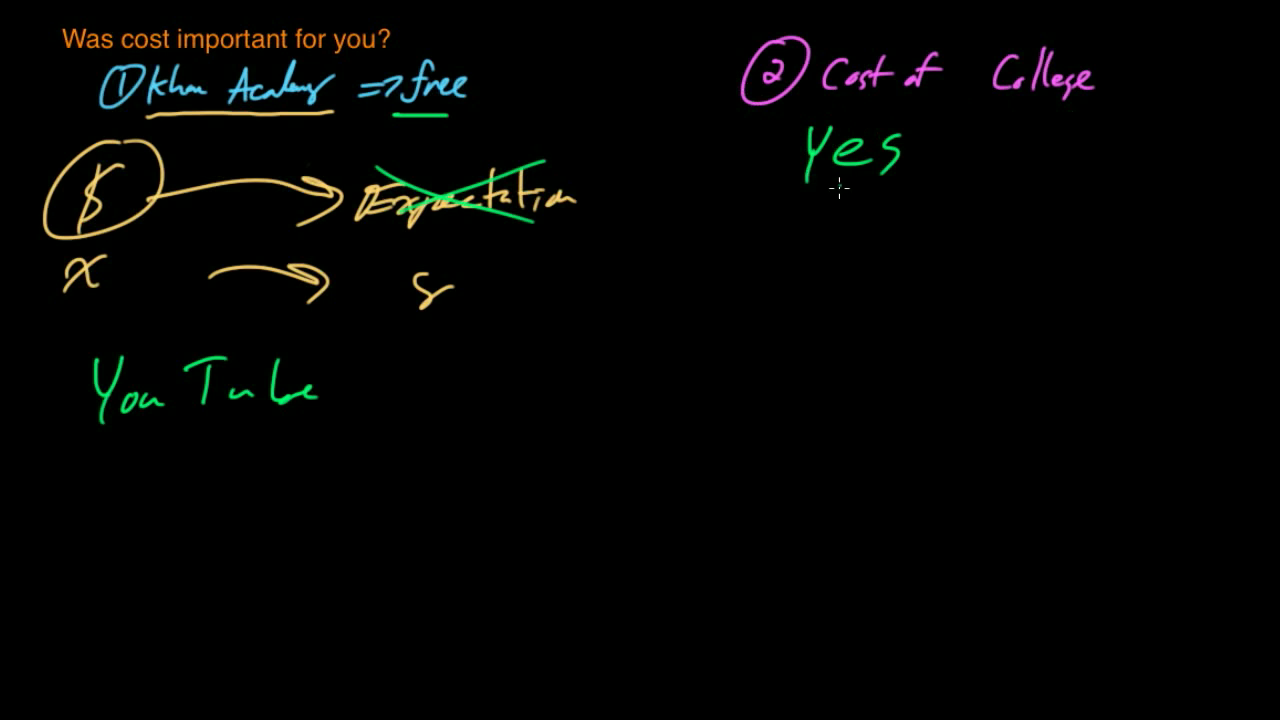
mouse_move(833, 188)
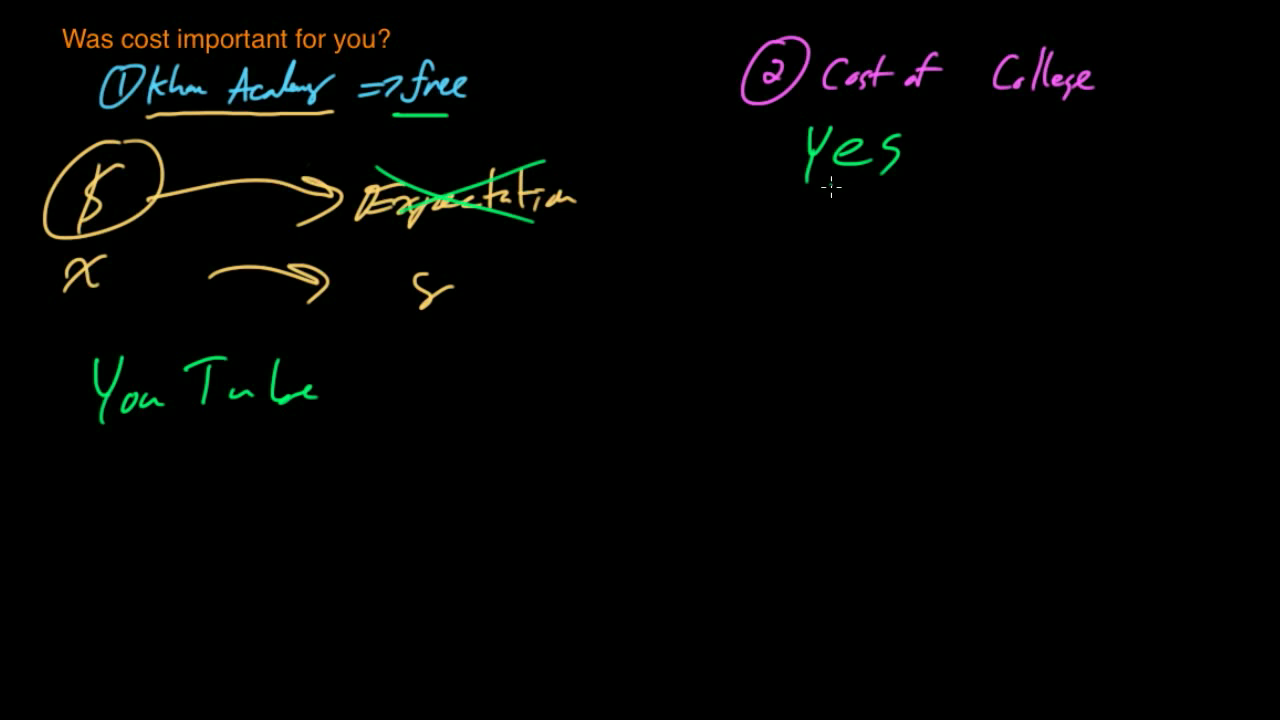
mouse_move(793, 163)
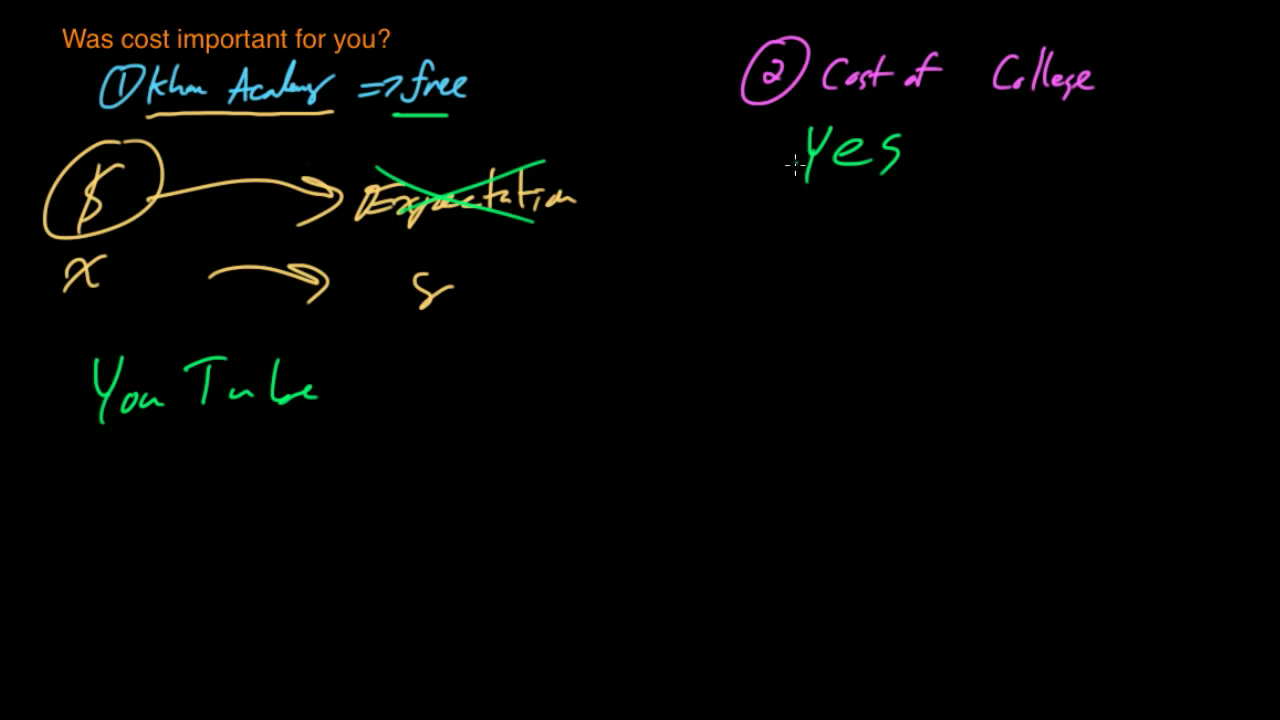
mouse_move(789, 127)
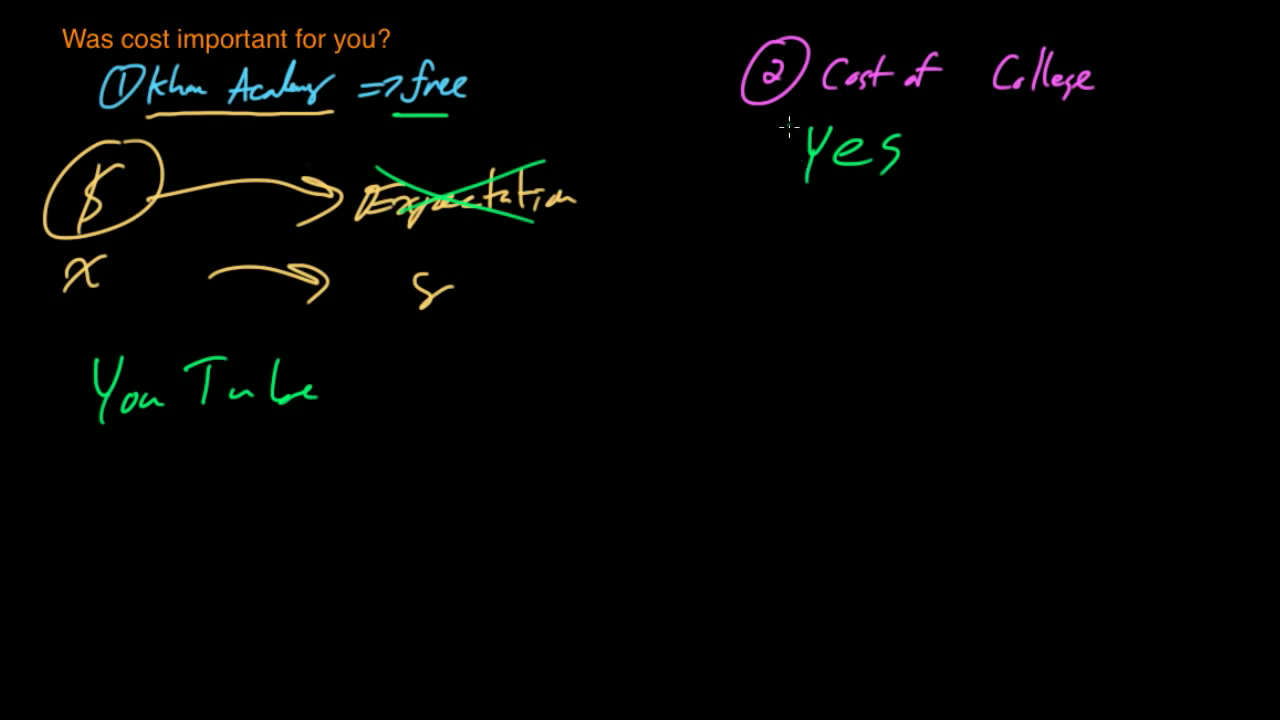
mouse_move(795, 128)
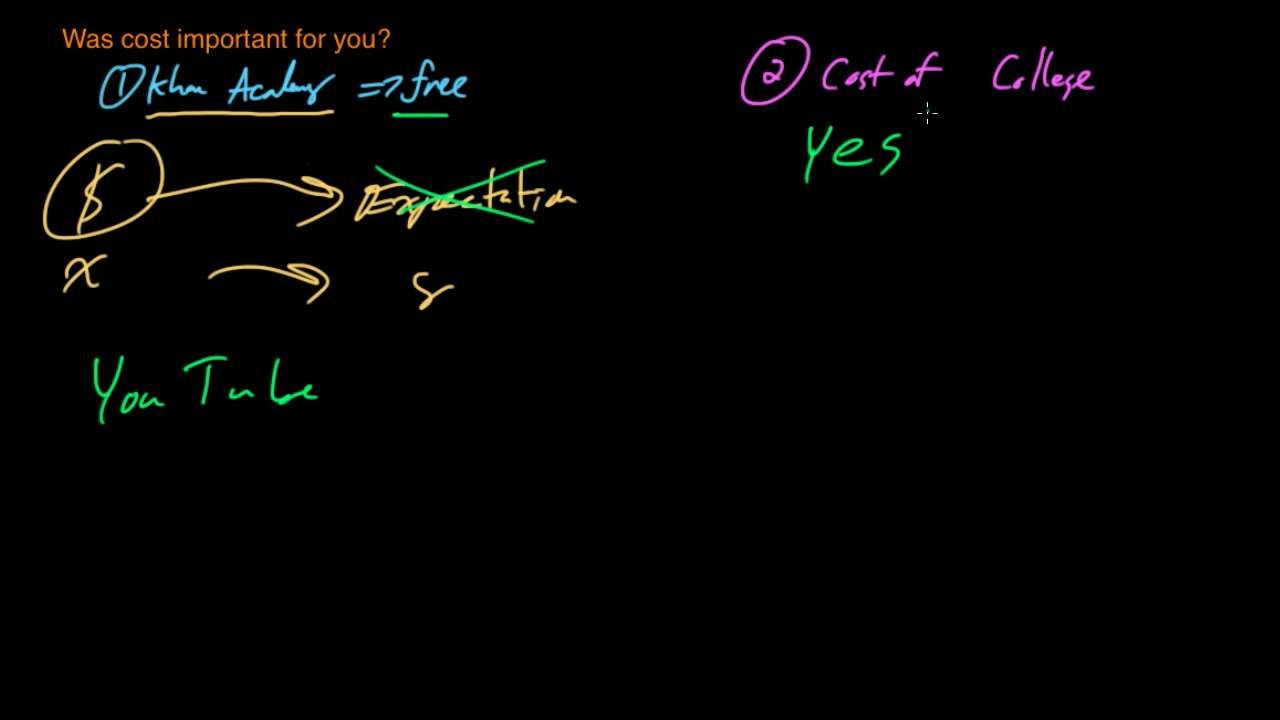
mouse_move(922, 110)
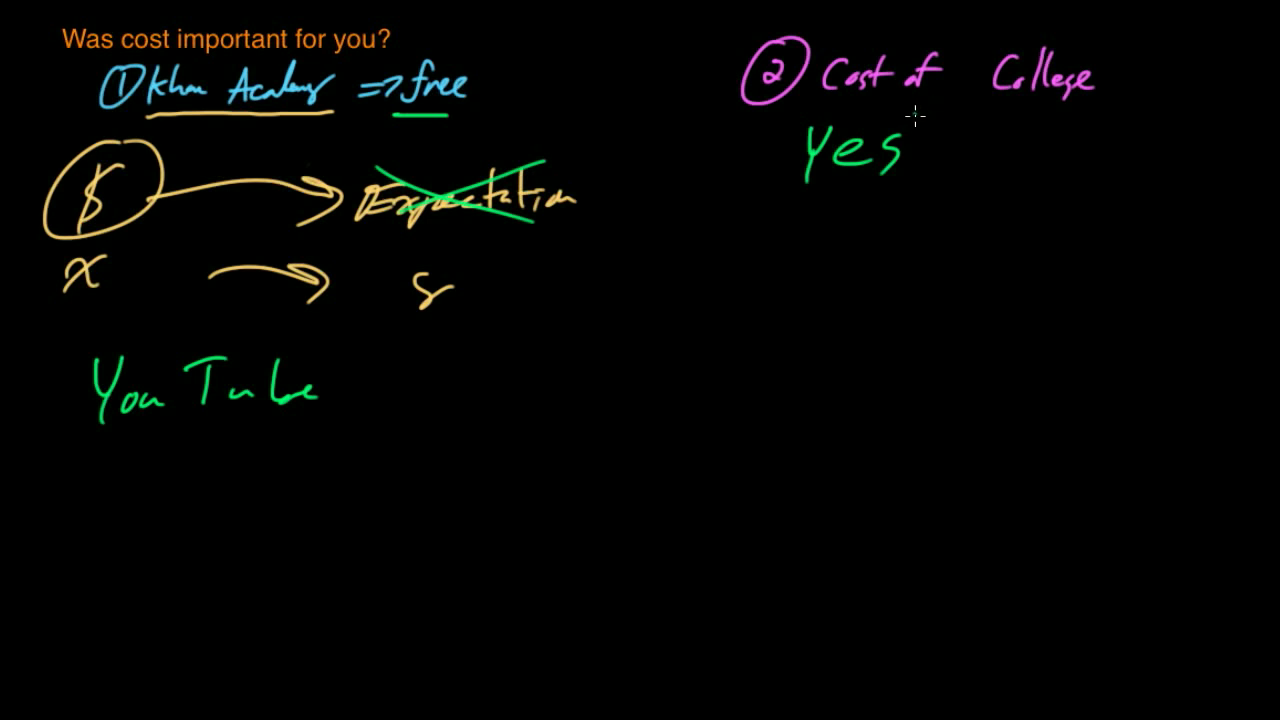
mouse_move(938, 120)
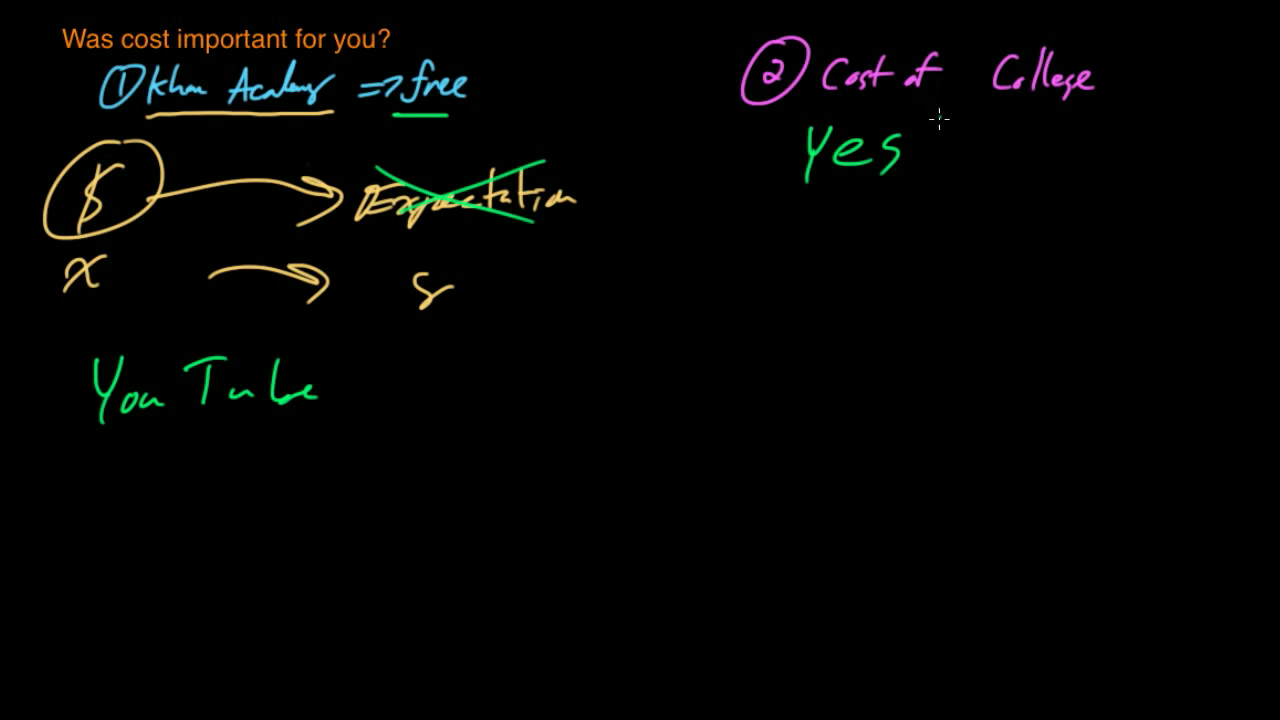
mouse_move(998, 115)
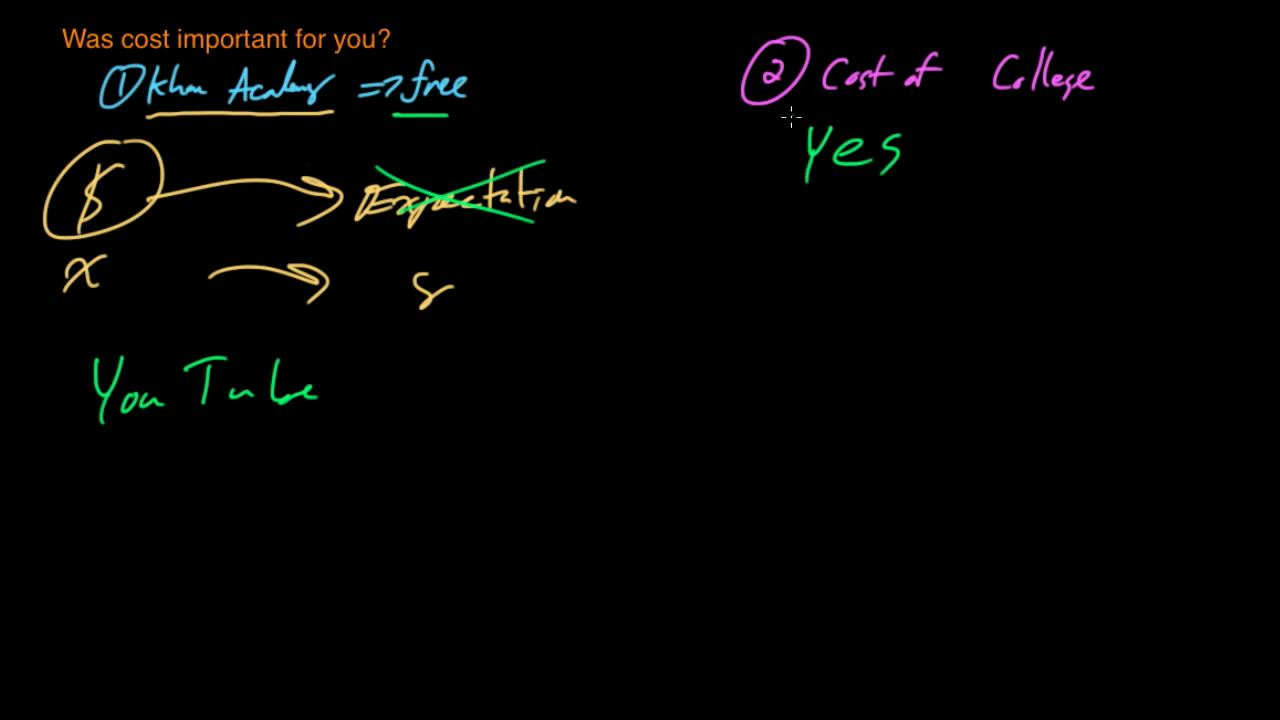
Draw a green rectangle around 'Yes' beneath 'Cost of College'
drag(780, 115, 930, 210)
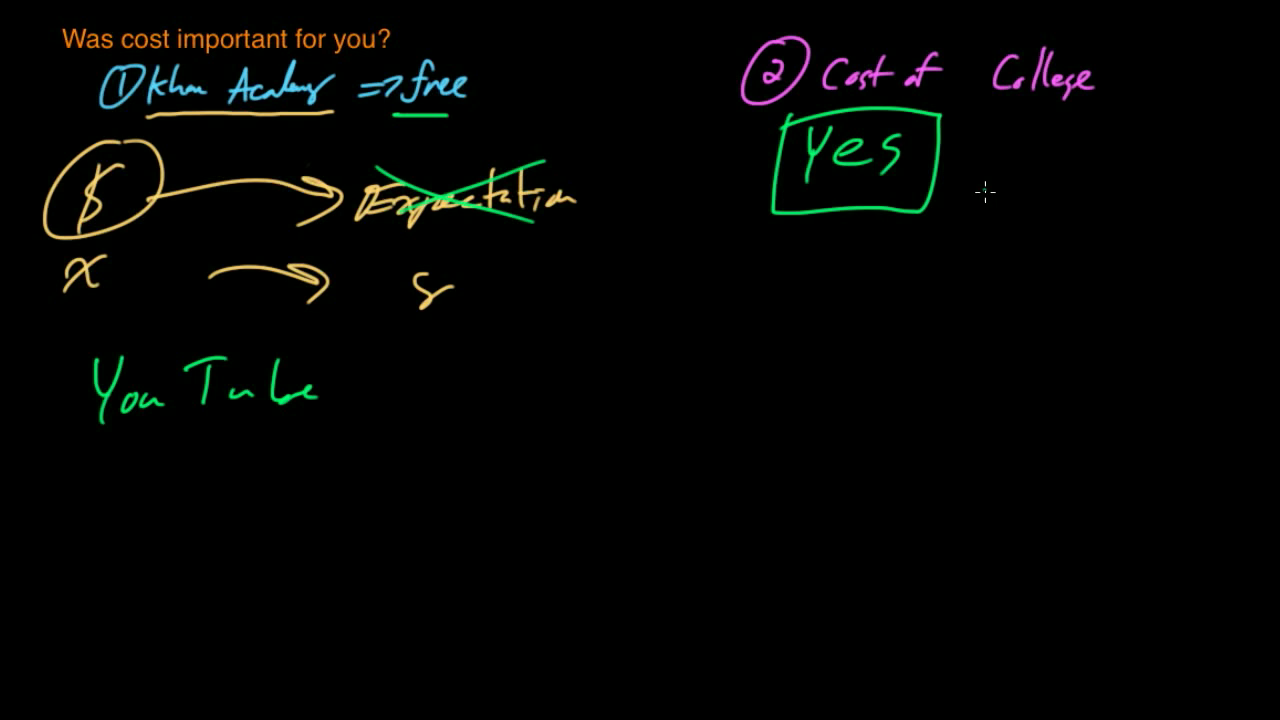